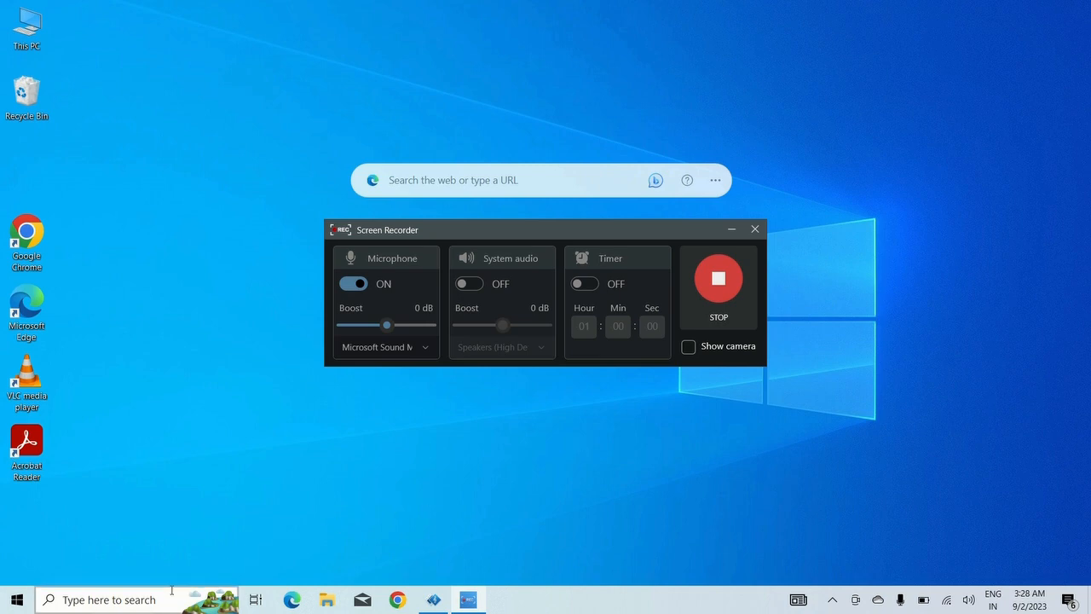
- Launch Visual Studio 2022 from the Windows search Recent list
{"action": "left_click", "coordinate": [110, 600]}
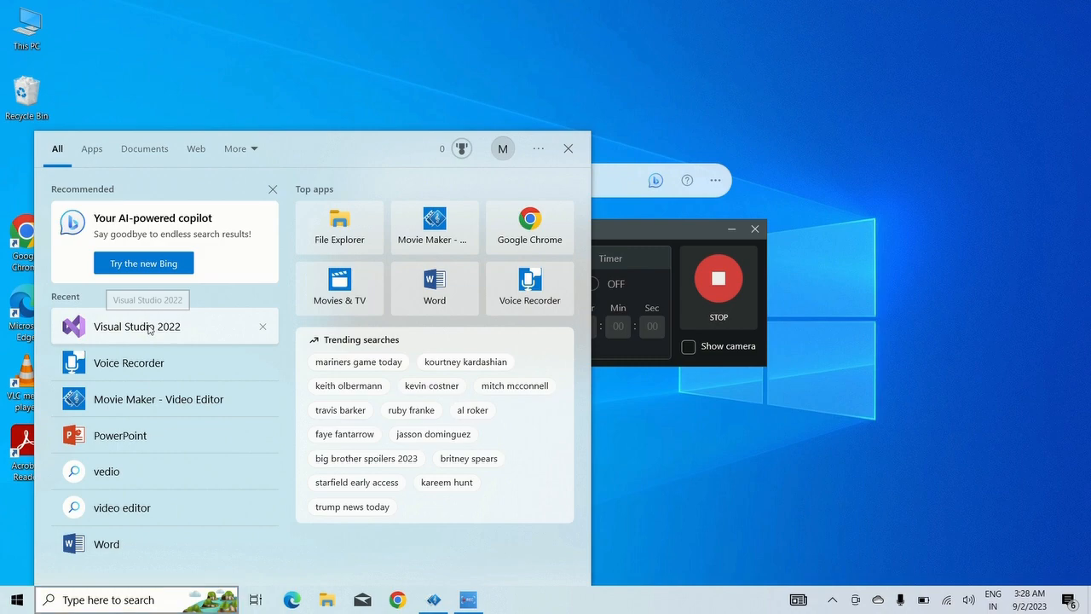
{"action": "left_click", "coordinate": [137, 327]}
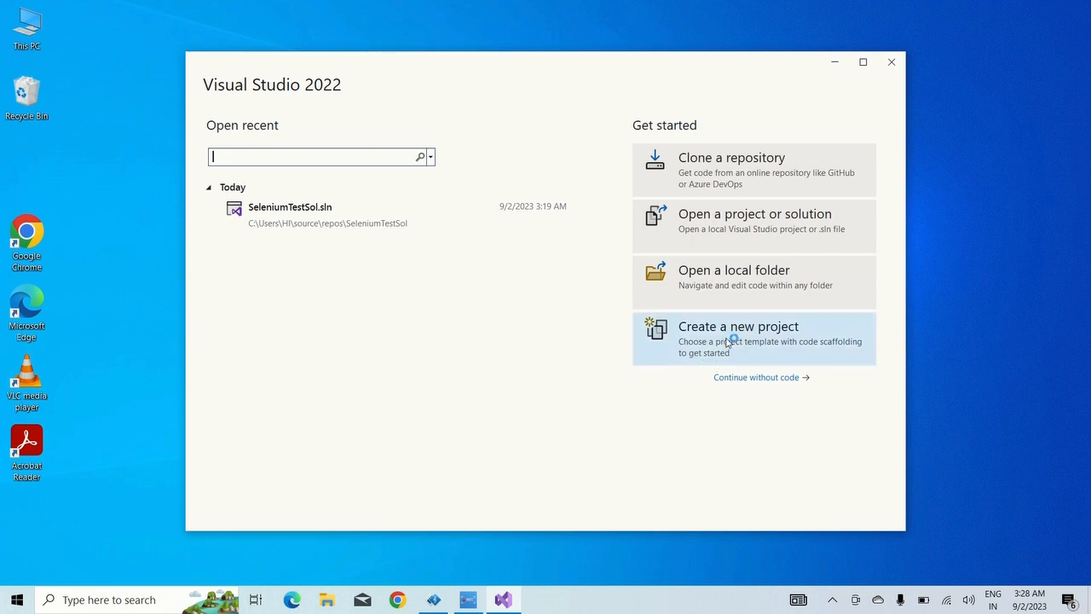
- Start a new project and filter the templates for NUnit
{"action": "left_click", "coordinate": [739, 333]}
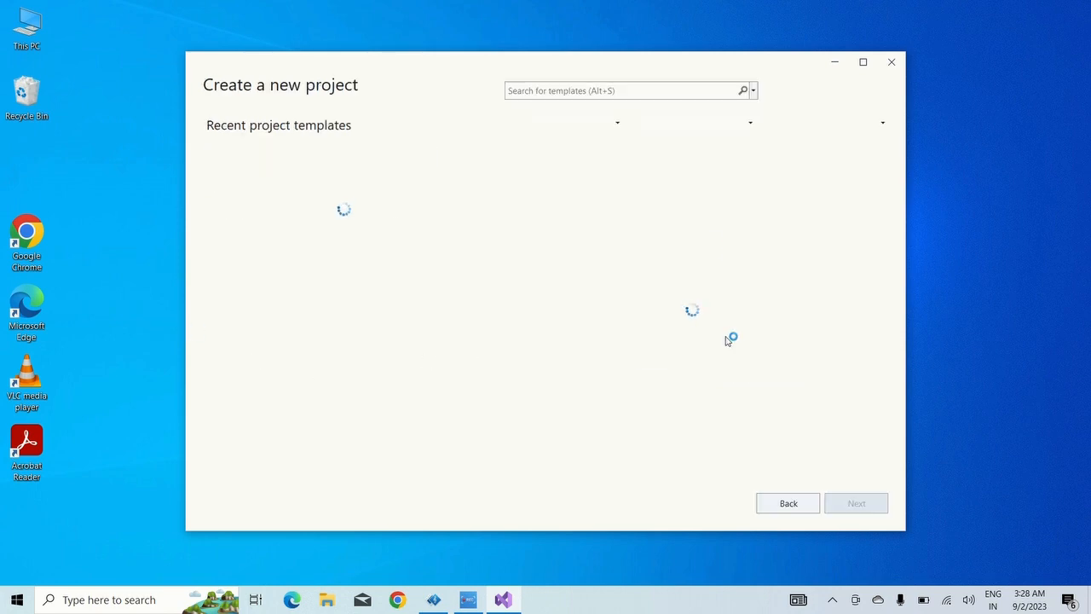
{"action": "mouse_move", "coordinate": [651, 161]}
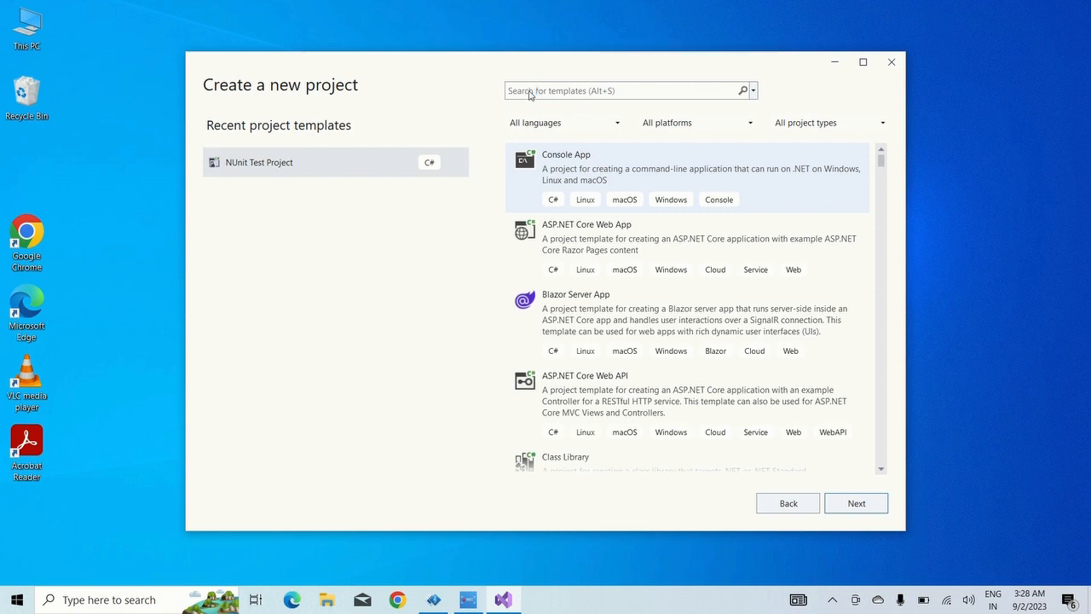
{"action": "type", "text": "N"}
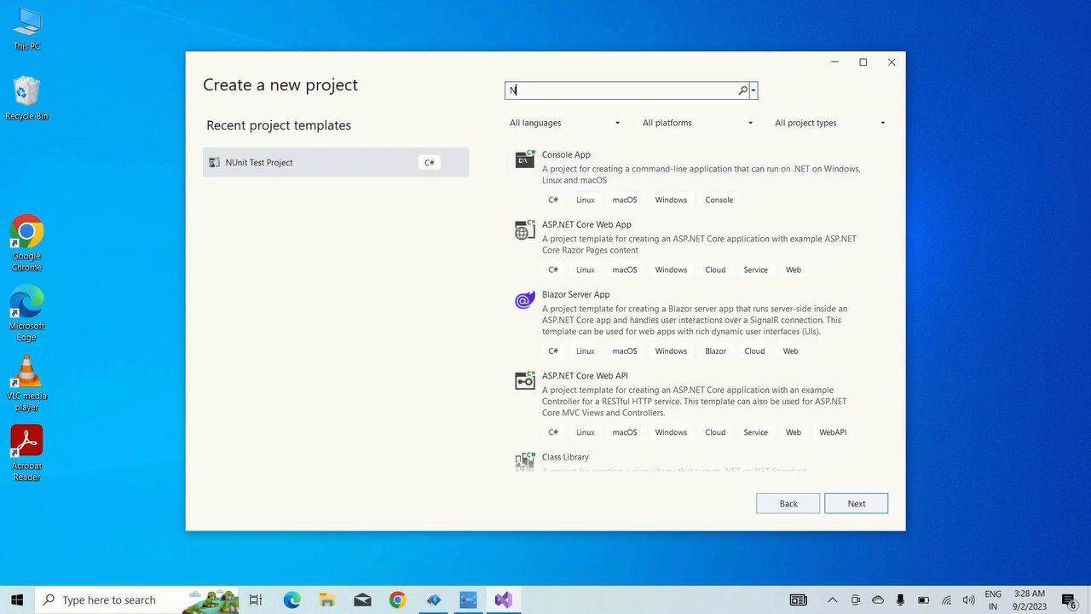
{"action": "type", "text": "unit"}
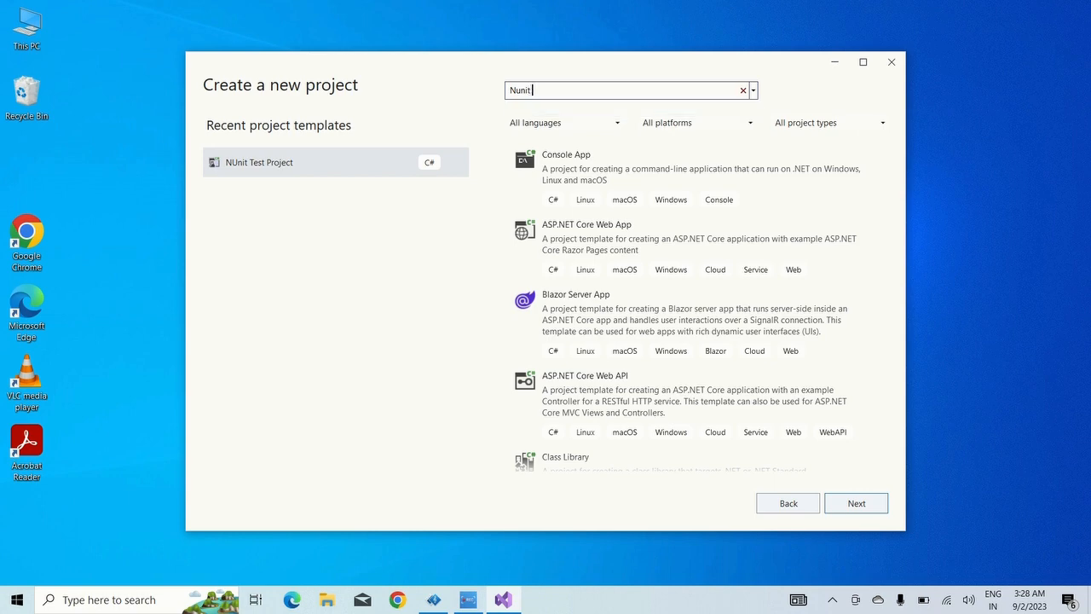
- Choose the NUnit Test Project template and name the project SeleniumTest1
{"action": "left_click", "coordinate": [856, 503]}
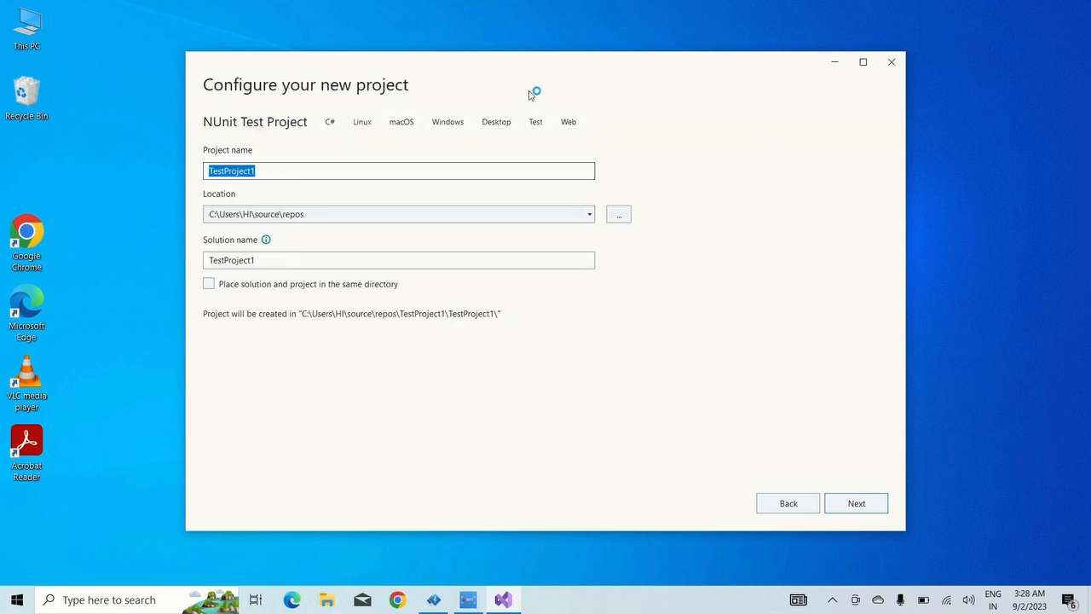
{"action": "mouse_move", "coordinate": [427, 149]}
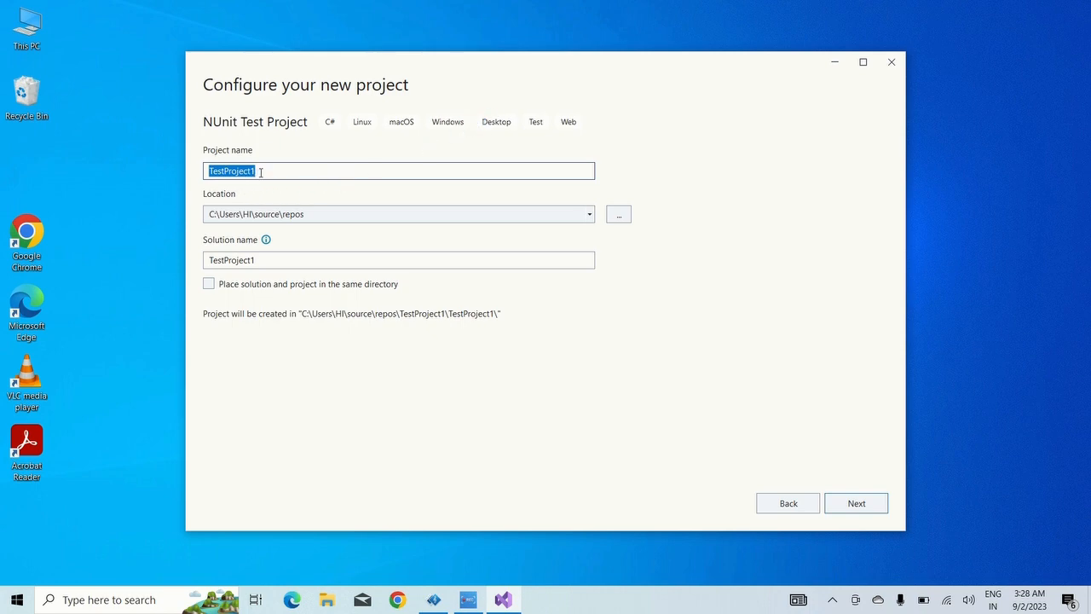
{"action": "key", "text": "Delete"}
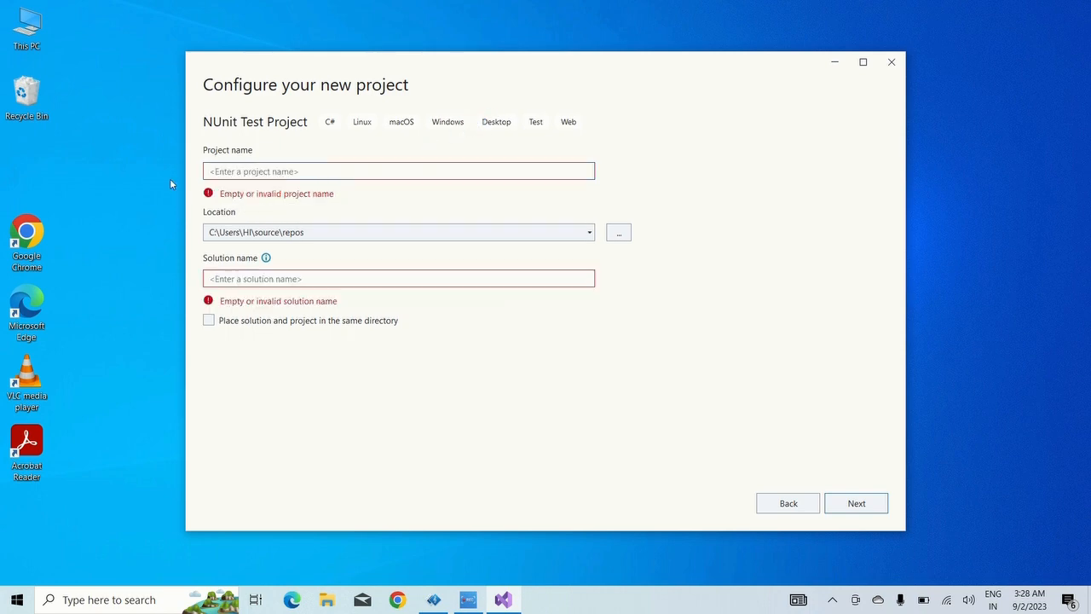
{"action": "type", "text": "SeleniumTest1"}
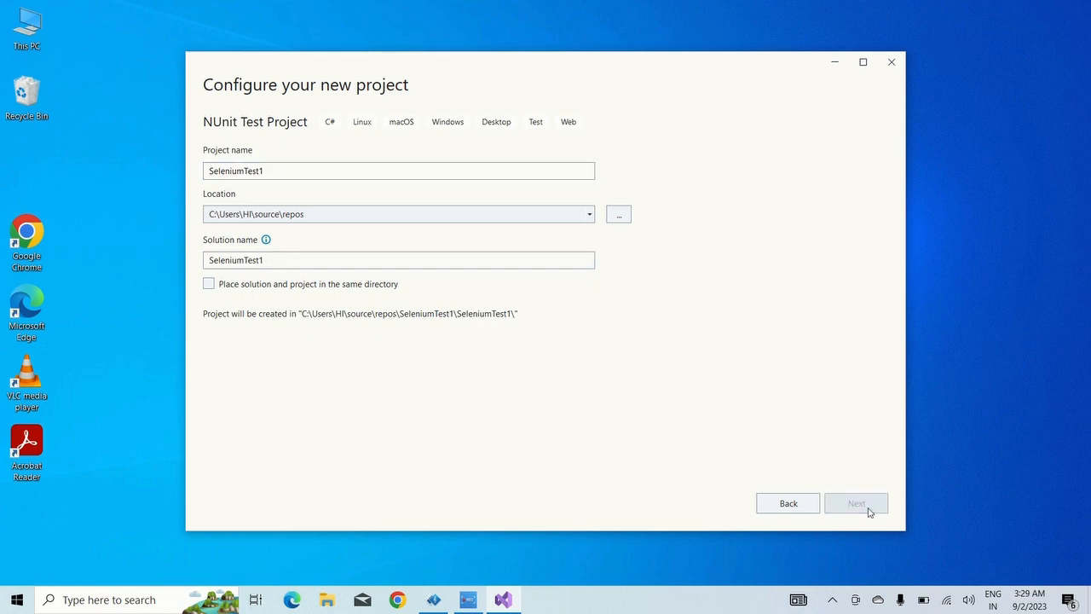
- Keep the .NET 6.0 target framework and create the project
{"action": "left_click", "coordinate": [856, 503]}
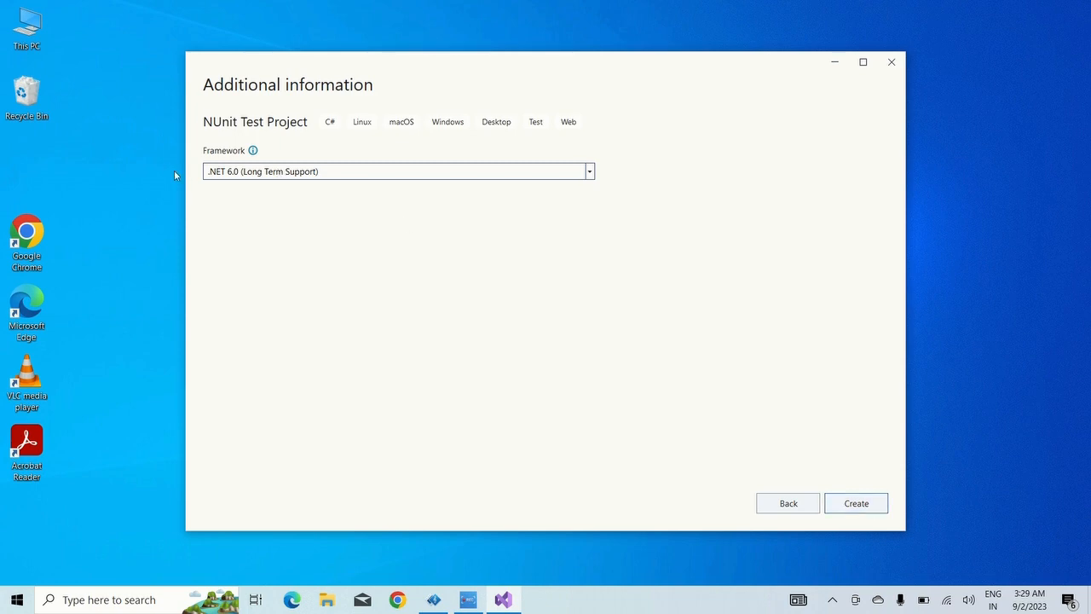
{"action": "mouse_move", "coordinate": [856, 503]}
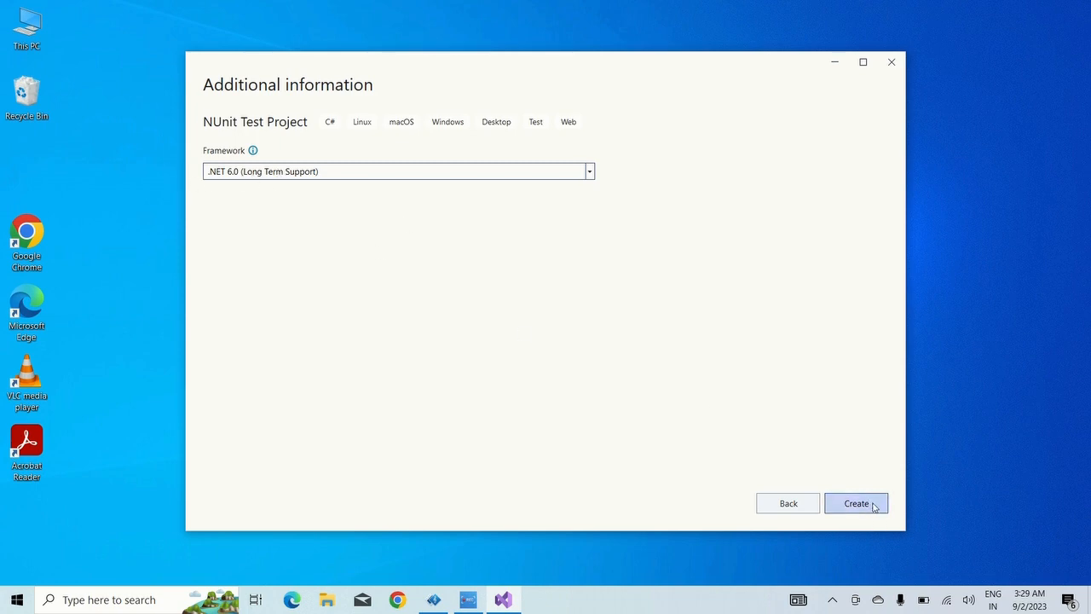
{"action": "left_click", "coordinate": [856, 503]}
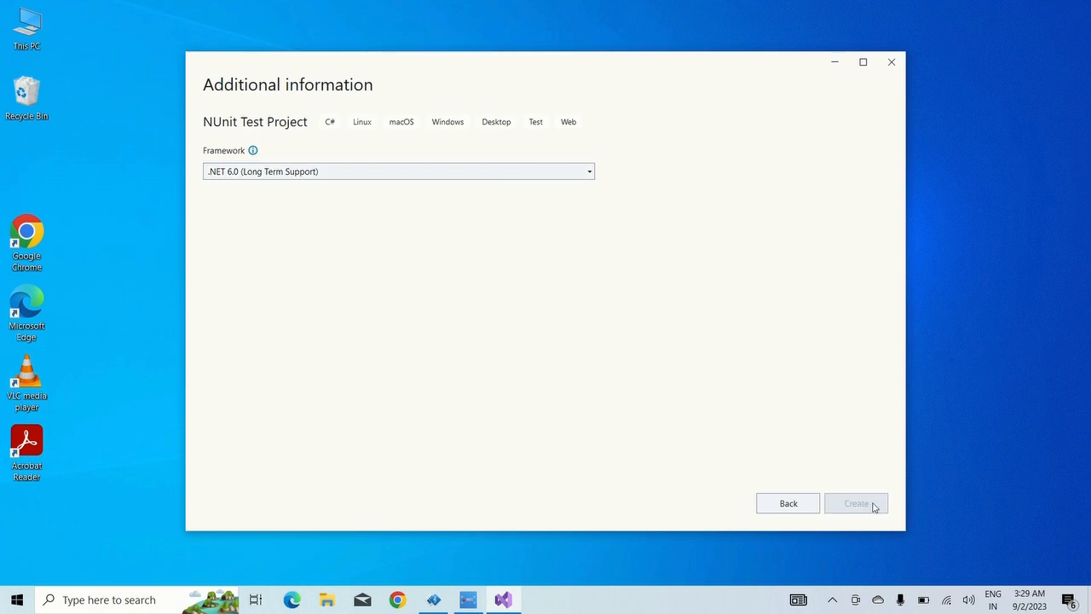
{"action": "left_click", "coordinate": [856, 503]}
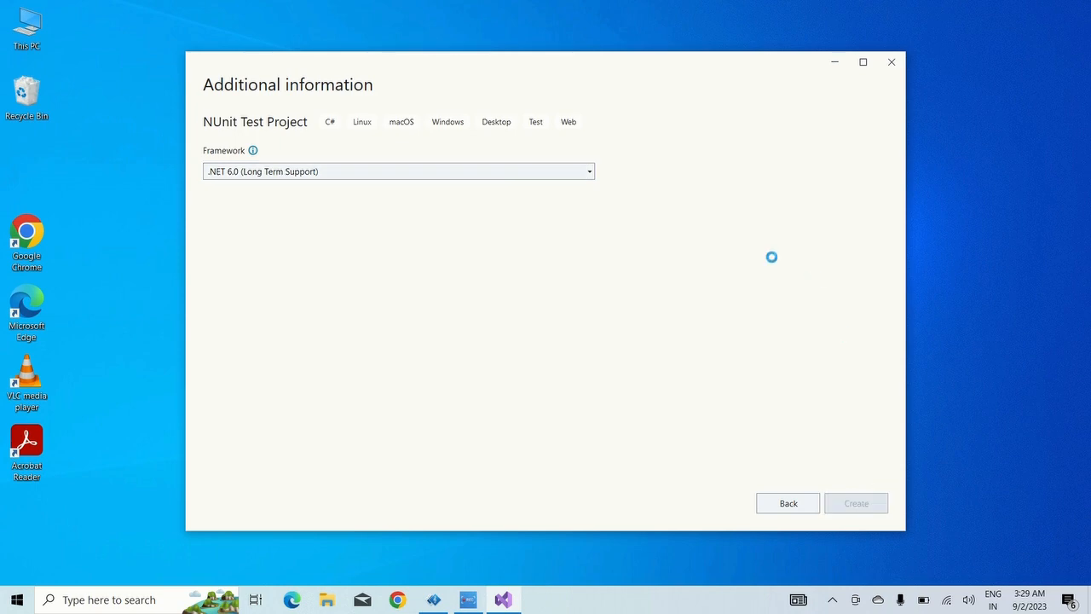
{"action": "mouse_move", "coordinate": [774, 261]}
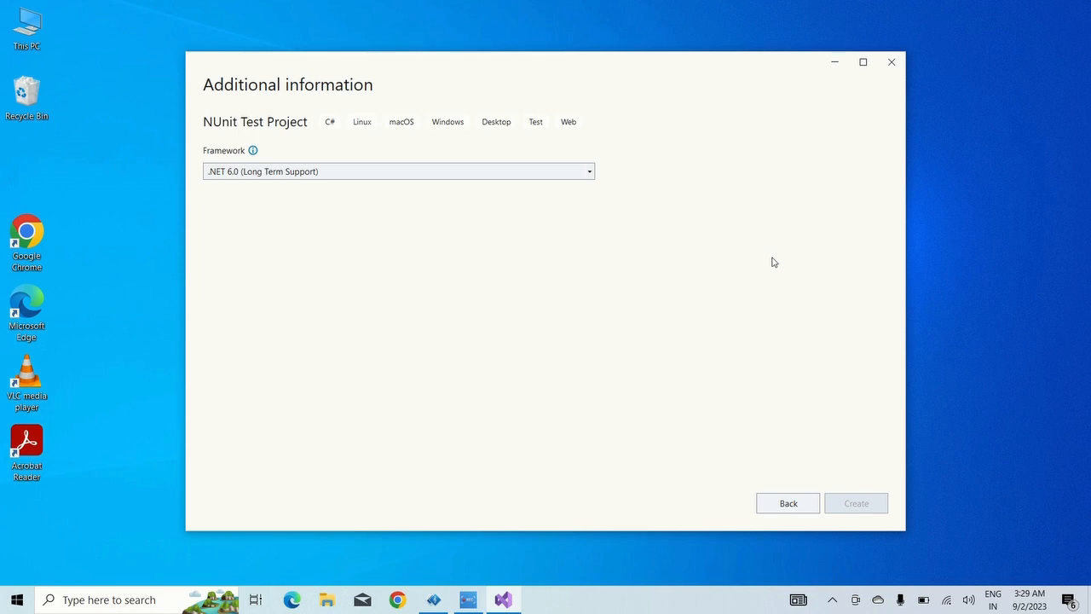
- Review UnitTest1.cs's [SetUp] attribute and expand Dependencies > Packages showing NUnit and NUnit3TestAdapter
{"action": "left_click", "coordinate": [856, 503]}
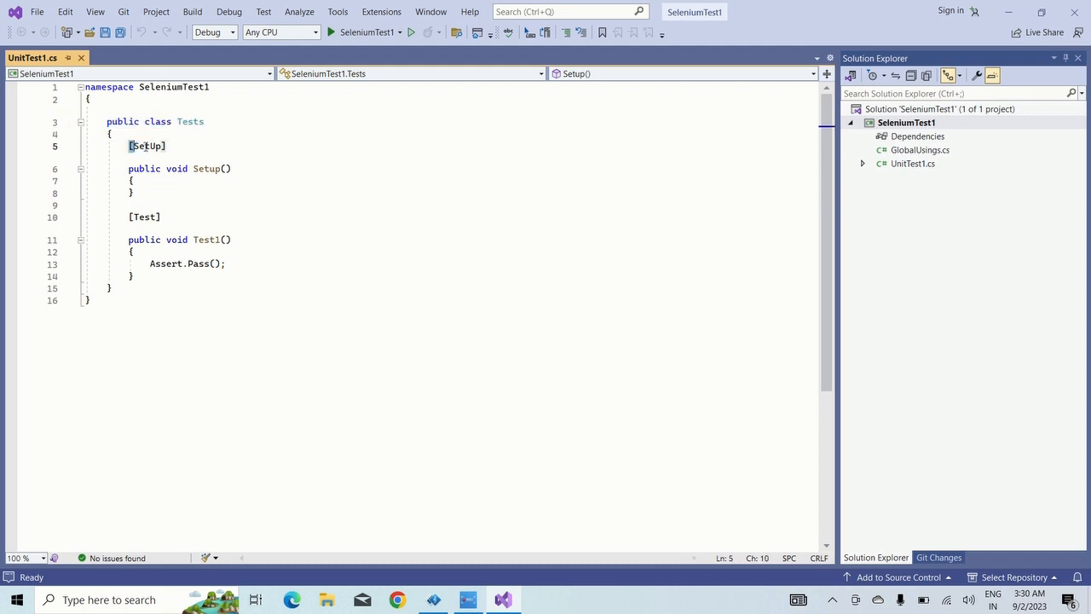
{"action": "double_click", "coordinate": [146, 146]}
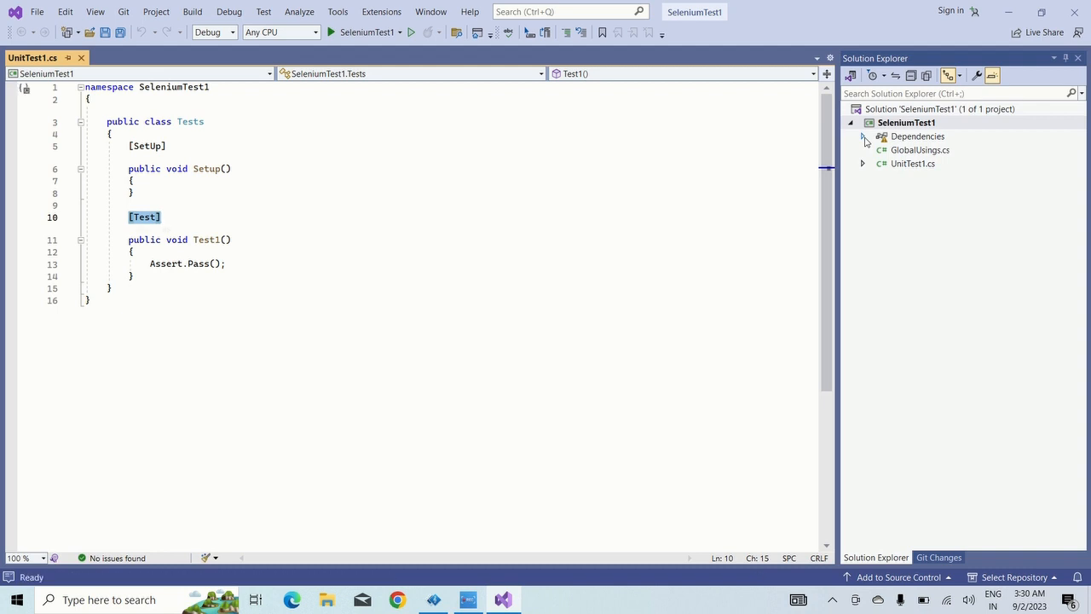
{"action": "left_click", "coordinate": [863, 137]}
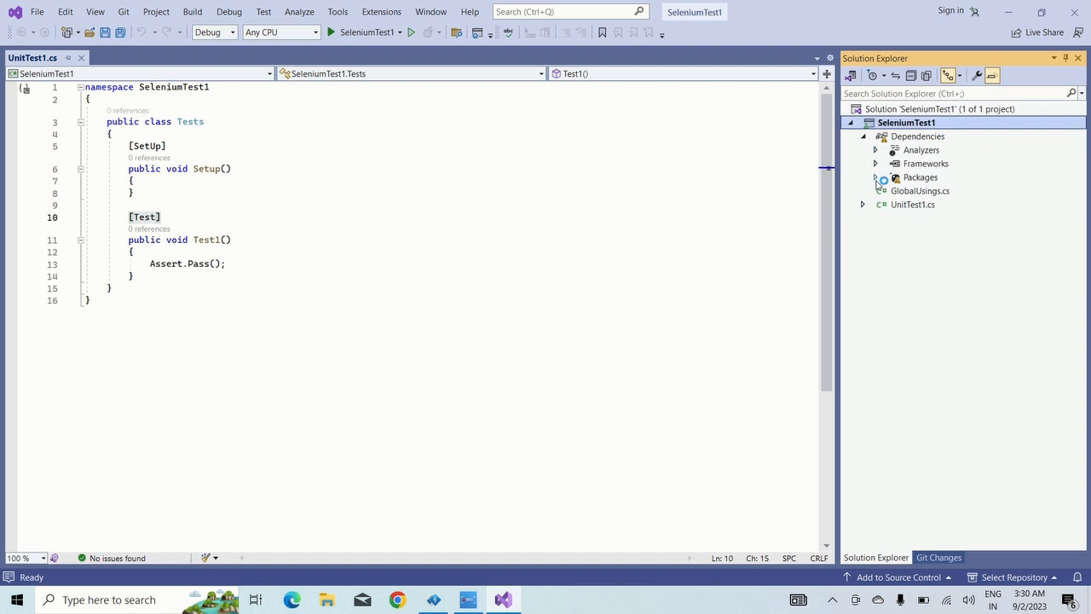
{"action": "left_click", "coordinate": [874, 176]}
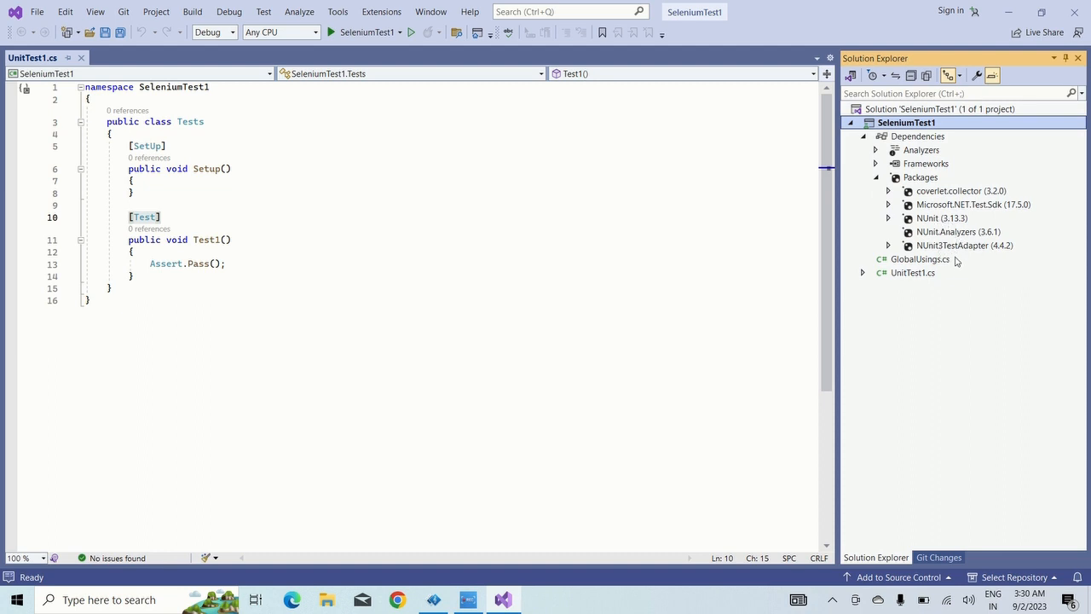
{"action": "mouse_move", "coordinate": [900, 282]}
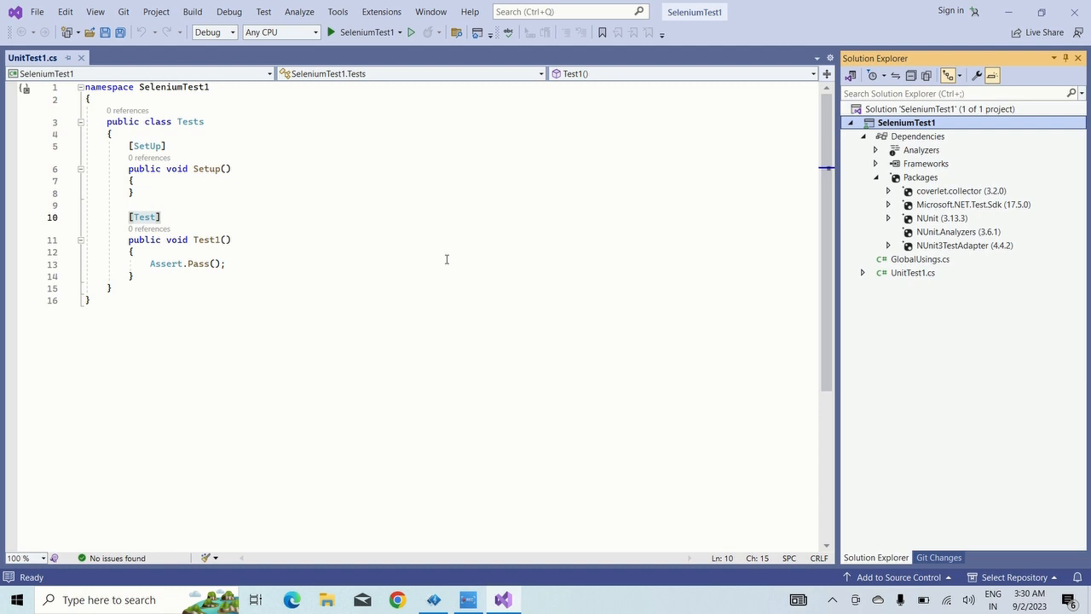
{"action": "mouse_move", "coordinate": [919, 194]}
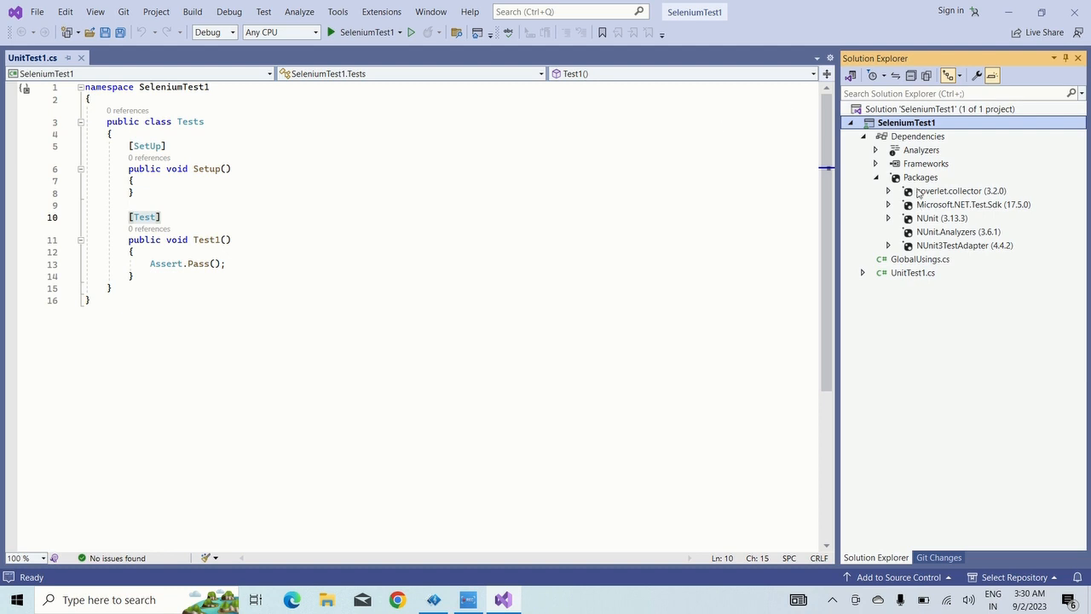
- Open NuGet Package Manager for the project and browse for the Selenium.WebDriver package
{"action": "right_click", "coordinate": [921, 176]}
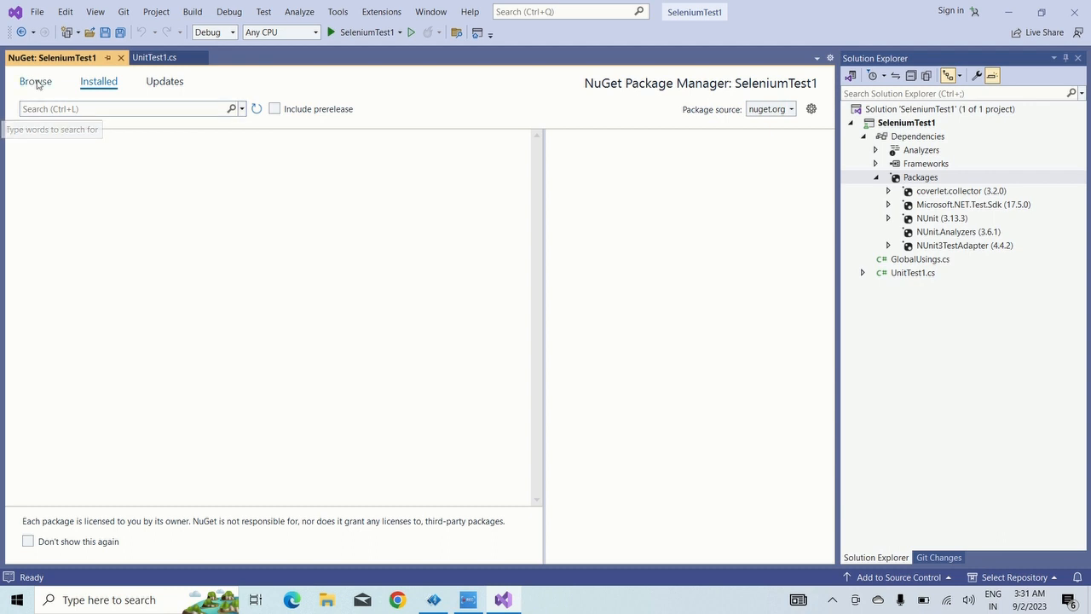
{"action": "left_click", "coordinate": [36, 82]}
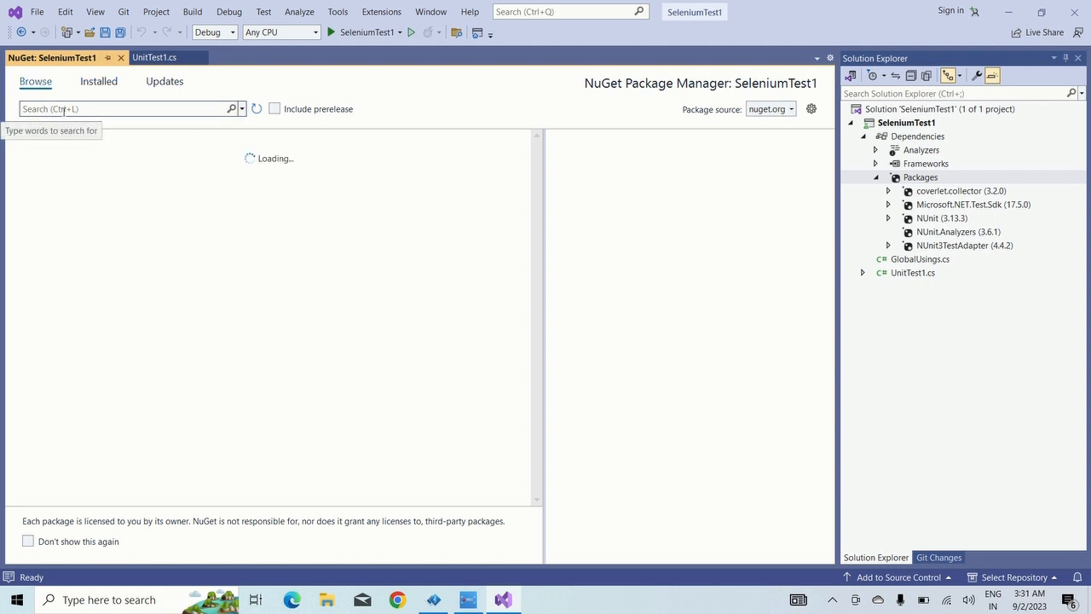
{"action": "left_click", "coordinate": [128, 109]}
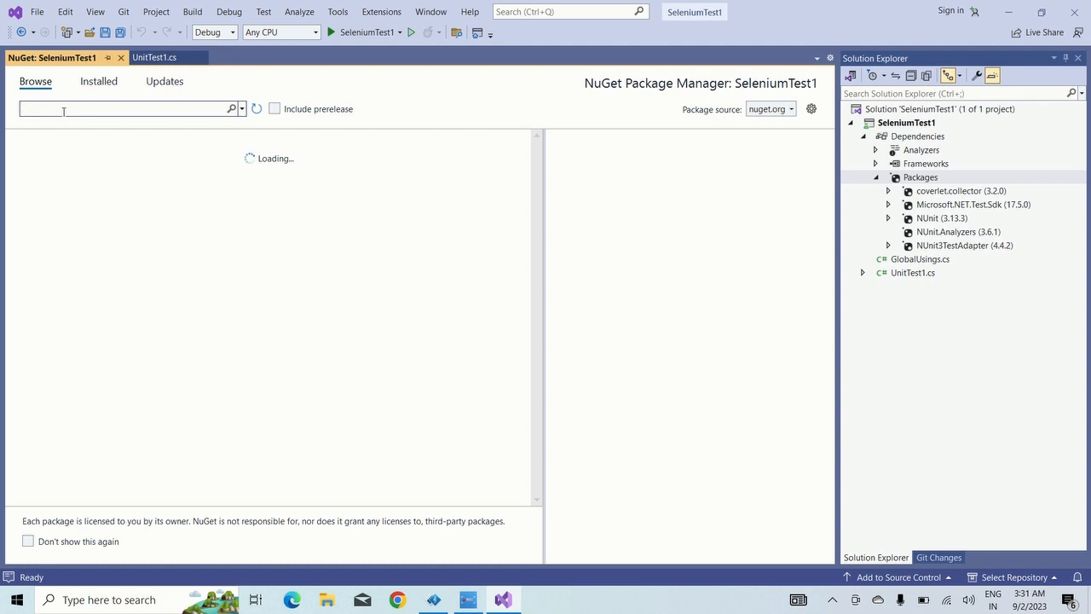
{"action": "type", "text": "selenium"}
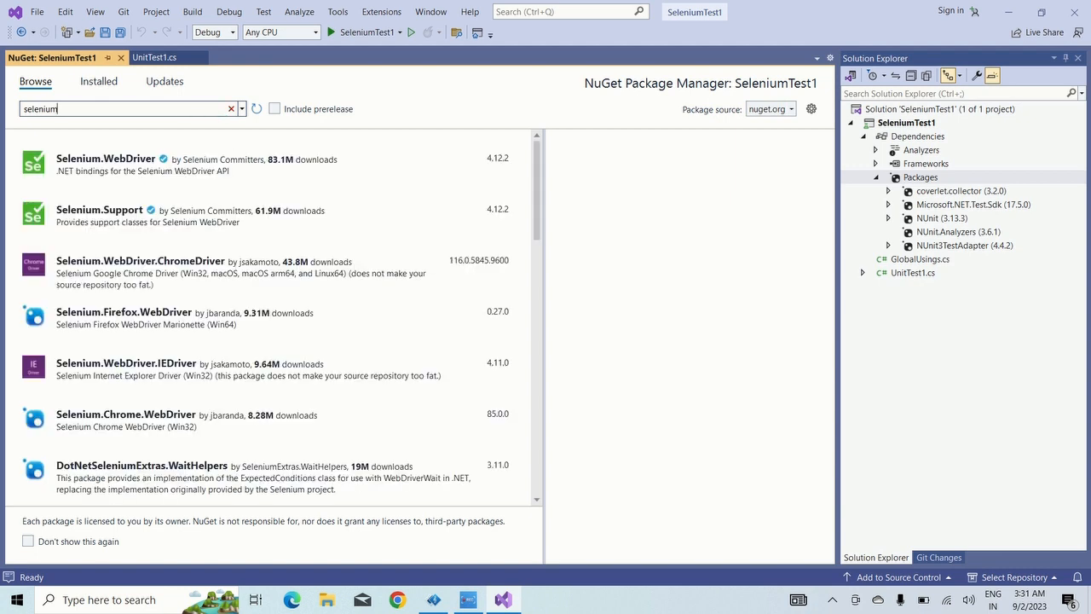
{"action": "mouse_move", "coordinate": [111, 164]}
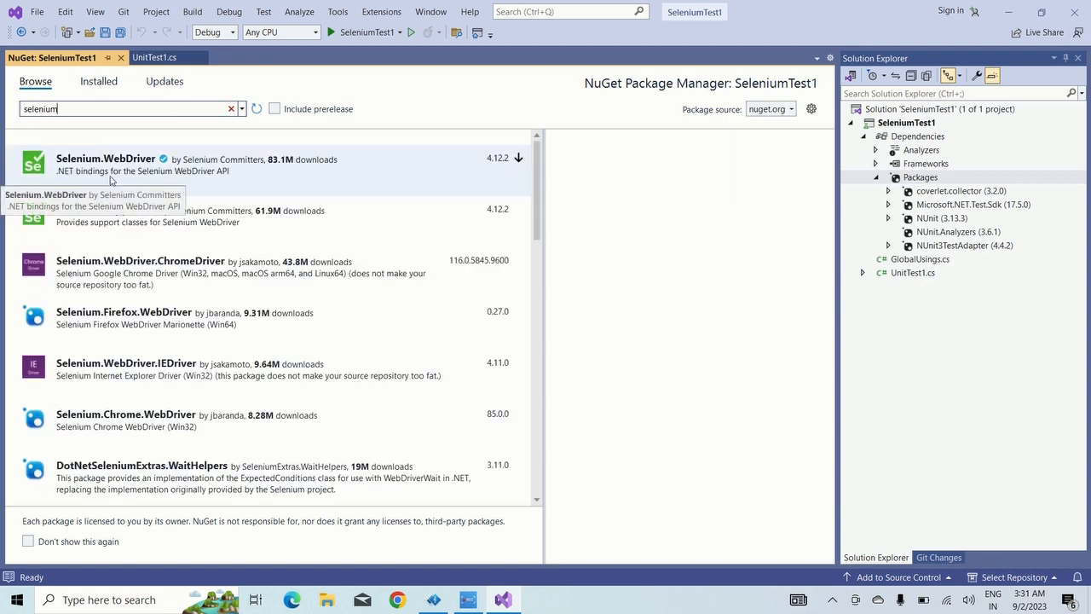
{"action": "left_click", "coordinate": [106, 159]}
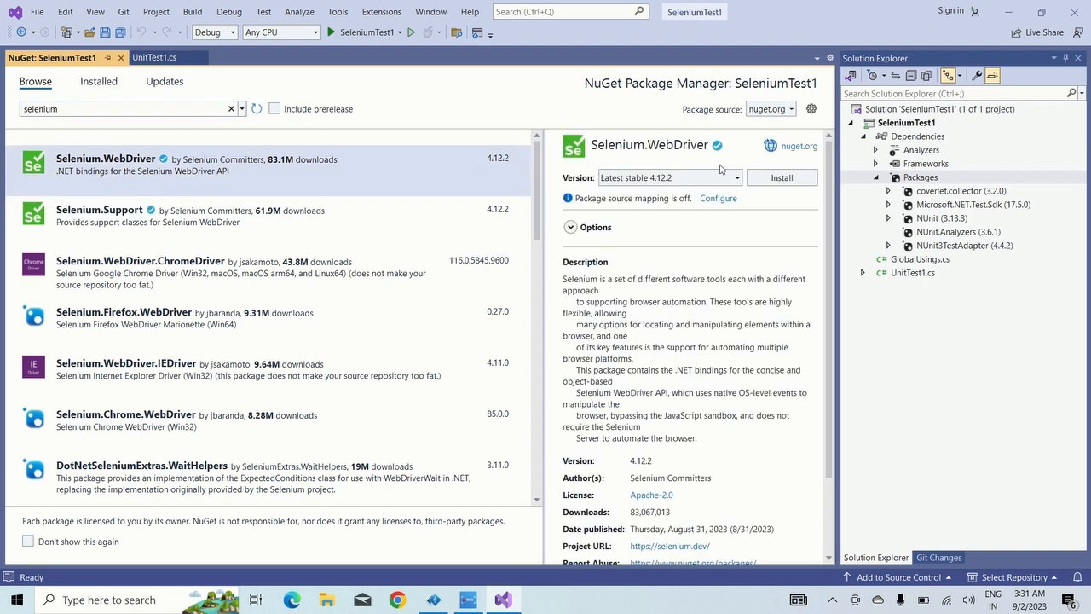
- Install Selenium.WebDriver 4.12.2, disabling future change previews and applying the changes
{"action": "left_click", "coordinate": [781, 177]}
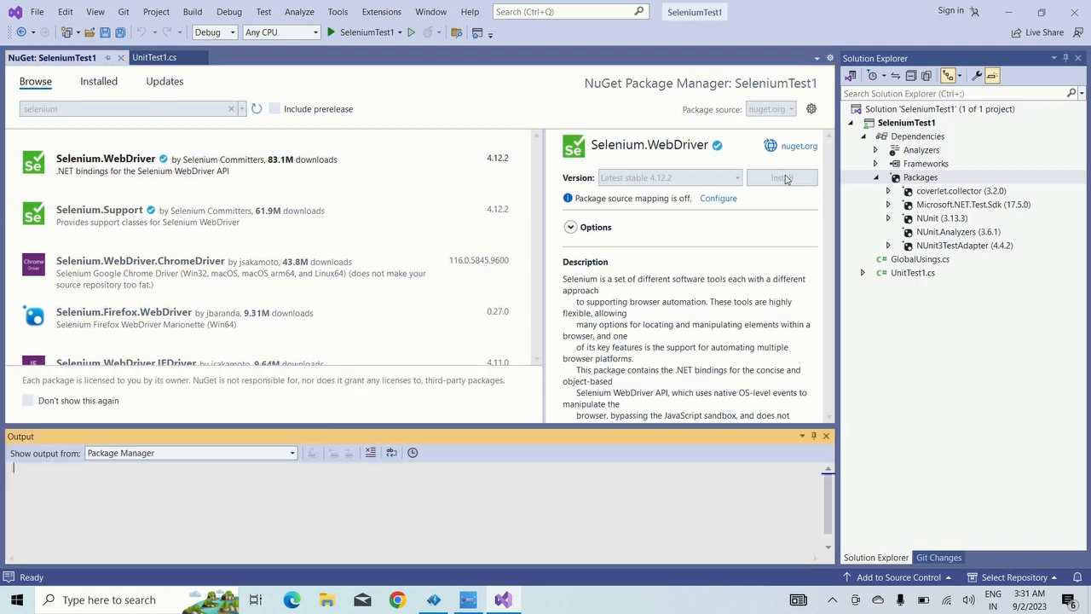
{"action": "left_click", "coordinate": [781, 177]}
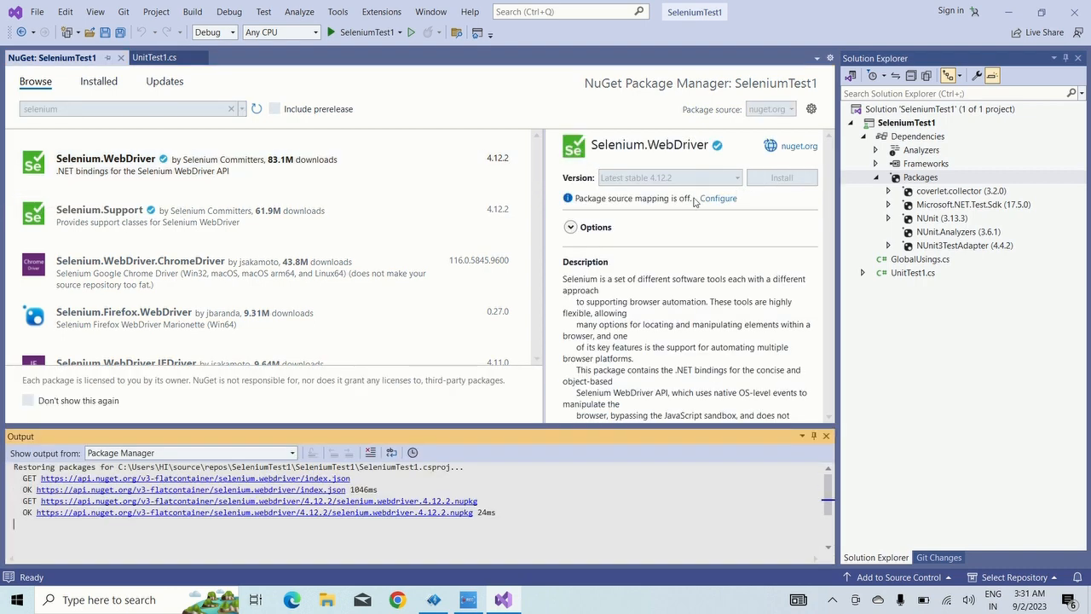
{"action": "mouse_move", "coordinate": [680, 208]}
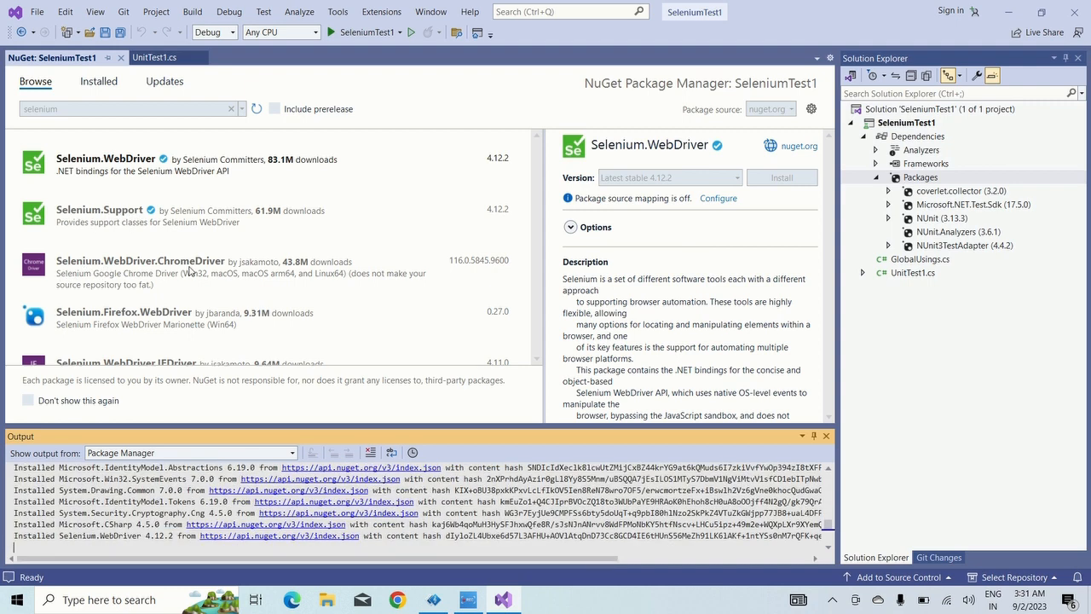
{"action": "left_click", "coordinate": [781, 177]}
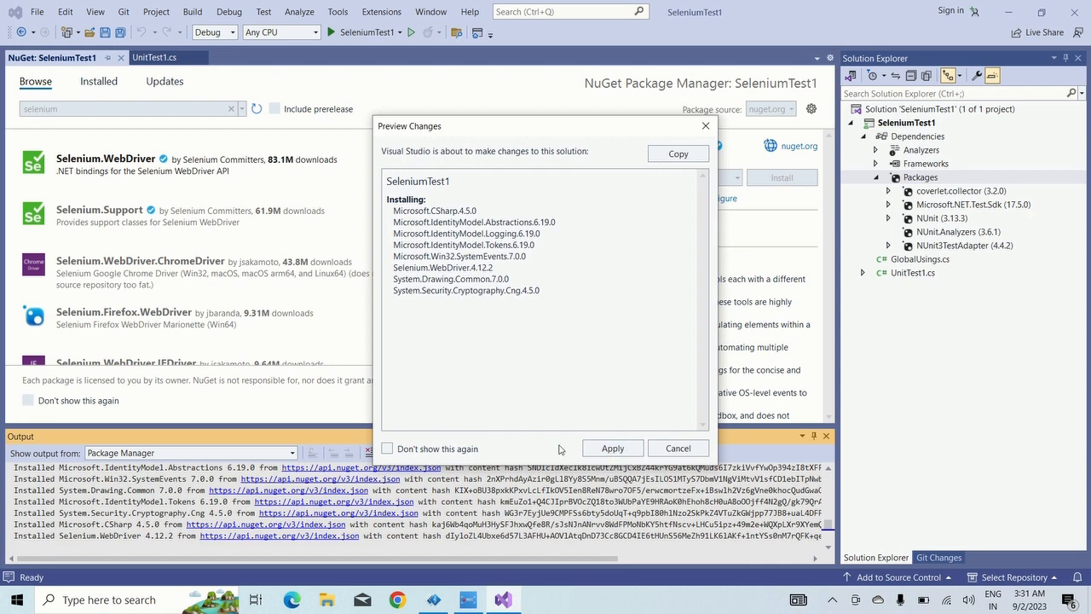
{"action": "left_click", "coordinate": [389, 449]}
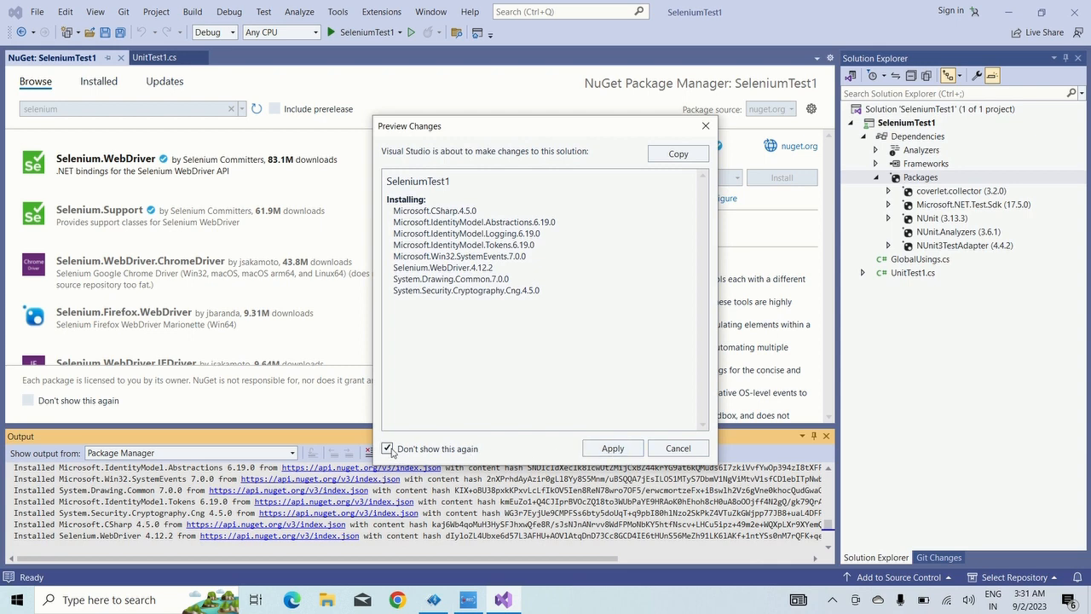
{"action": "left_click", "coordinate": [612, 447]}
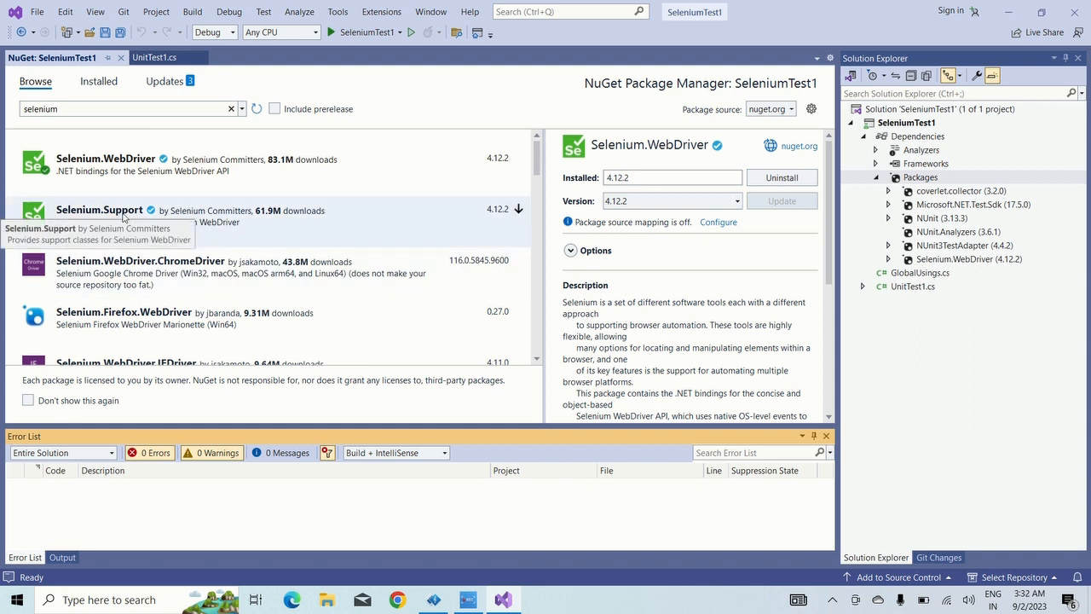
- Install Selenium.Support 4.12.2 and Selenium.WebDriver.ChromeDriver 116.0.5845.9600 into the project
{"action": "left_click", "coordinate": [99, 211]}
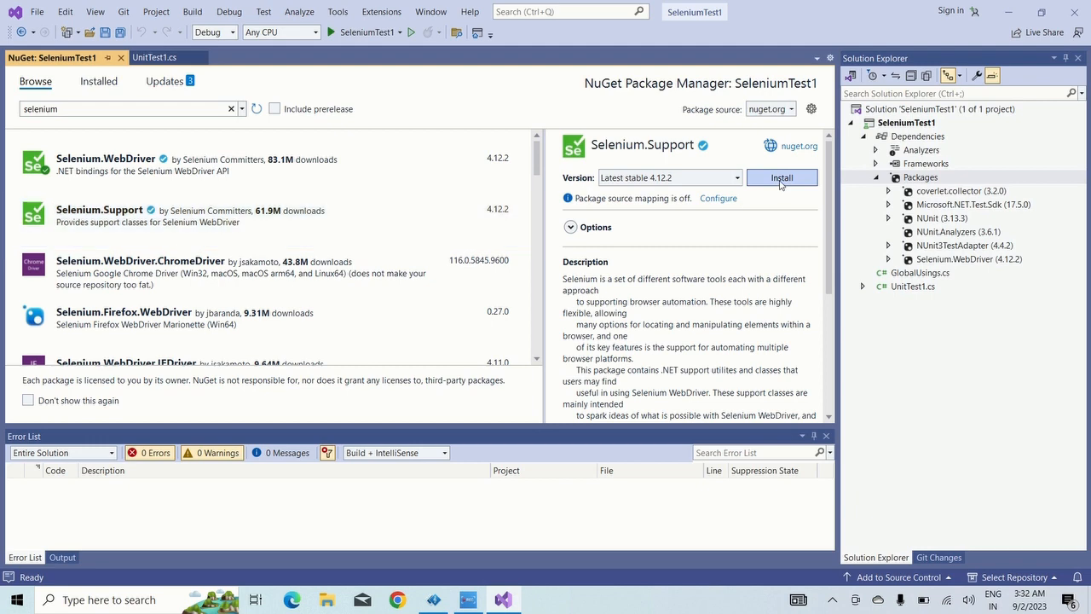
{"action": "left_click", "coordinate": [781, 177]}
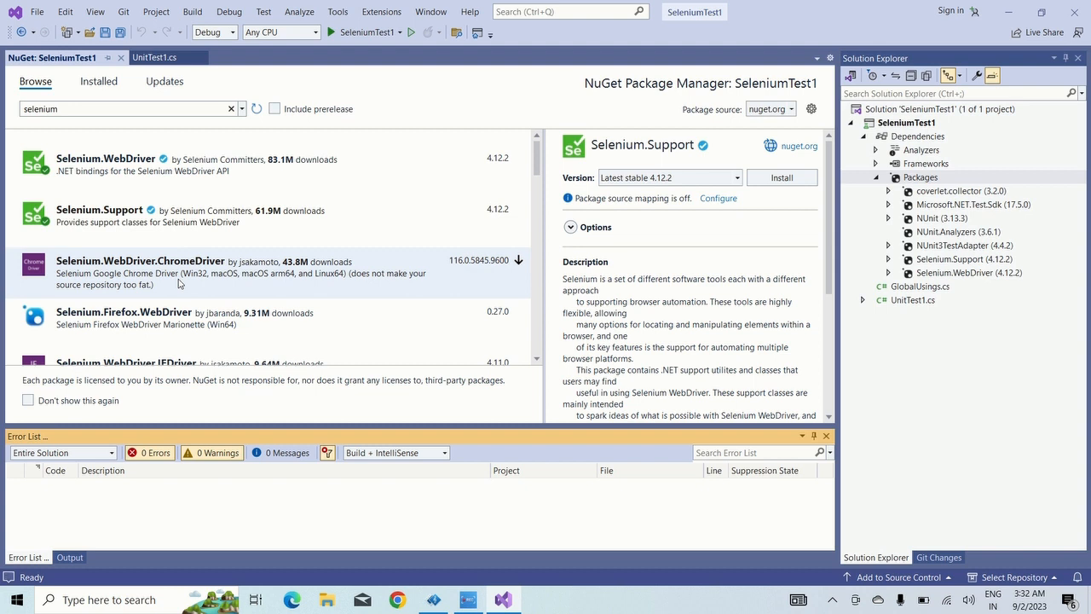
{"action": "left_click", "coordinate": [140, 273]}
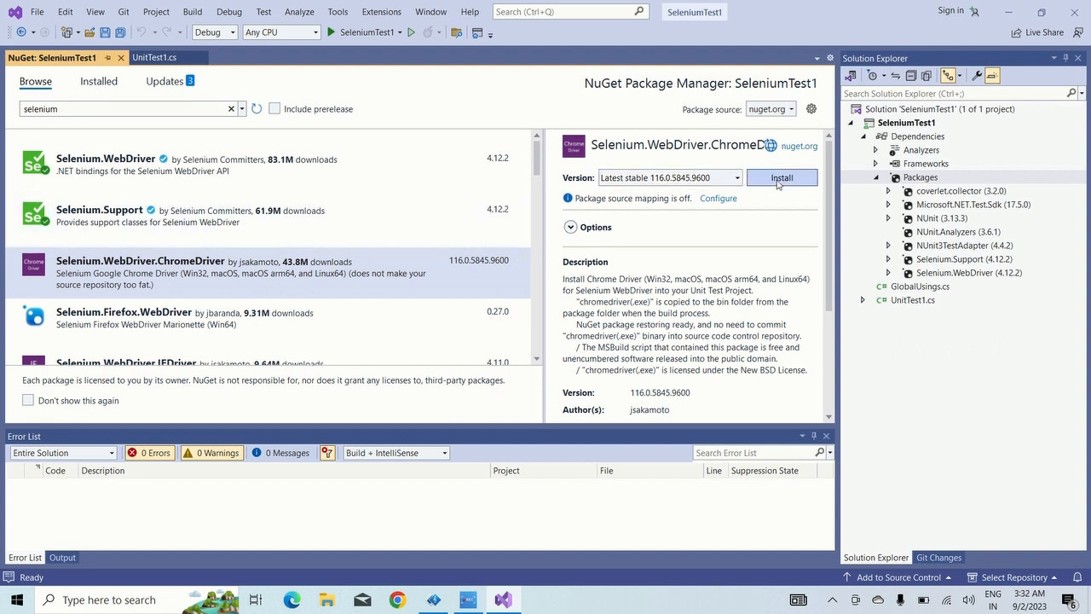
{"action": "left_click", "coordinate": [781, 177]}
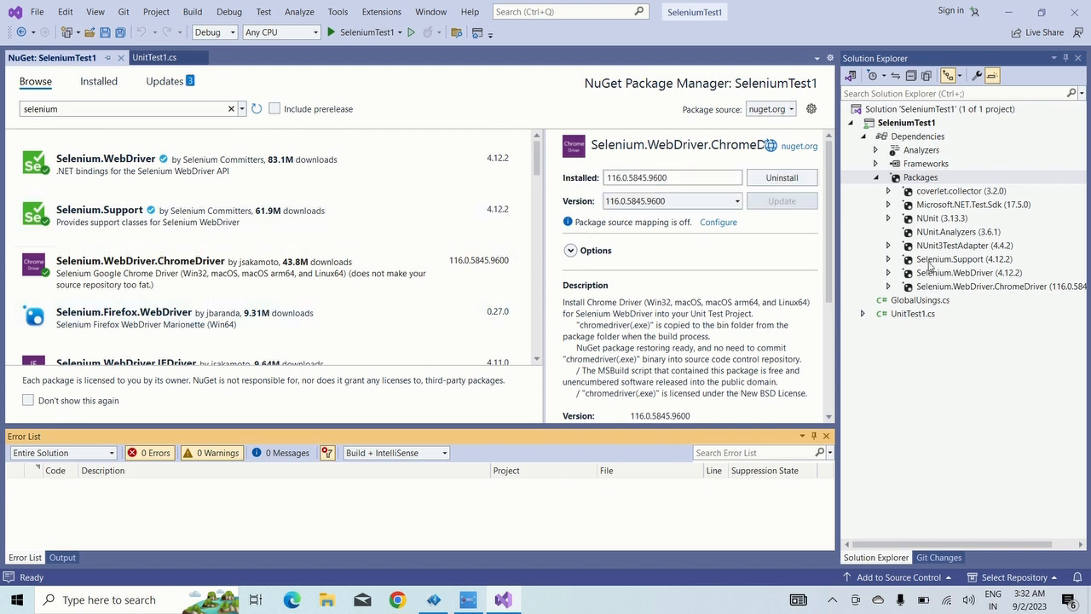
{"action": "mouse_move", "coordinate": [928, 266]}
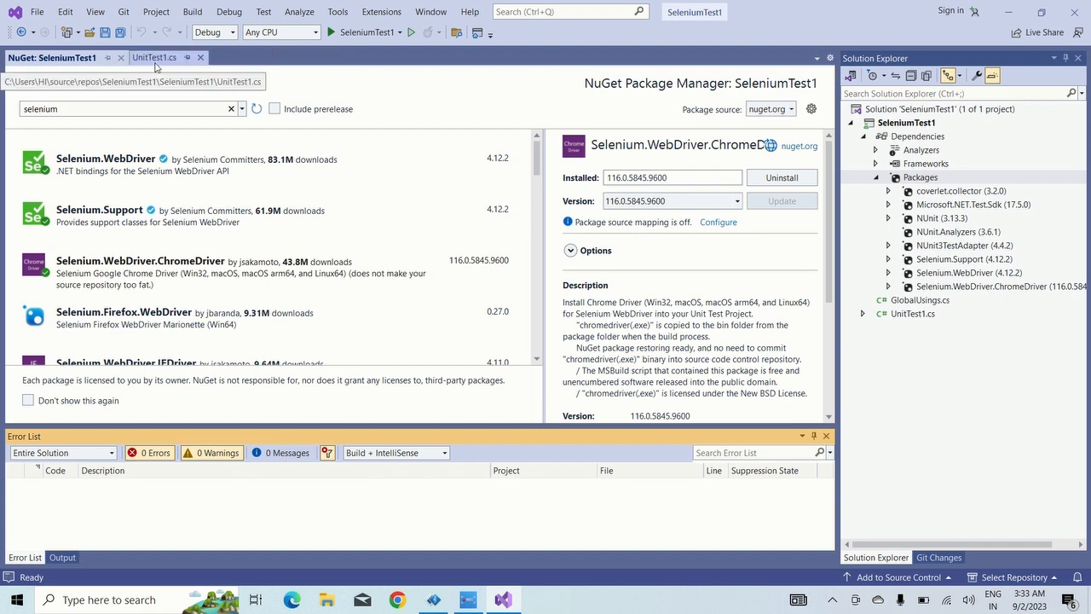
{"action": "left_click", "coordinate": [153, 58]}
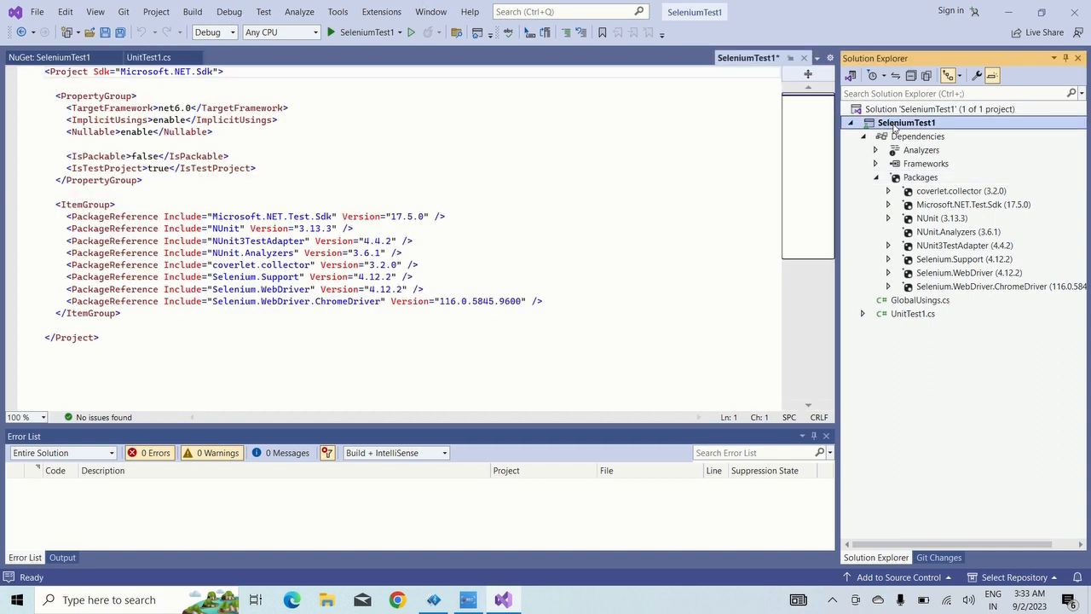
- Add a new class file named Test.cs to the SeleniumTest1 project
{"action": "right_click", "coordinate": [907, 123]}
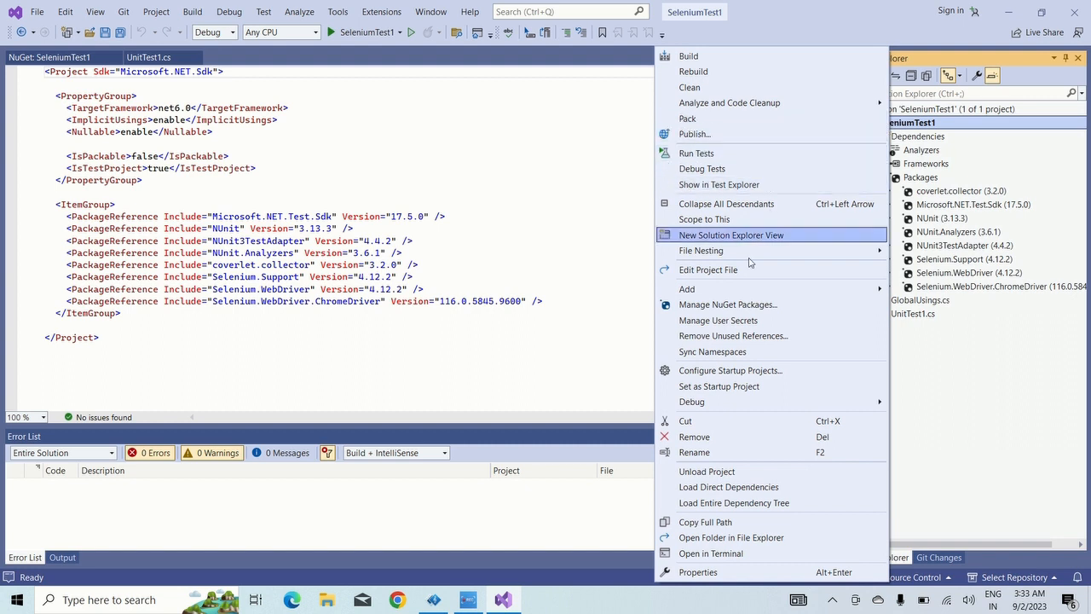
{"action": "left_click", "coordinate": [687, 290]}
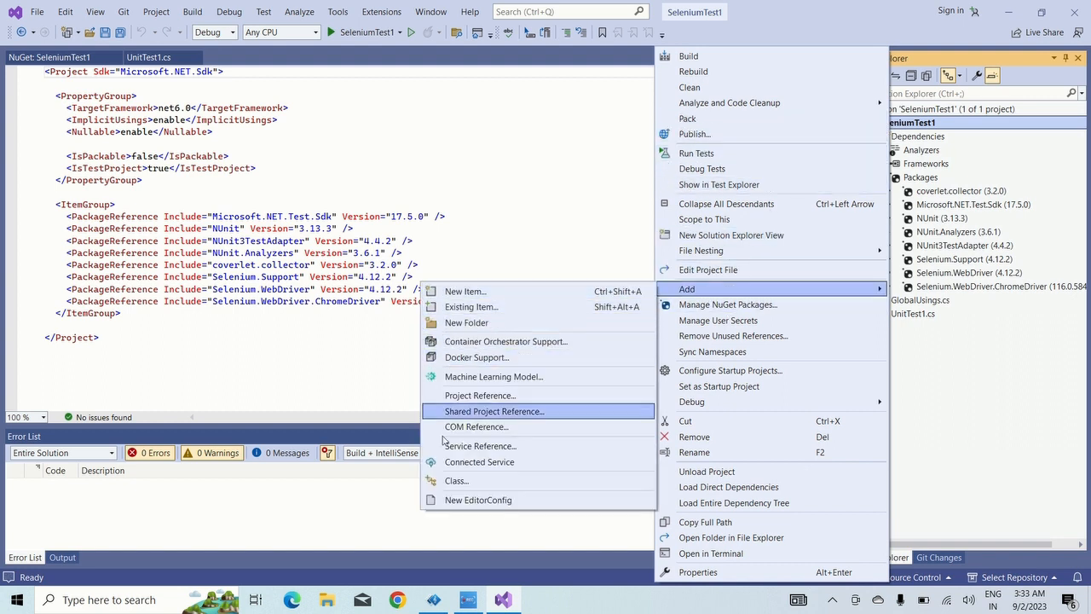
{"action": "mouse_move", "coordinate": [457, 480]}
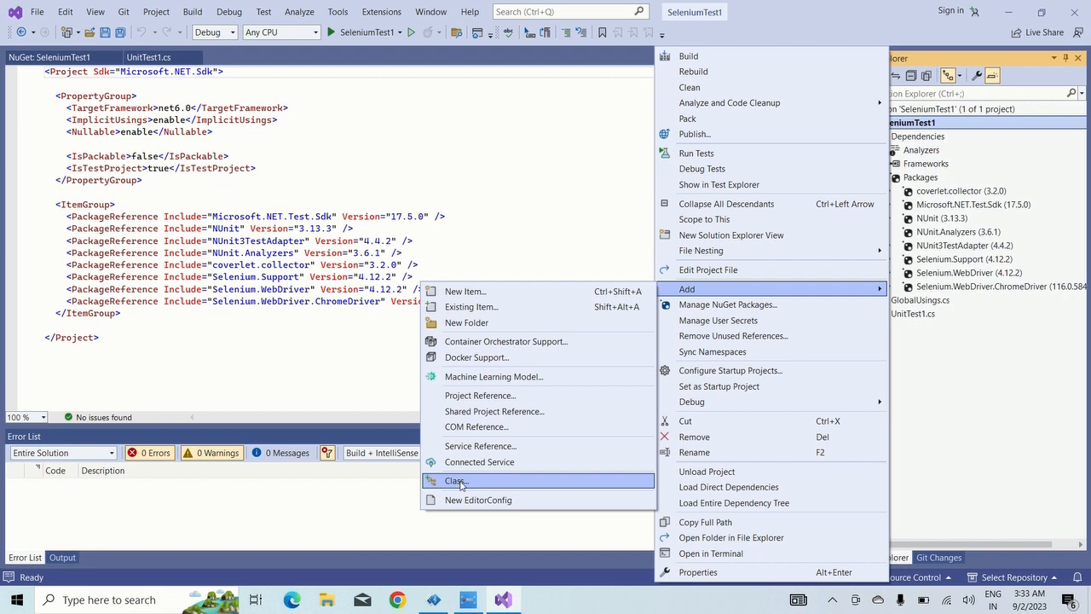
{"action": "left_click", "coordinate": [455, 481]}
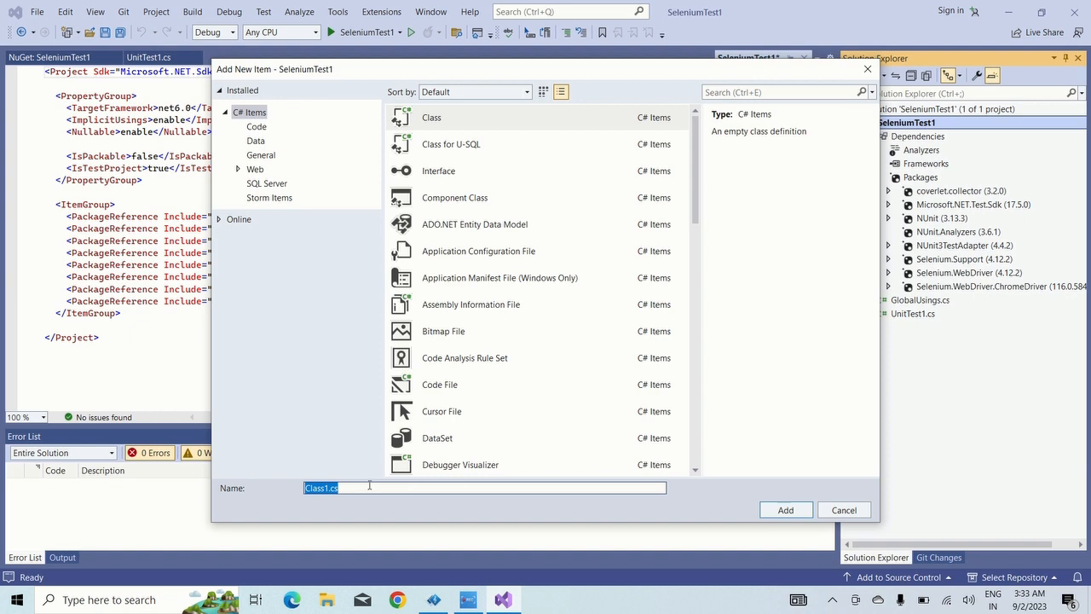
{"action": "left_click", "coordinate": [332, 488]}
{"action": "type", "text": "Test"}
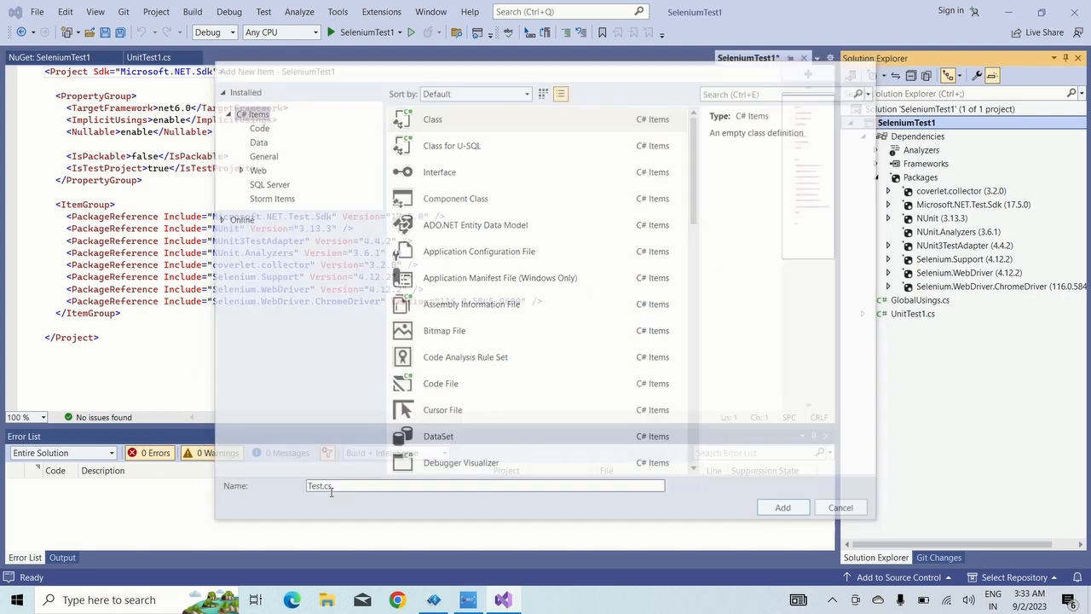
{"action": "left_click", "coordinate": [839, 508]}
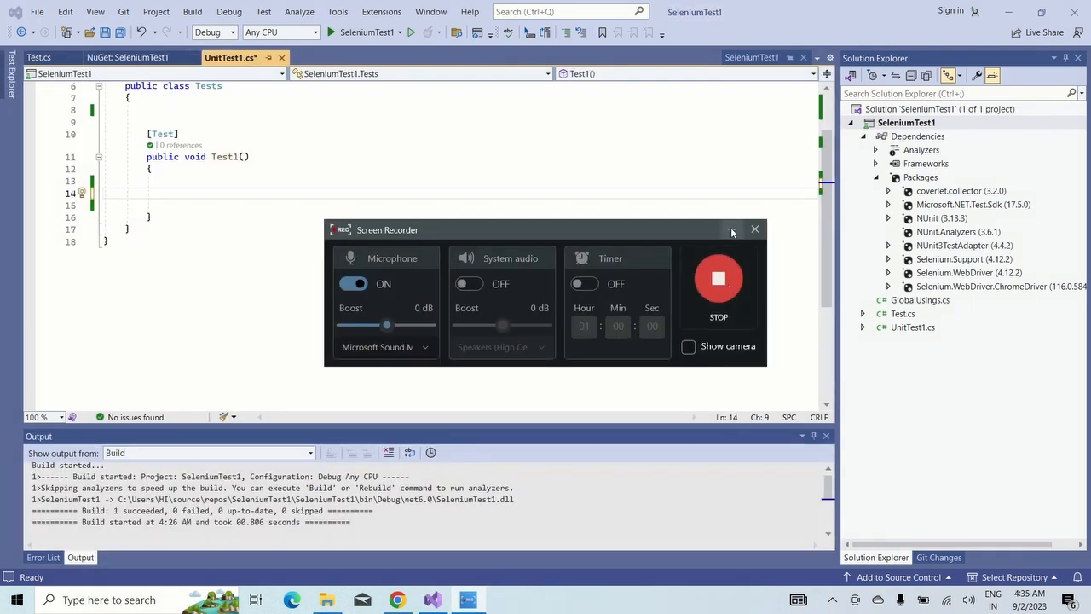
- Write IWebDriver driver = new ChromeDriver(); in Test1 with the OpenQA.Selenium usings imported
{"action": "left_click", "coordinate": [753, 228]}
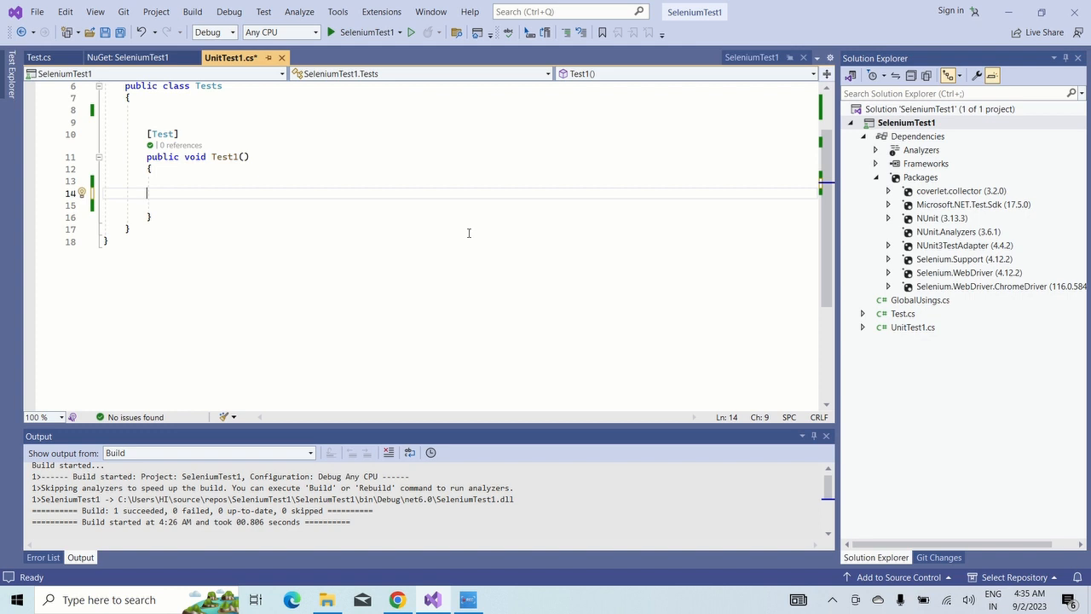
{"action": "type", "text": "IWebDriver"}
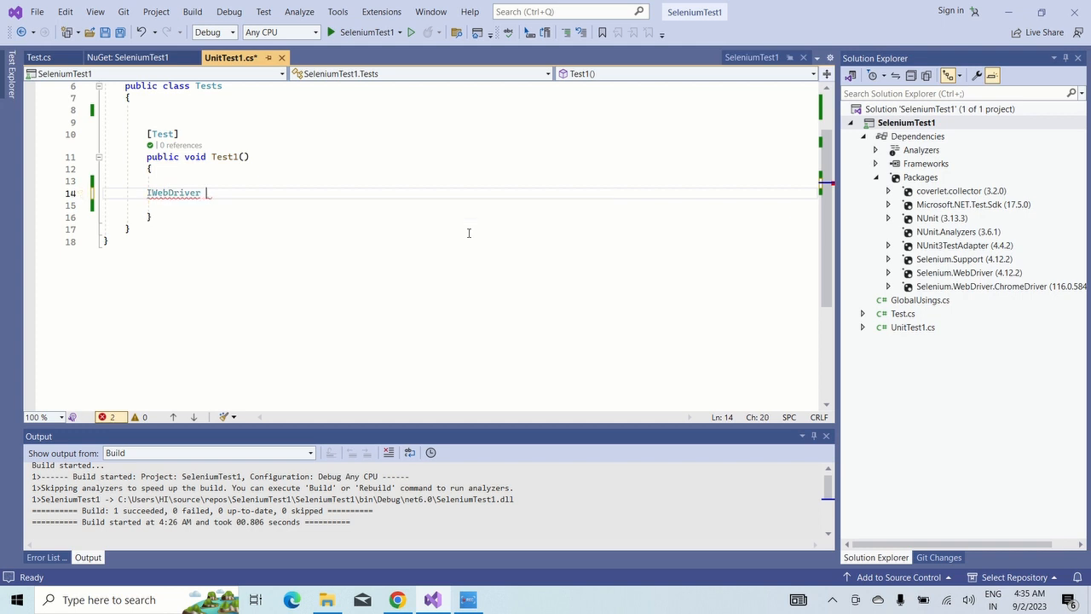
{"action": "type", "text": "driver="}
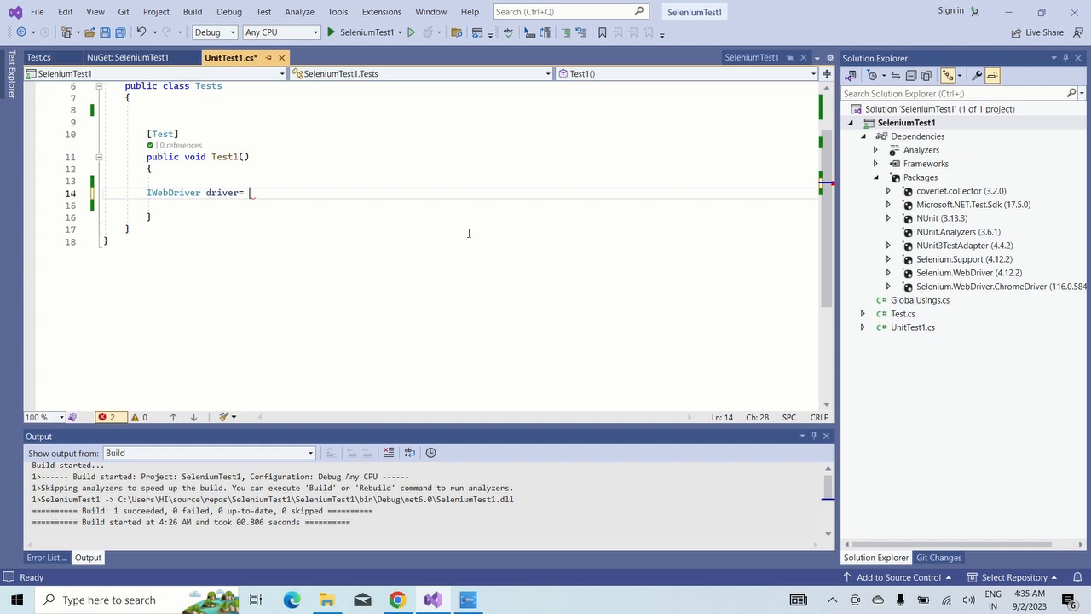
{"action": "type", "text": "New"}
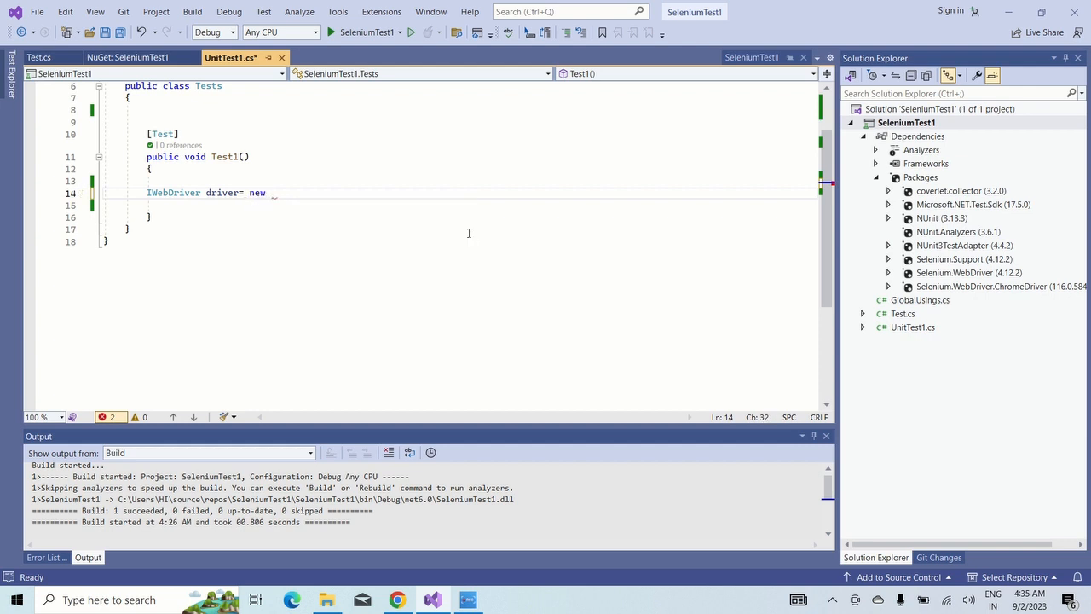
{"action": "type", "text": "ChromeDriver("}
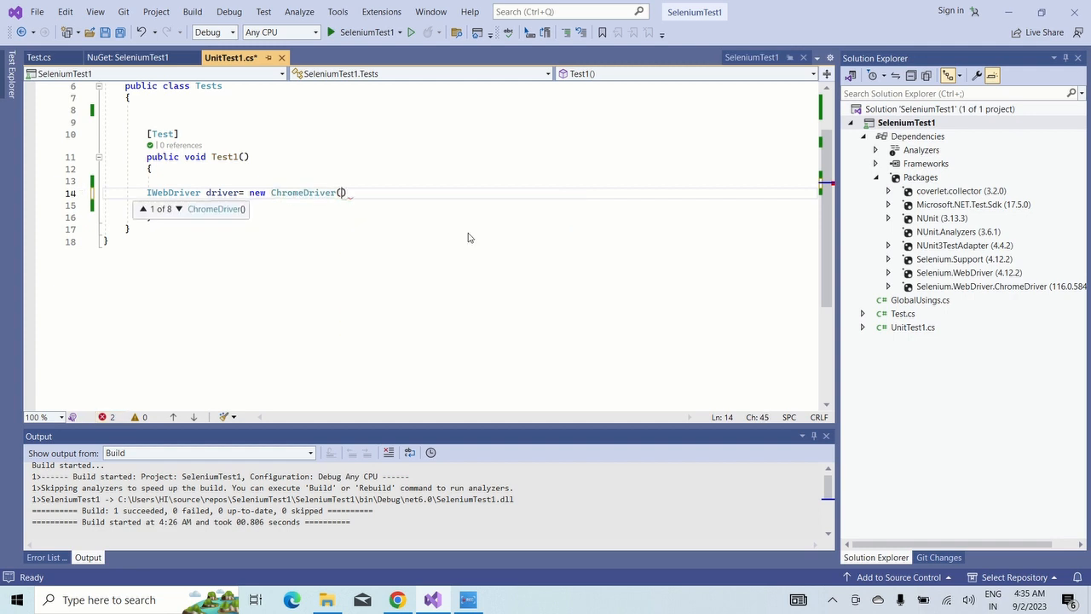
{"action": "type", "text": "ChromeDr"}
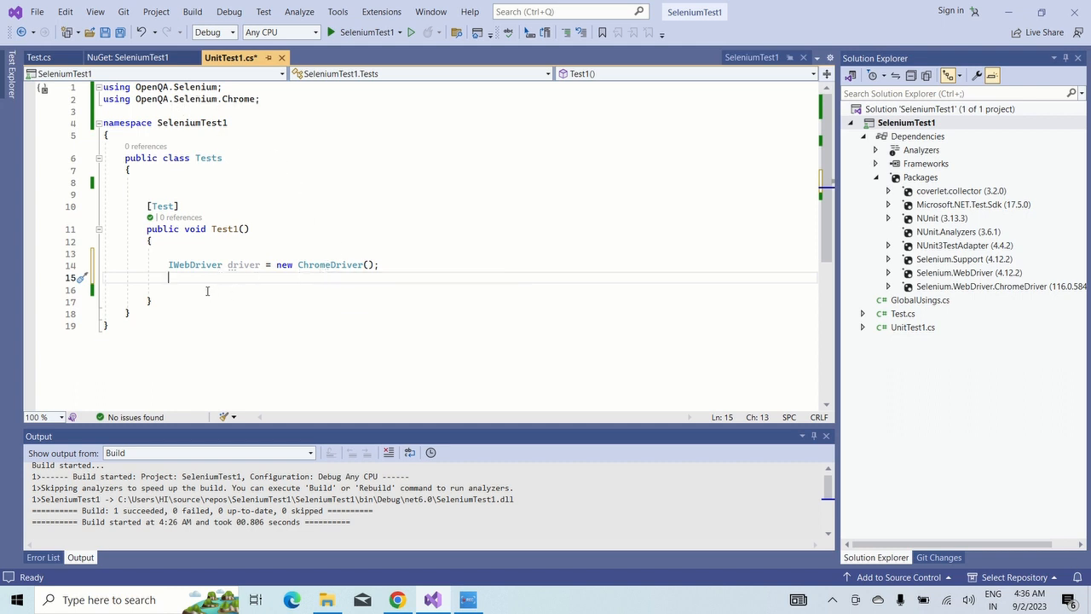
- Add driver.Navigate().GoToUrl("") below the driver line, leaving the URL empty
{"action": "type", "text": "driver.Navigate"}
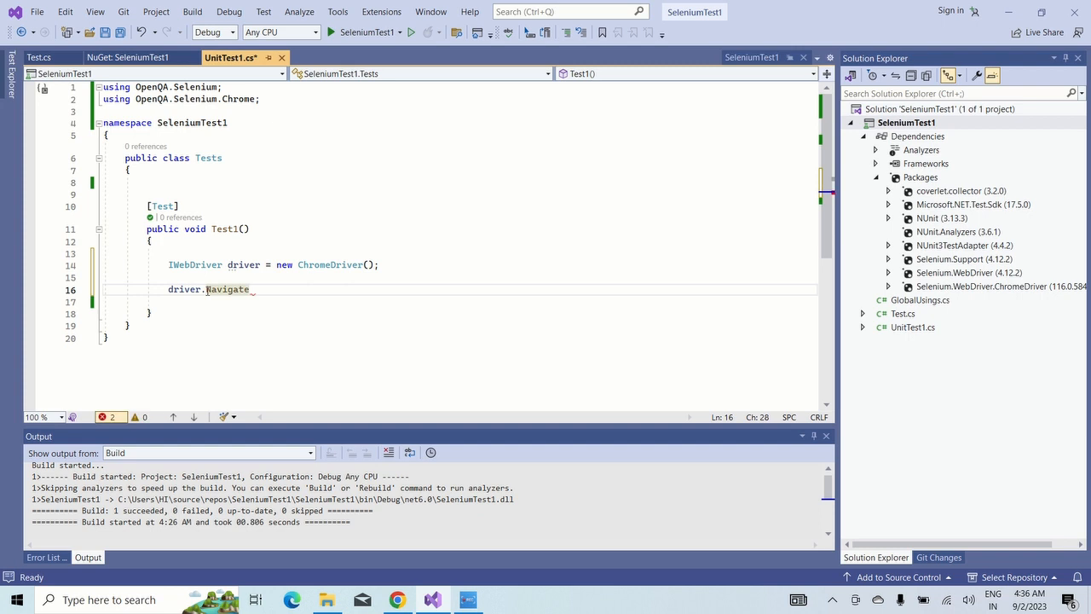
{"action": "type", "text": "."}
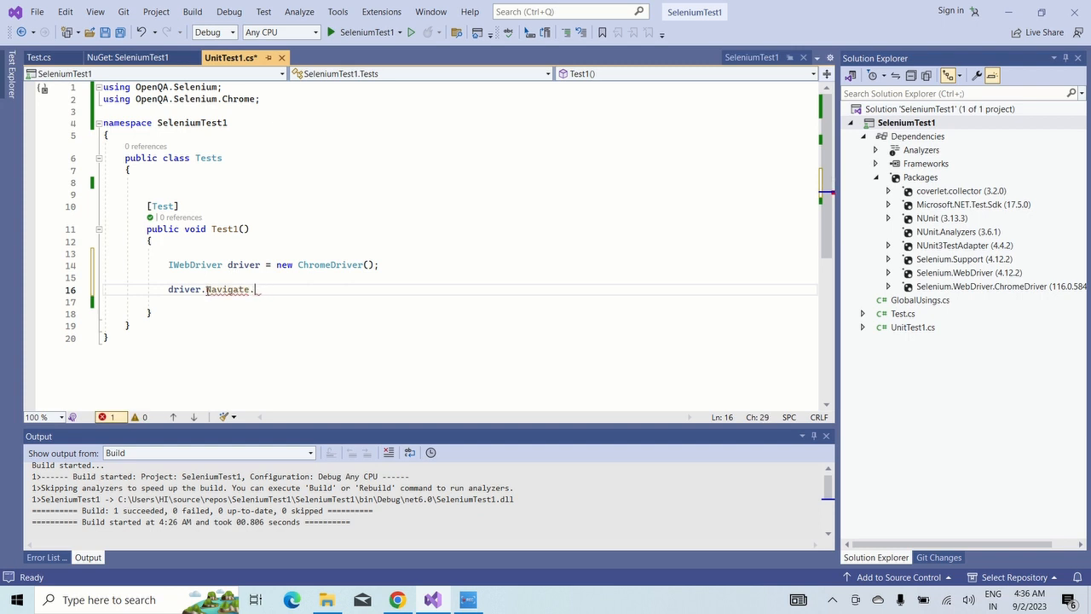
{"action": "key", "text": "Backspace"}
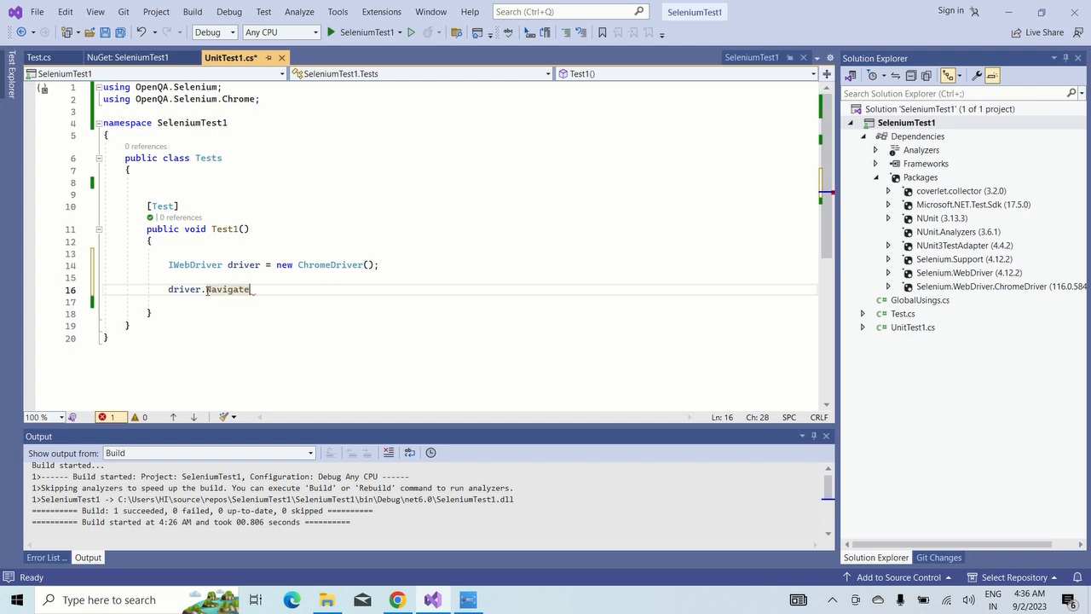
{"action": "type", "text": "()"}
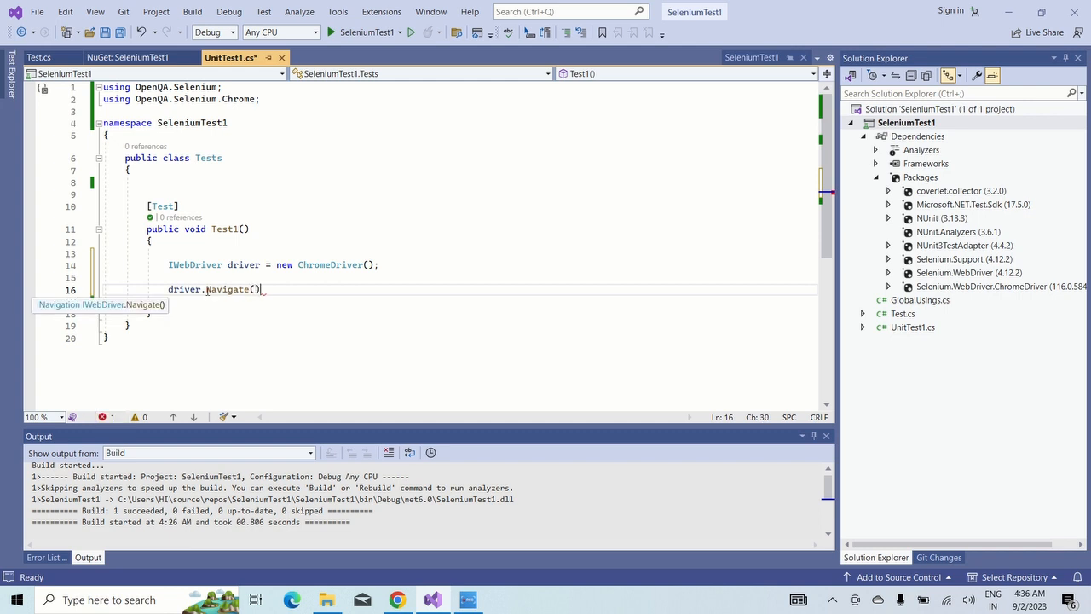
{"action": "type", "text": ".GoToUrl("}
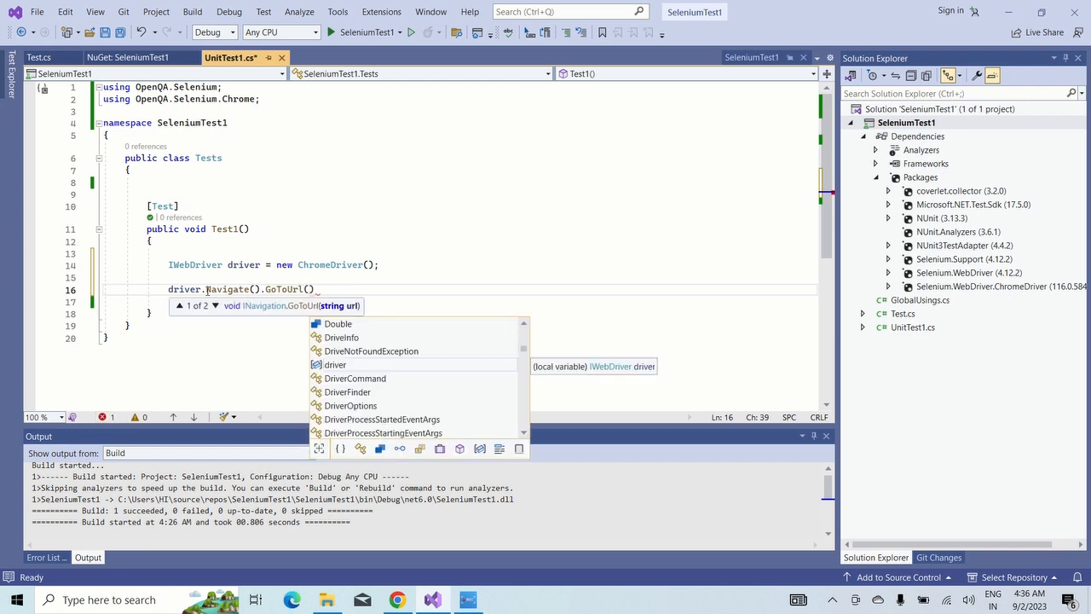
{"action": "type", "text": "\"\""}
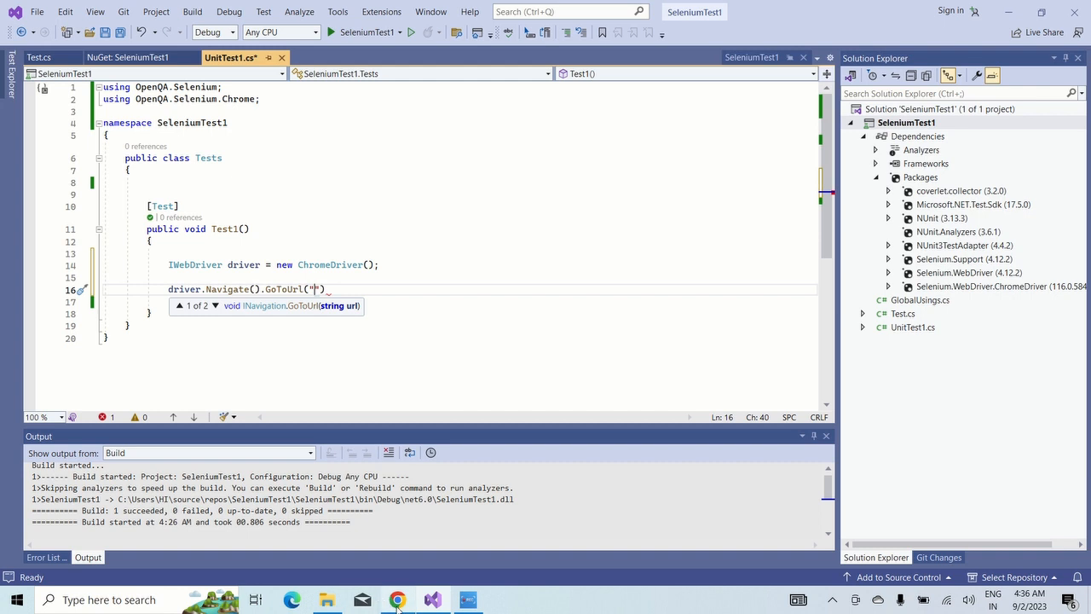
{"action": "right_click", "coordinate": [397, 600]}
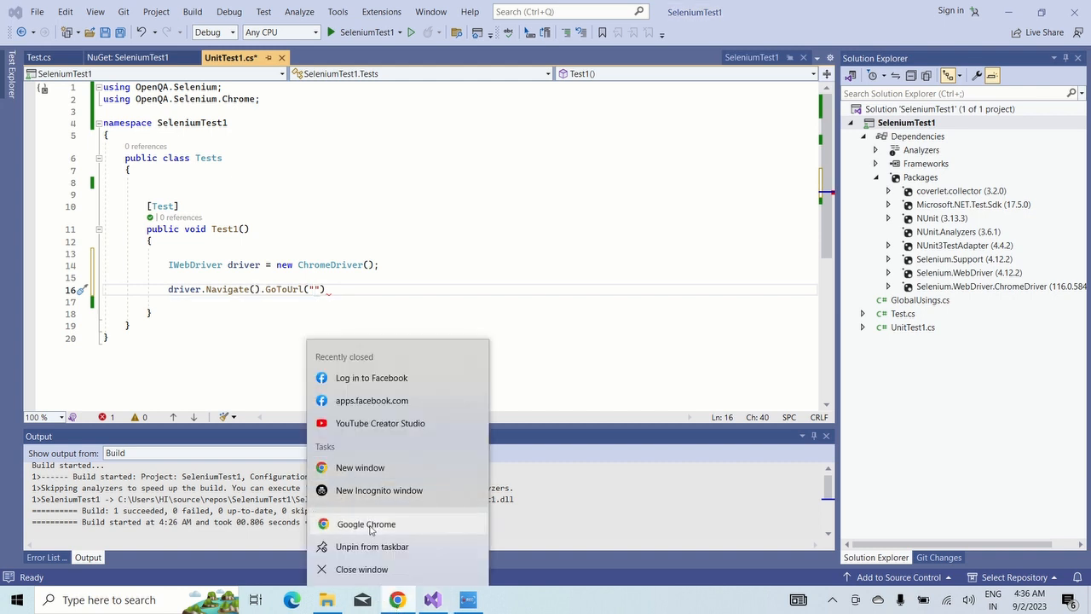
- Open a new Chrome window on google.com and select its web address
{"action": "left_click", "coordinate": [365, 524]}
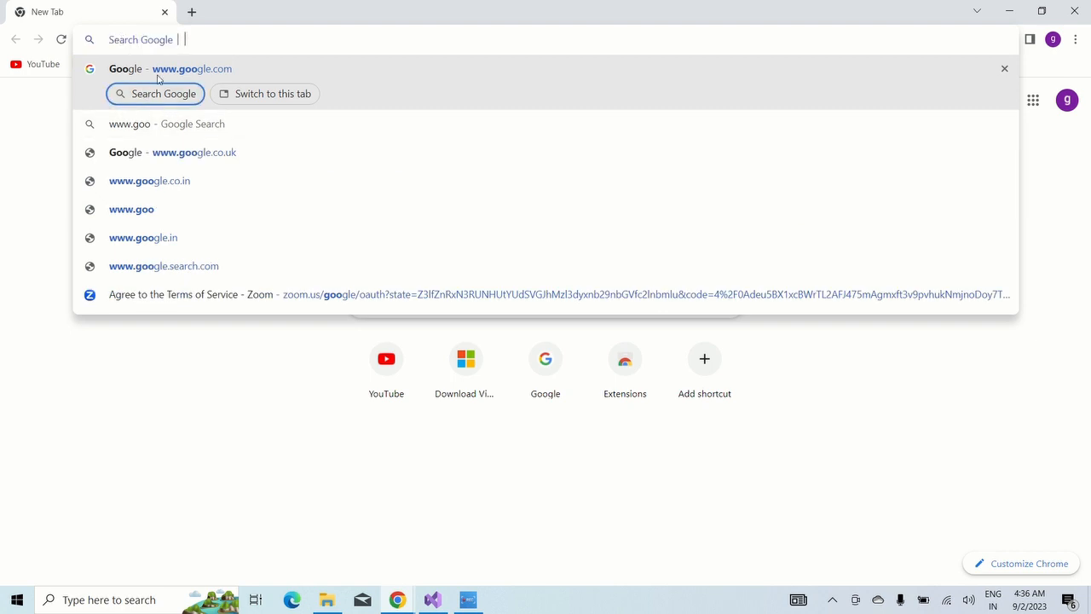
{"action": "left_click", "coordinate": [191, 68]}
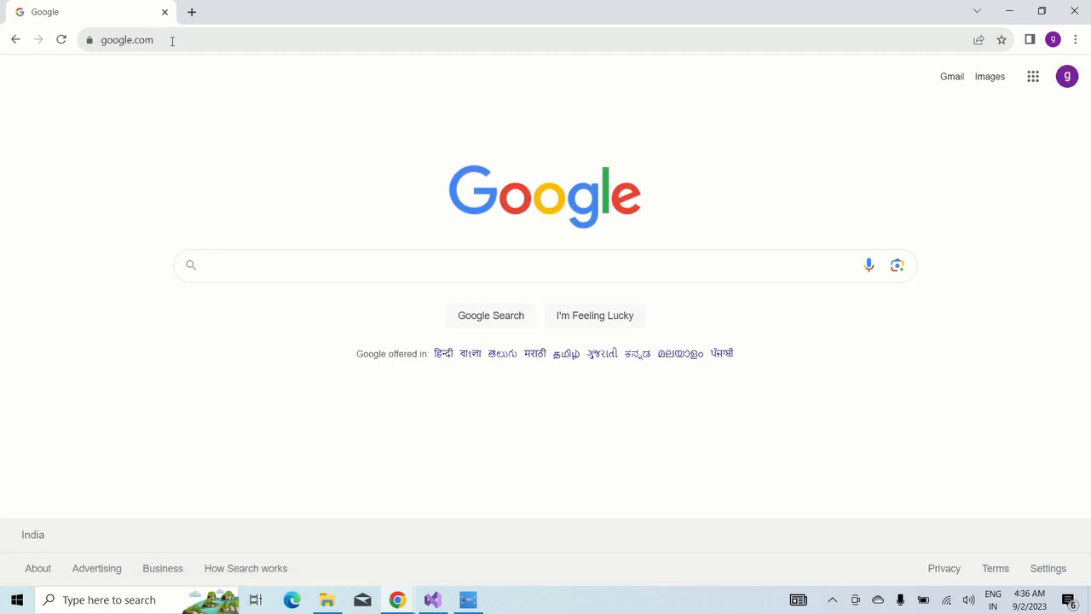
{"action": "left_click", "coordinate": [126, 41]}
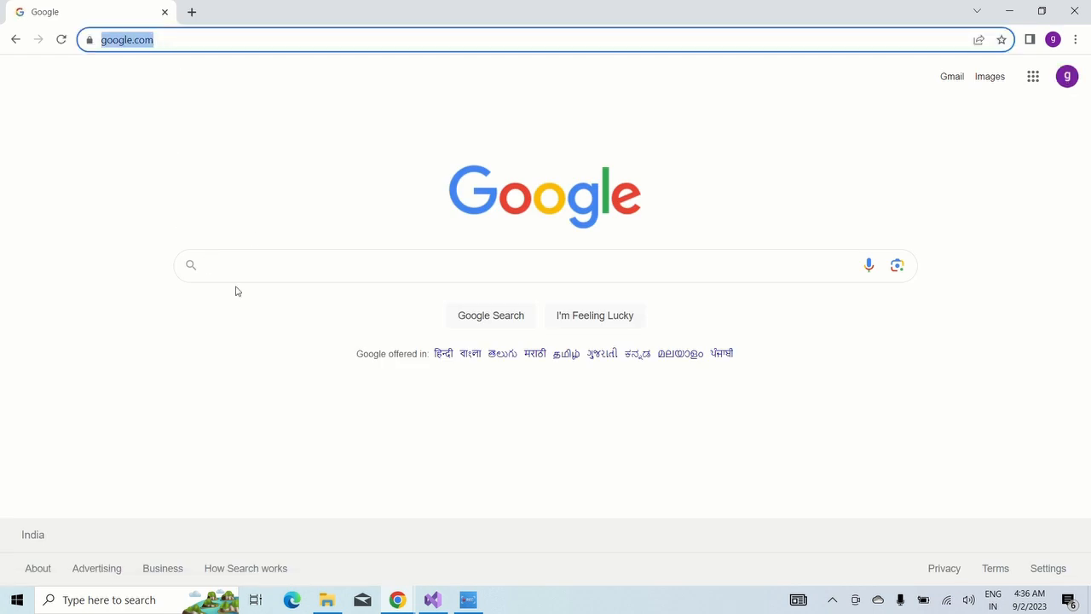
- Enter Tech Trend into the Google search box
{"action": "left_click", "coordinate": [269, 266]}
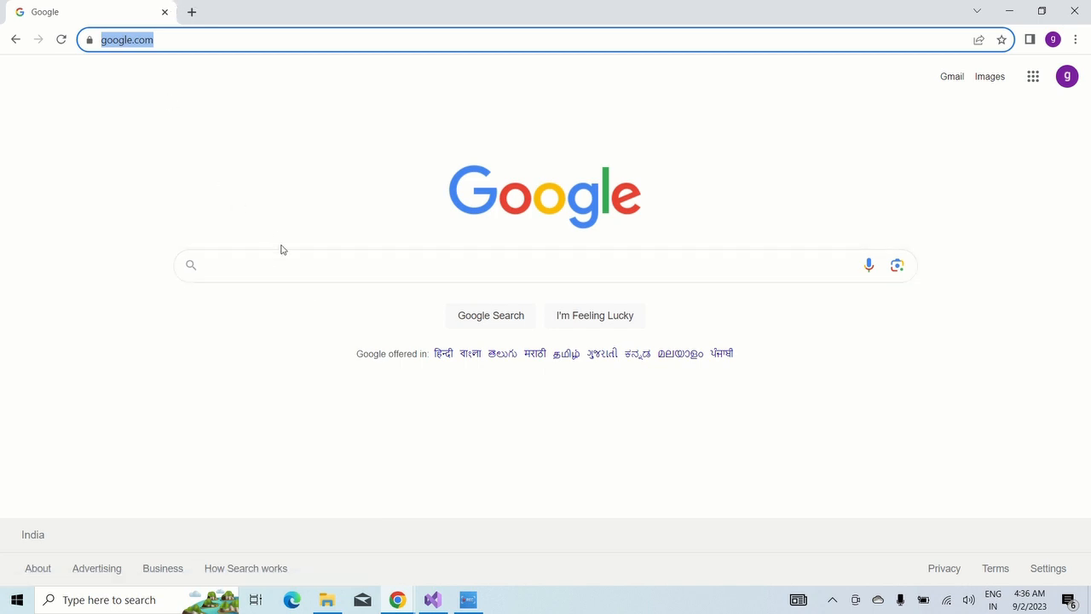
{"action": "type", "text": "Tech Trend"}
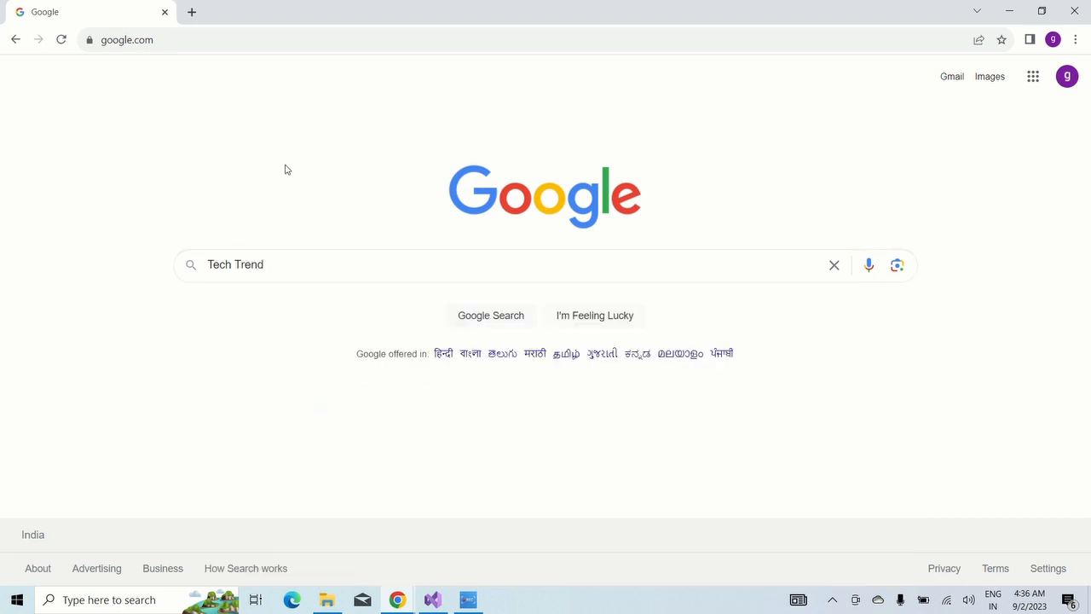
{"action": "left_click", "coordinate": [491, 315]}
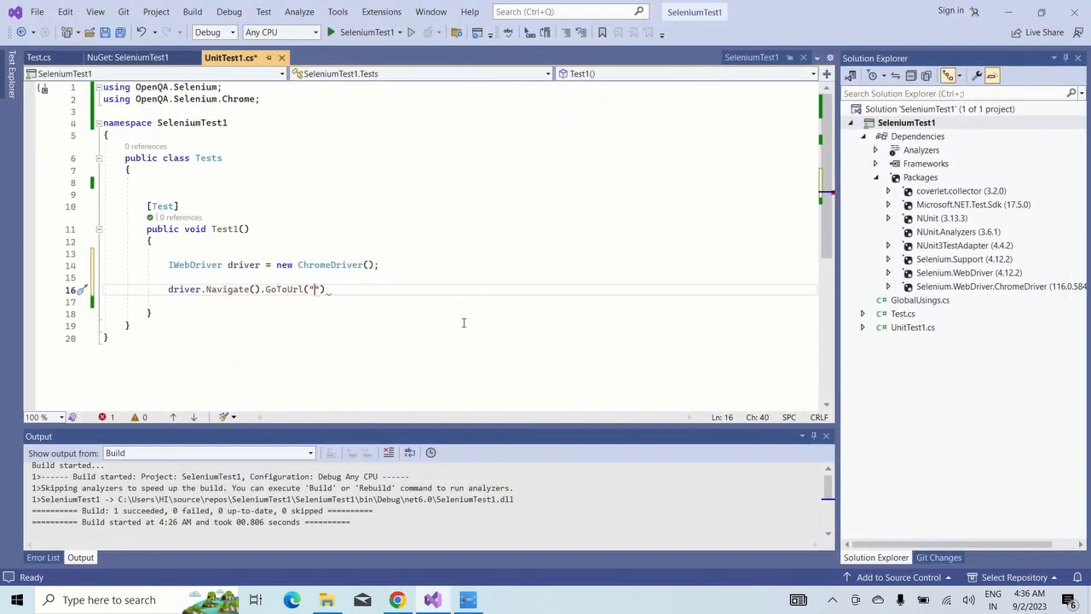
{"action": "mouse_move", "coordinate": [317, 290]}
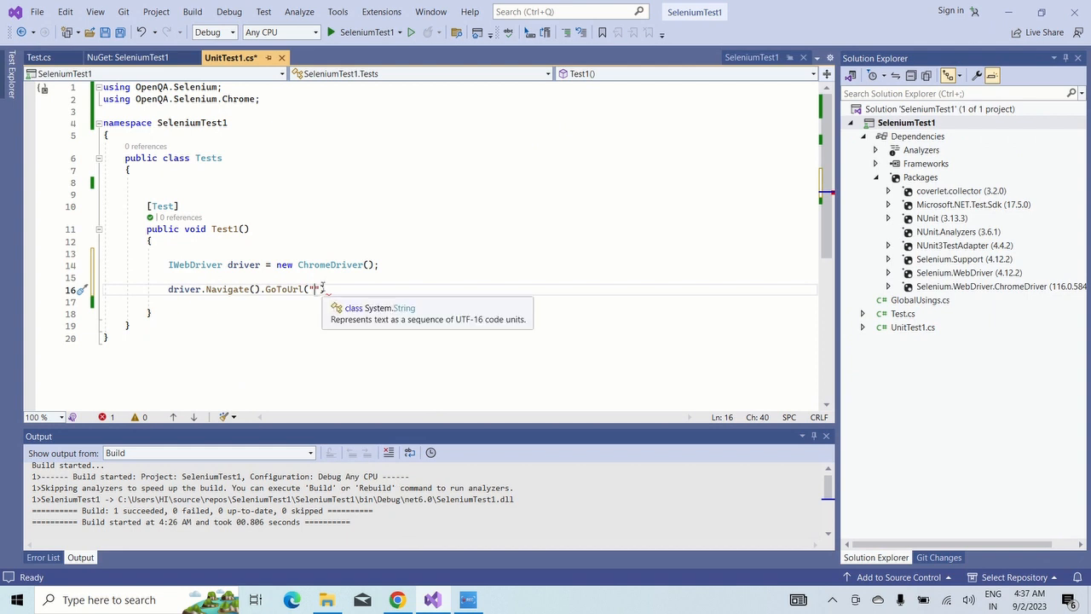
{"action": "type", "text": "https://www.google.com/"}
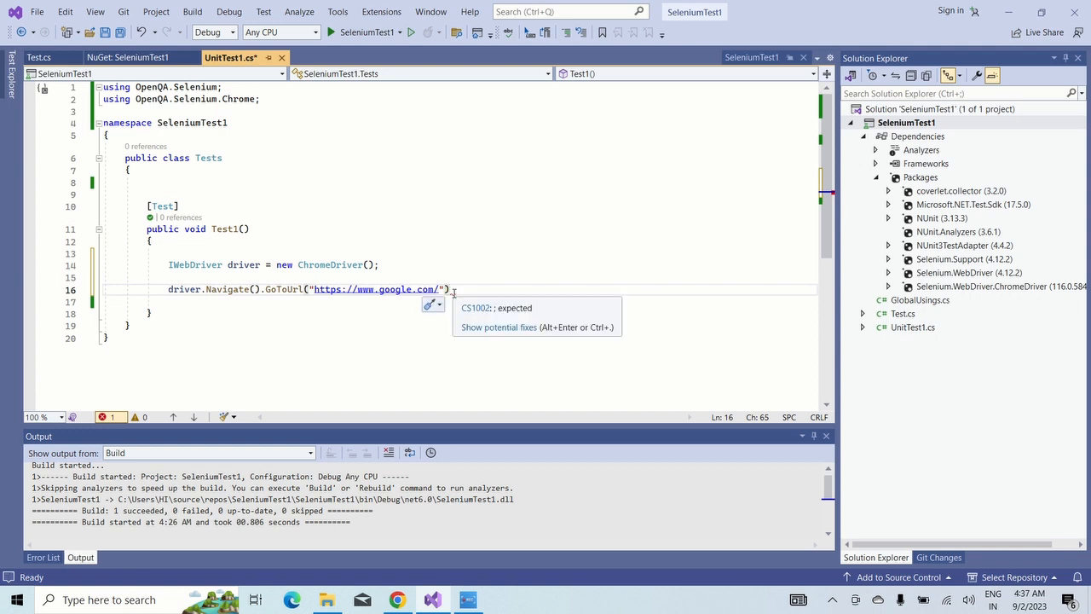
{"action": "type", "text": ";"}
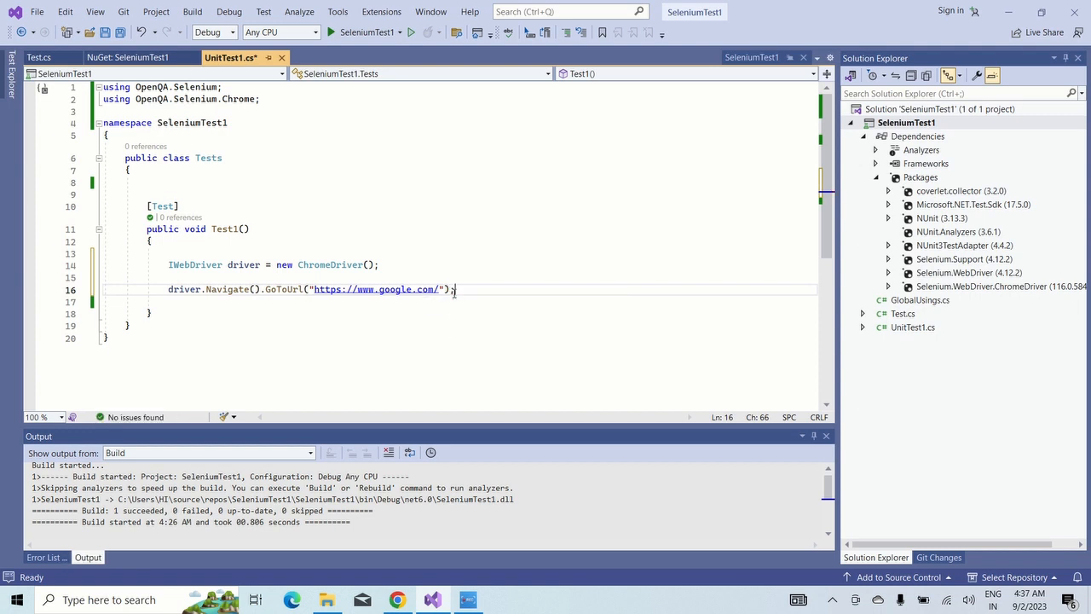
{"action": "type", "text": "driver.Quit();"}
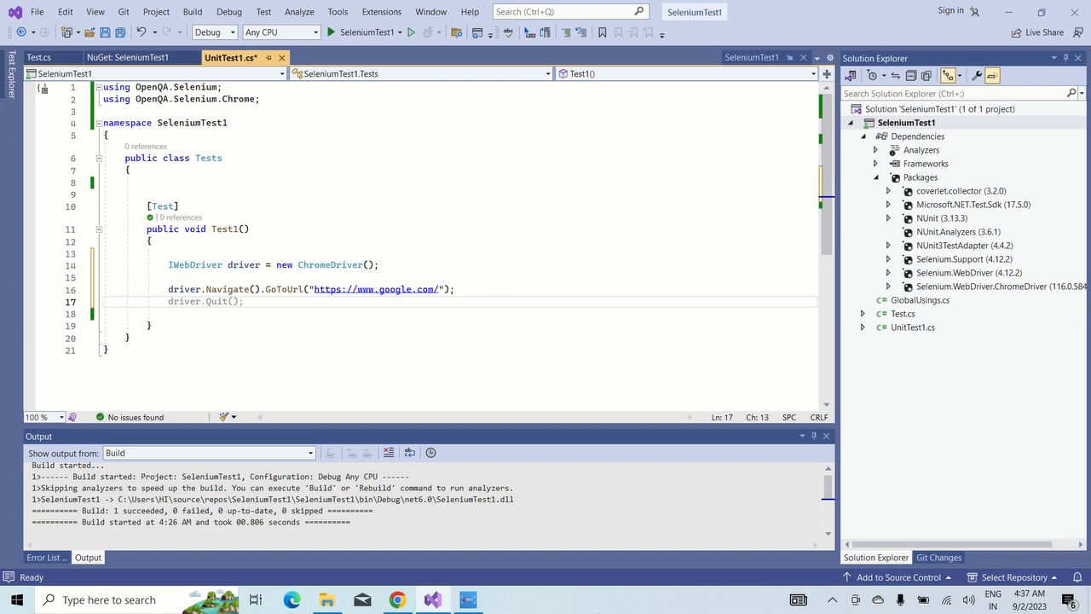
{"action": "right_click", "coordinate": [397, 601]}
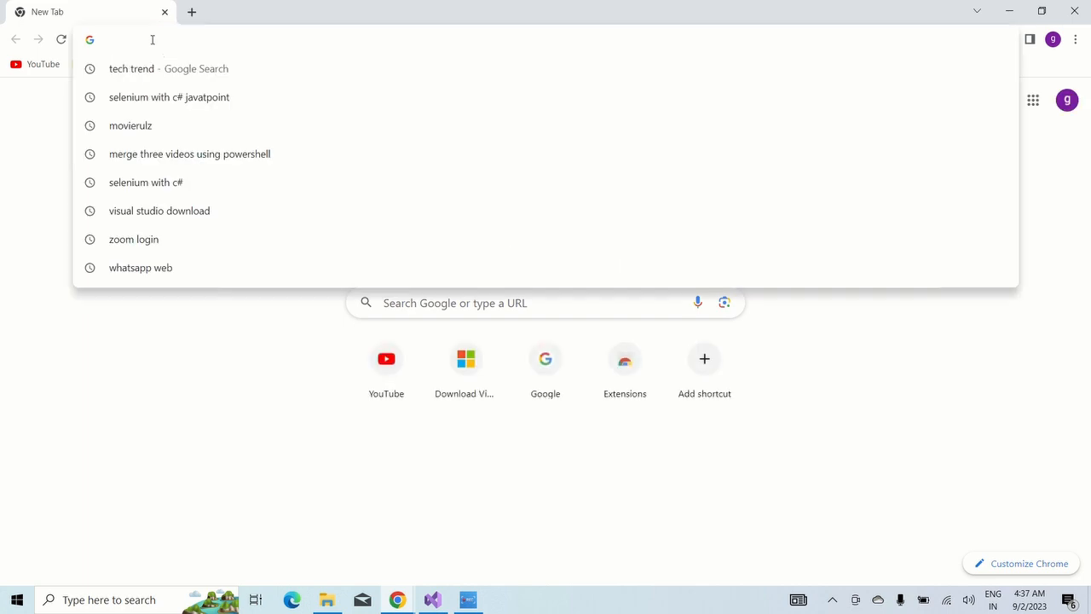
- Load google.com in Chrome and inspect the search box in developer tools to find its name q
{"action": "type", "text": "google.com"}
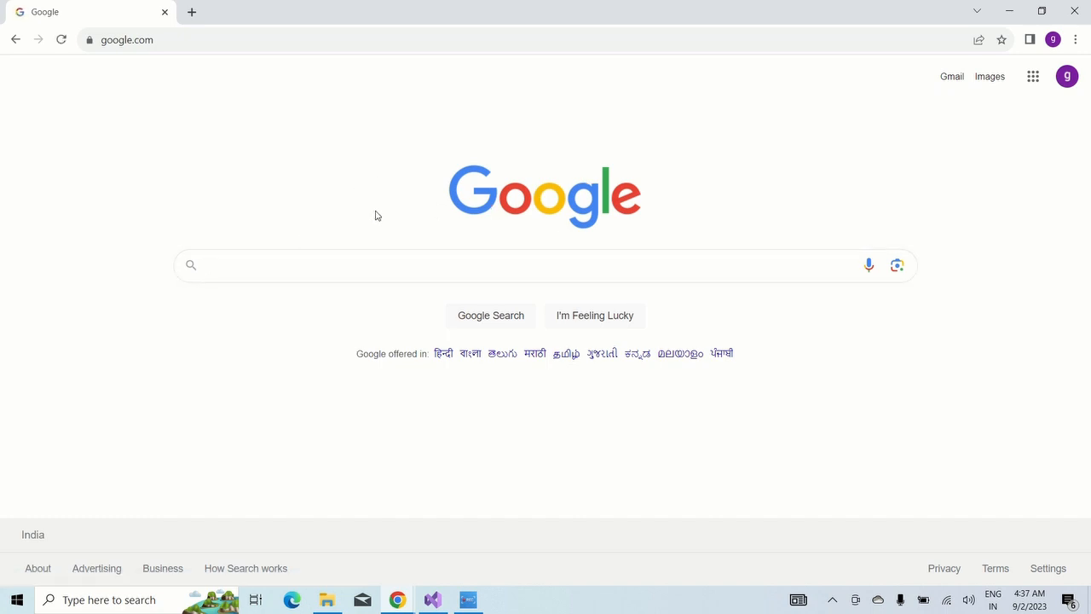
{"action": "mouse_move", "coordinate": [430, 426]}
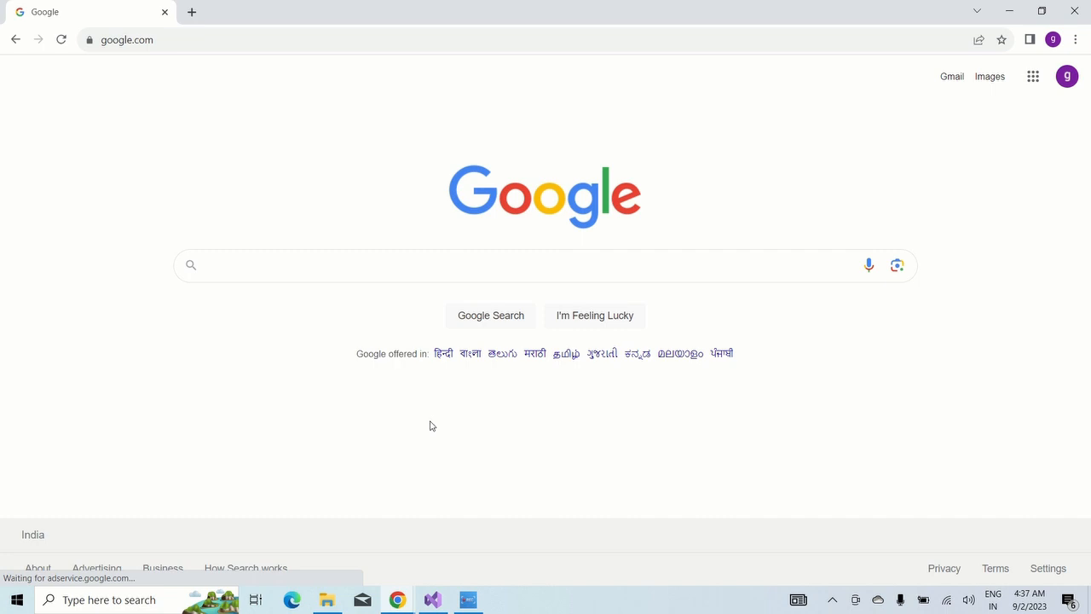
{"action": "key", "text": "F12"}
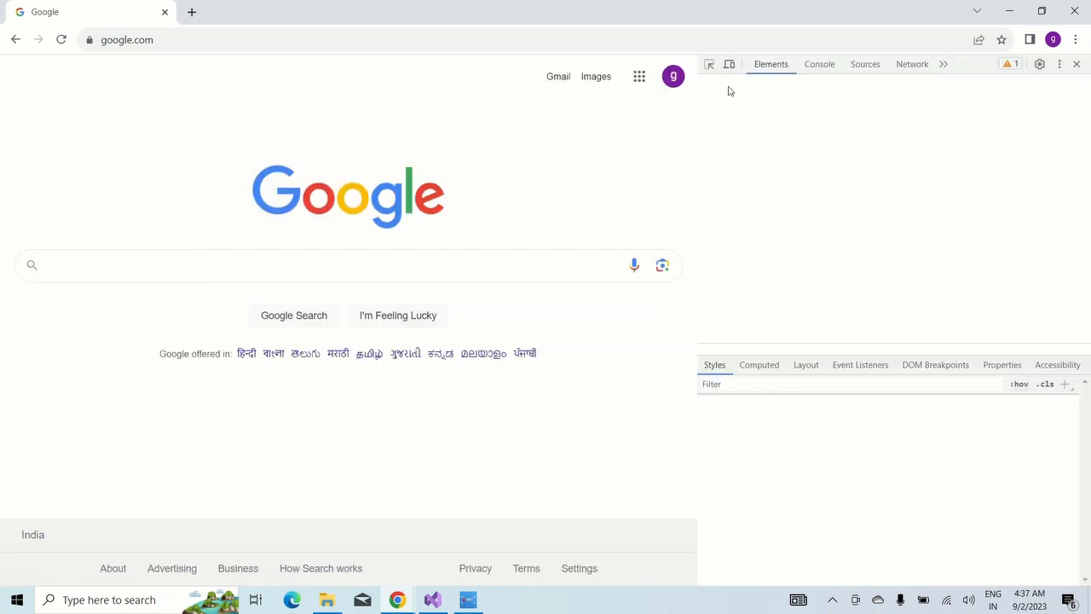
{"action": "left_click", "coordinate": [709, 65]}
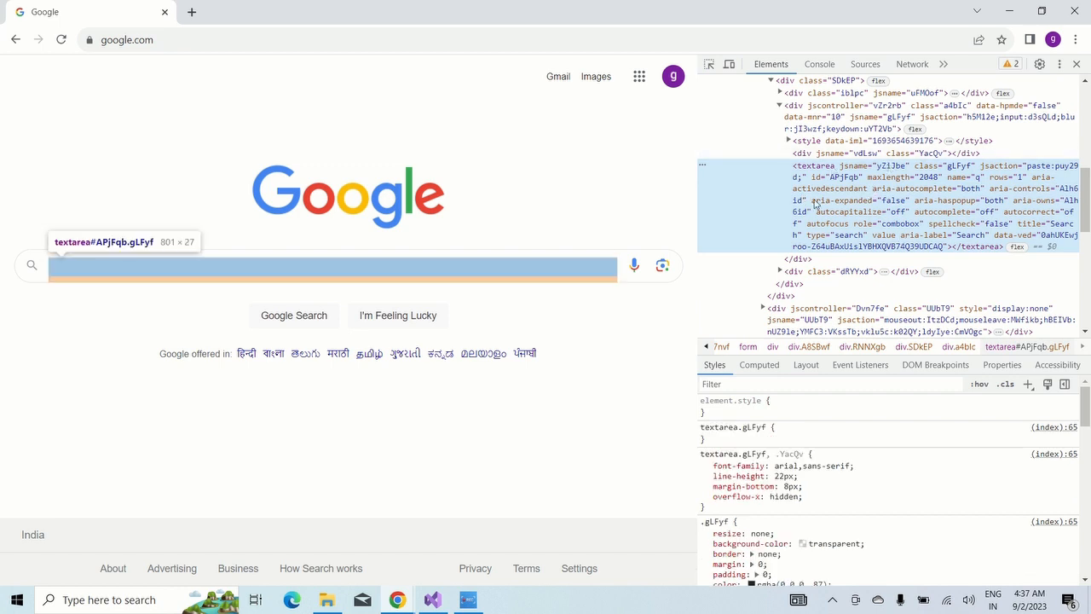
{"action": "mouse_move", "coordinate": [979, 191]}
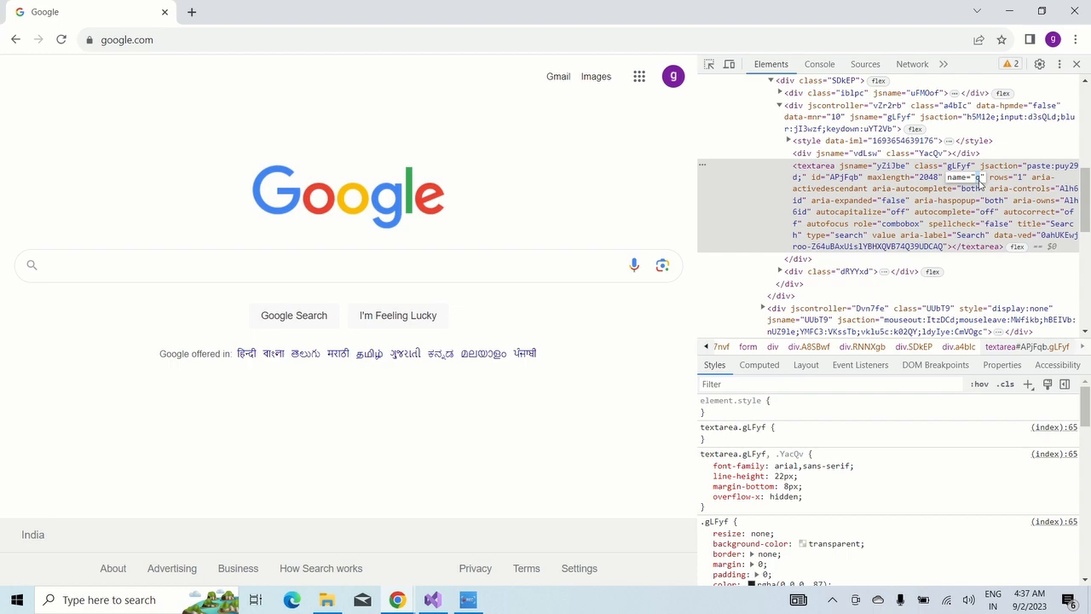
{"action": "mouse_move", "coordinate": [979, 166]}
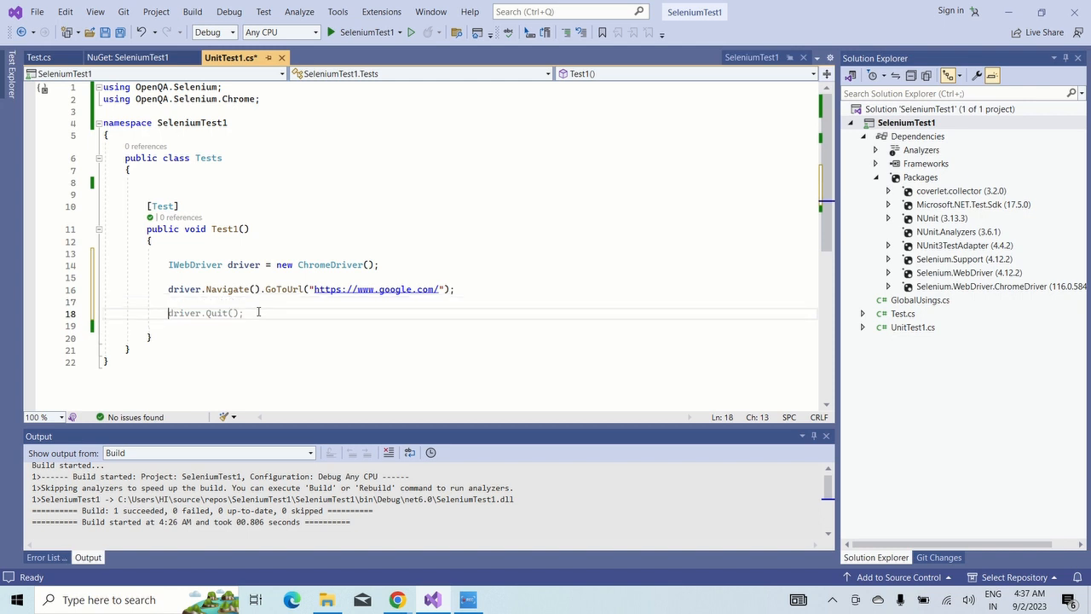
- Write driver.FindElement(By.Name("q")) with IntelliSense to locate the search box
{"action": "type", "text": "driver"}
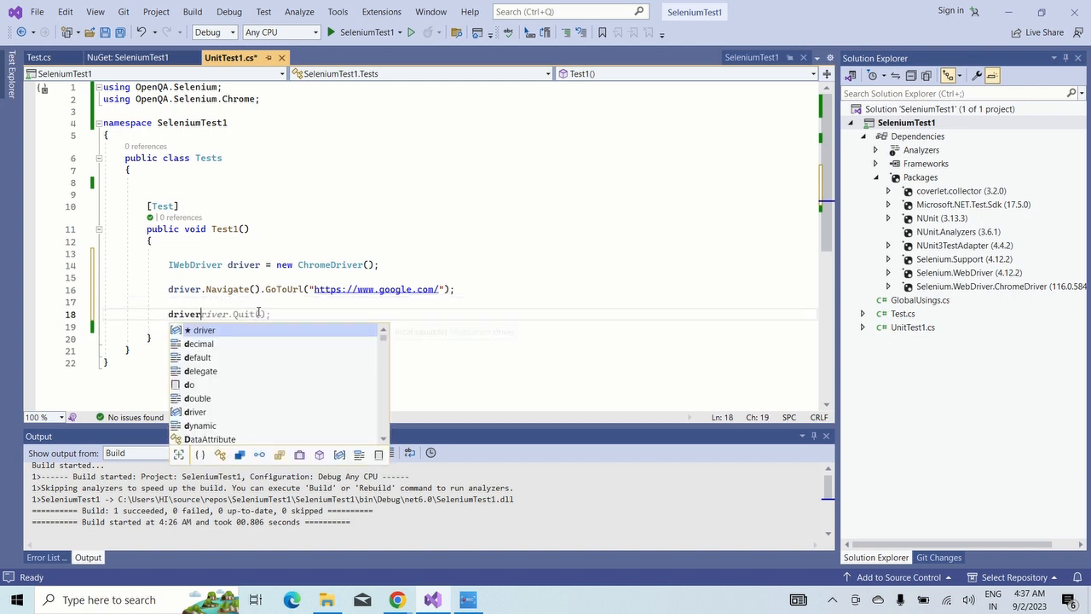
{"action": "type", "text": "."}
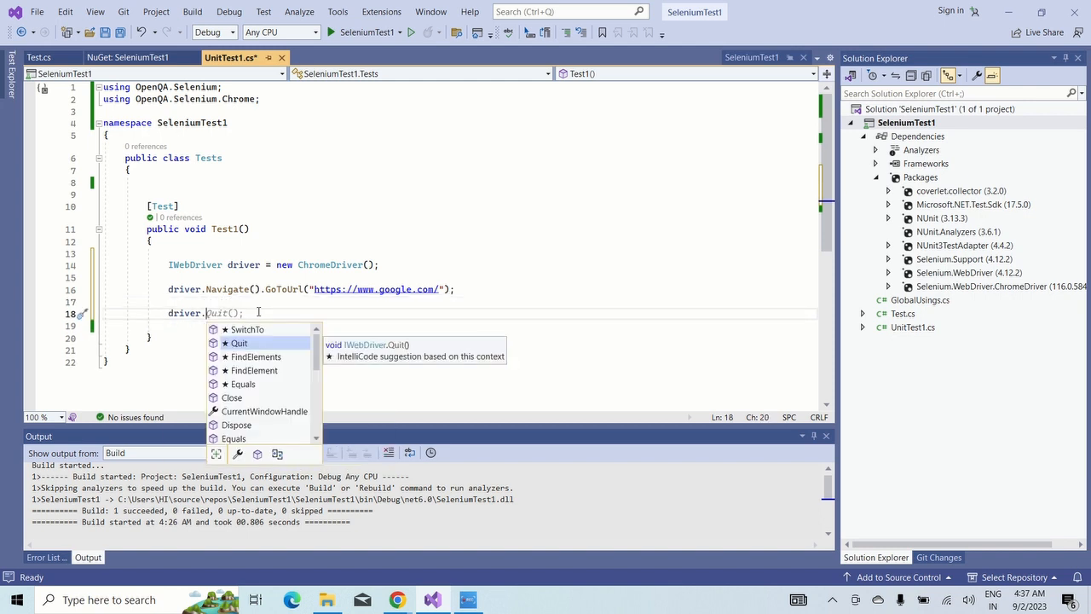
{"action": "type", "text": "fi"}
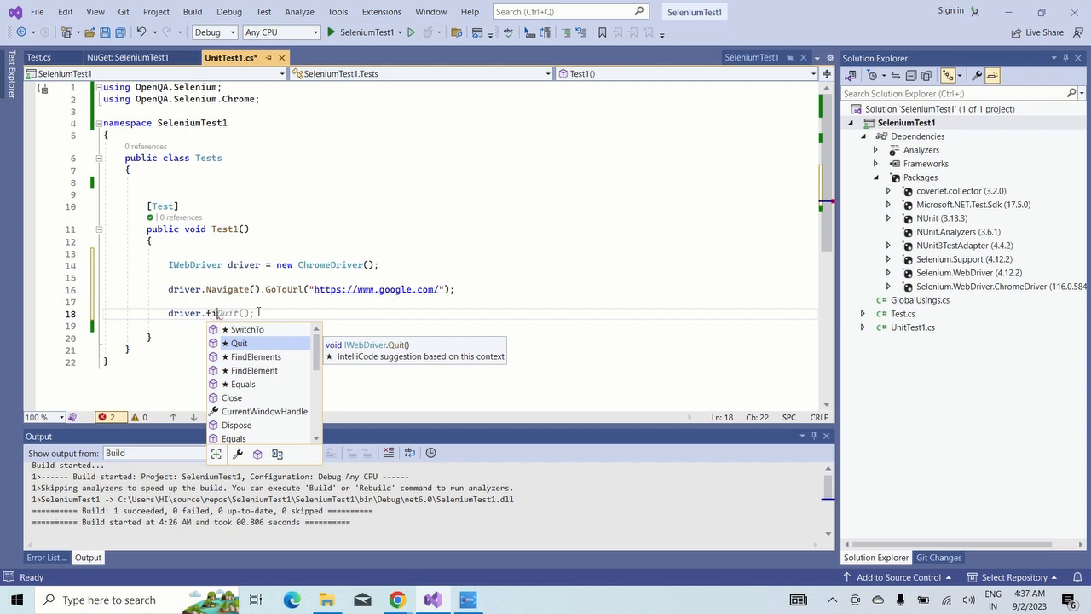
{"action": "type", "text": "find"}
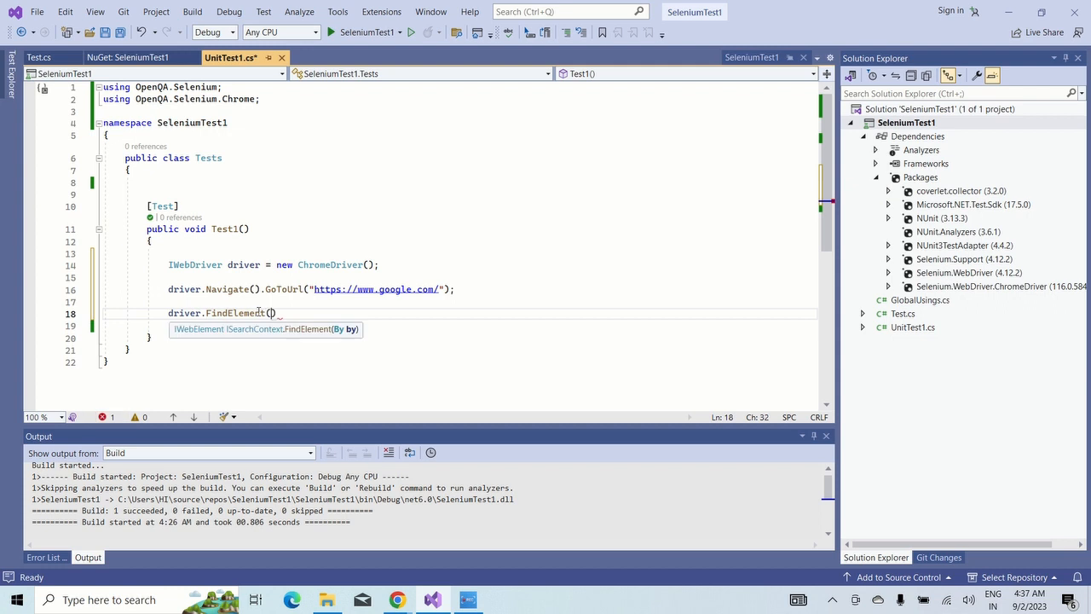
{"action": "type", "text": "By"}
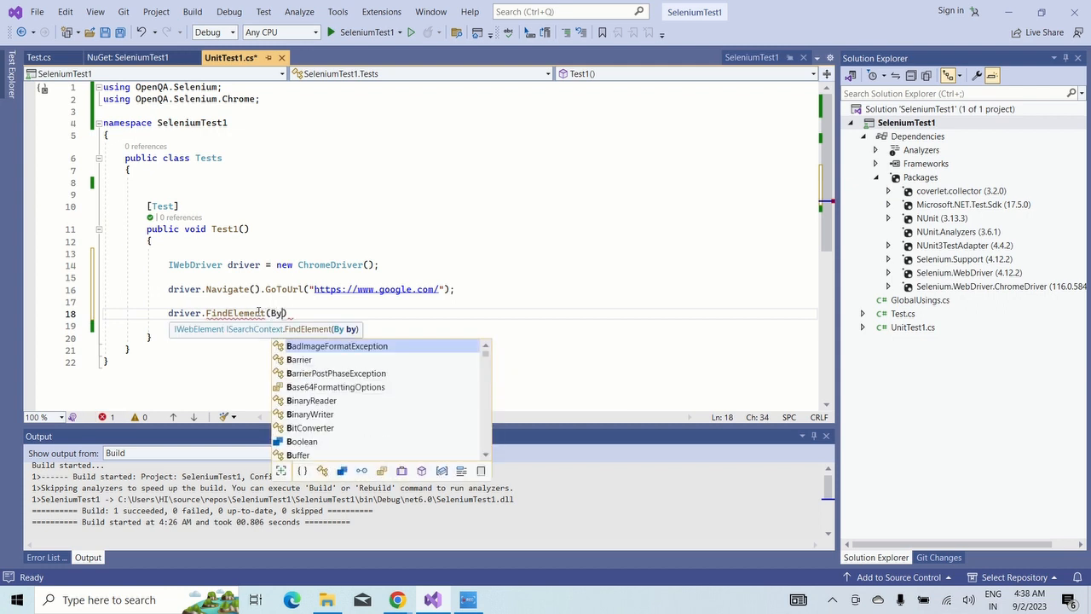
{"action": "type", "text": "N"}
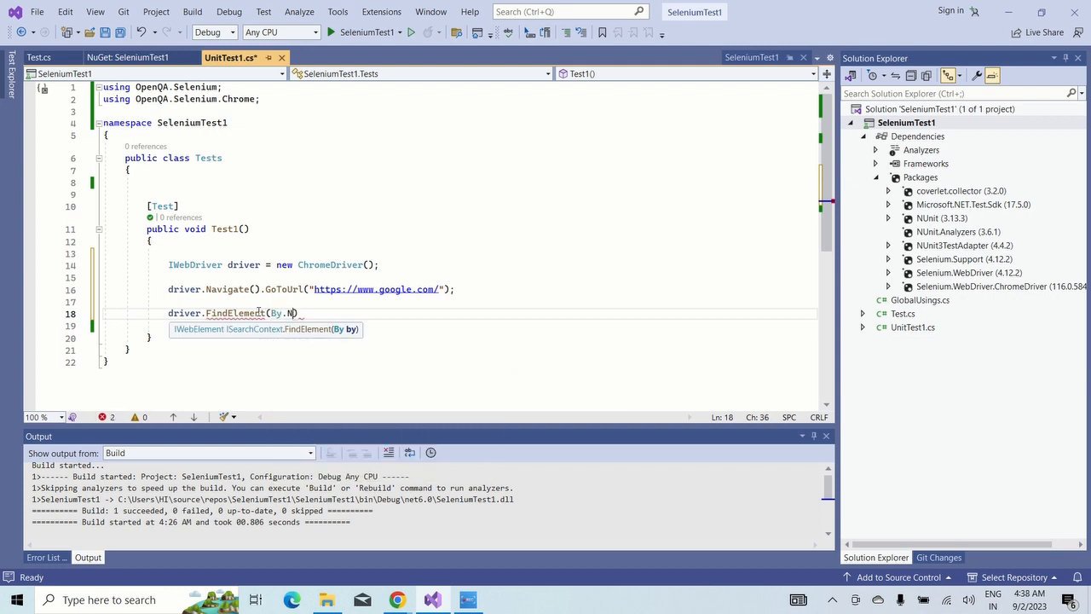
{"action": "type", "text": "ame(\""}
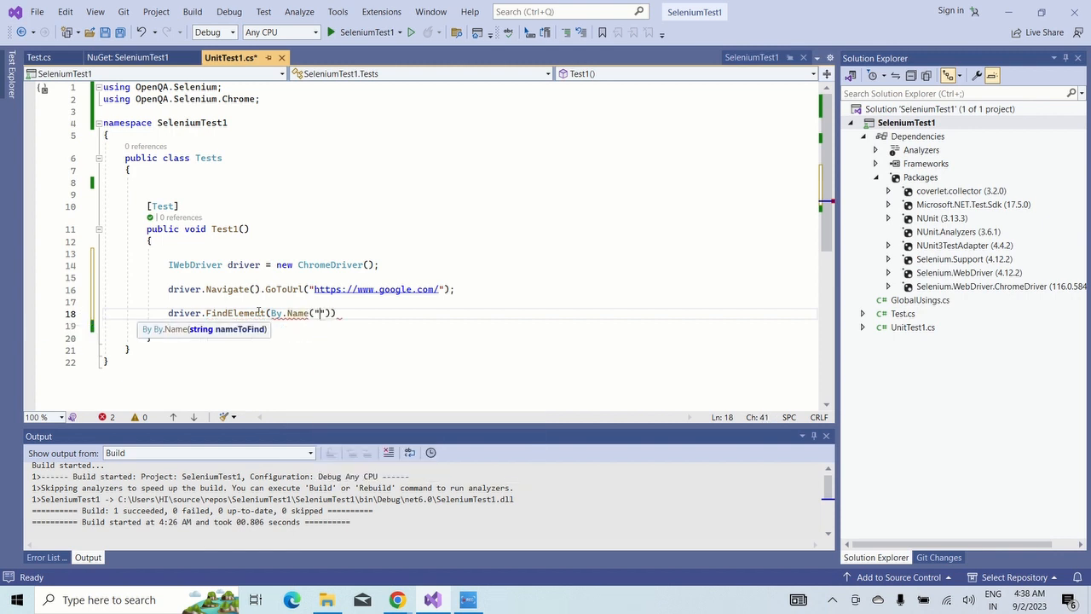
{"action": "type", "text": "q"}
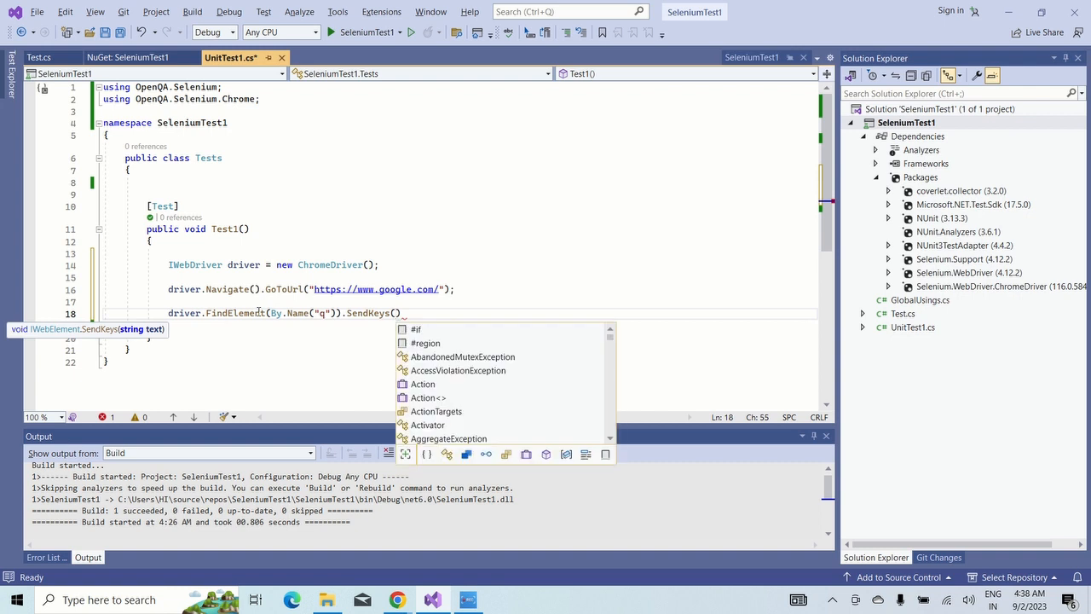
- Chain .SendKeys("Tech Trend"); onto it and end the statement on a new line
{"action": "type", "text": "\"\""}
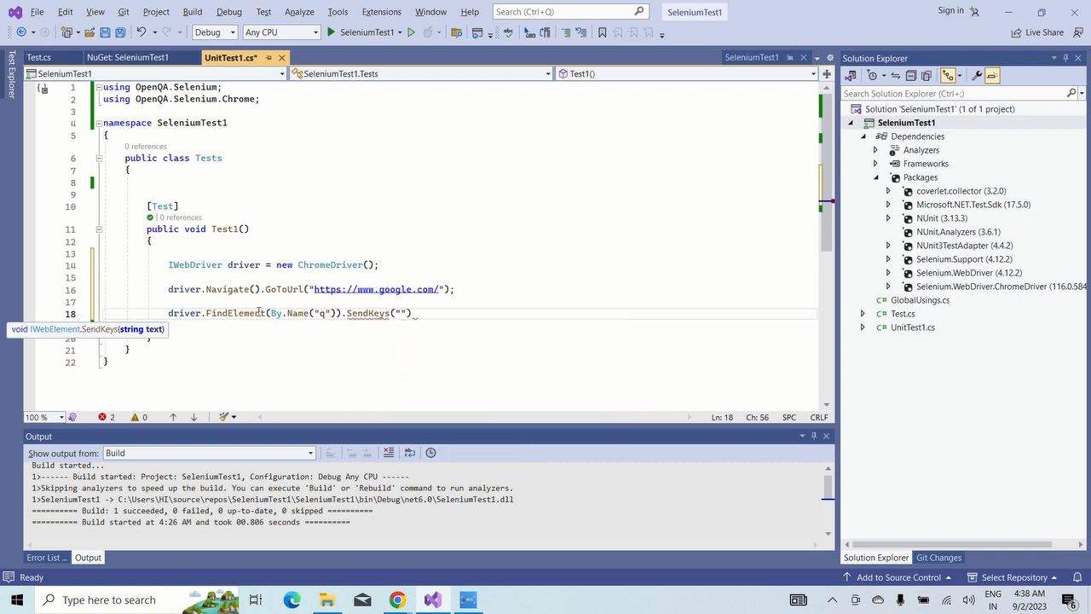
{"action": "type", "text": "Tech"}
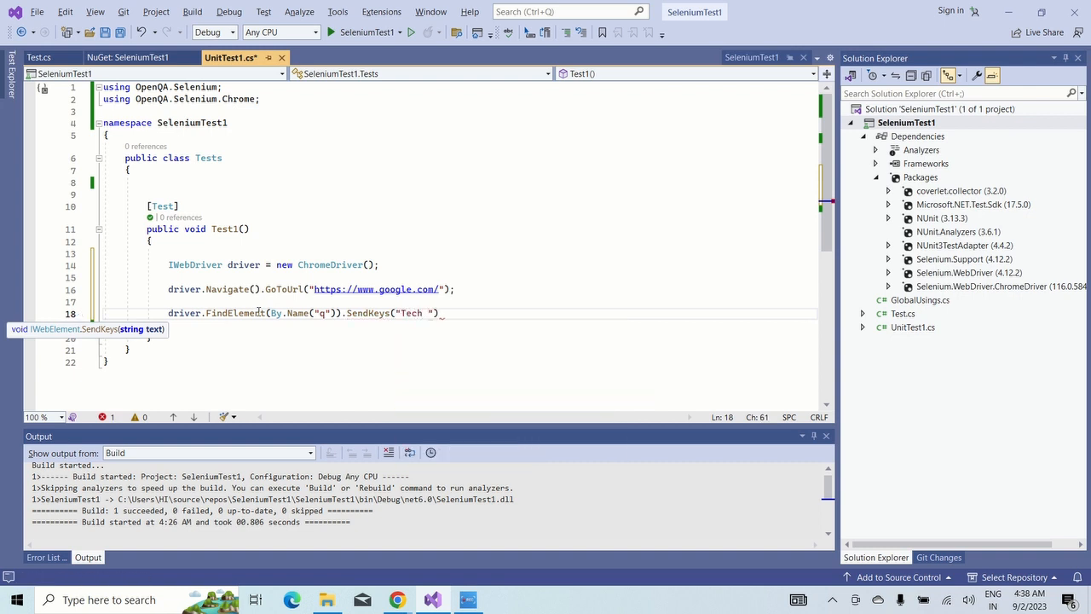
{"action": "type", "text": "Trend"}
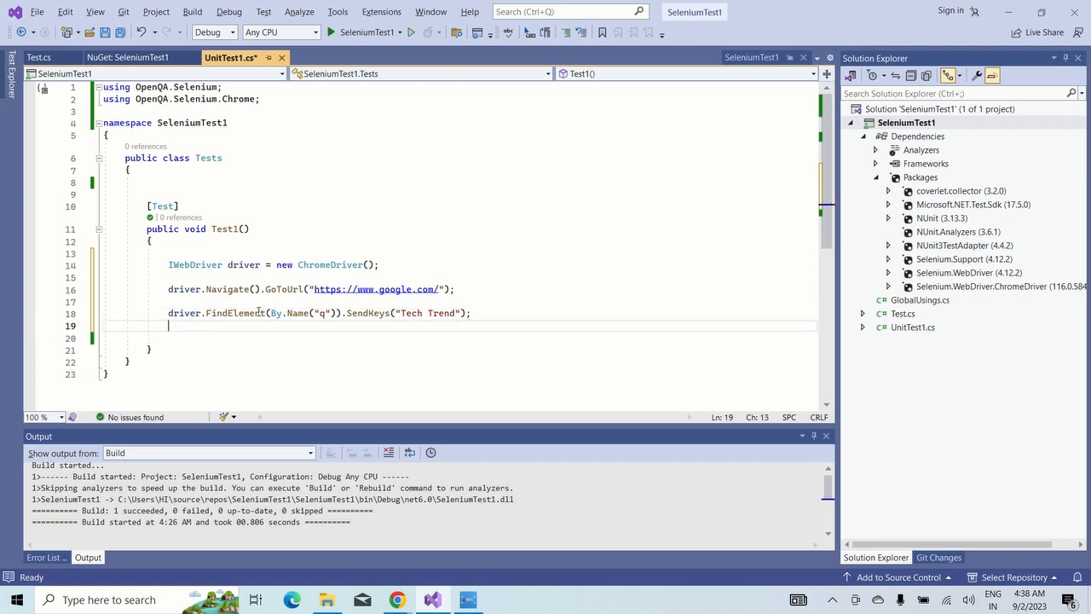
{"action": "key", "text": "enter"}
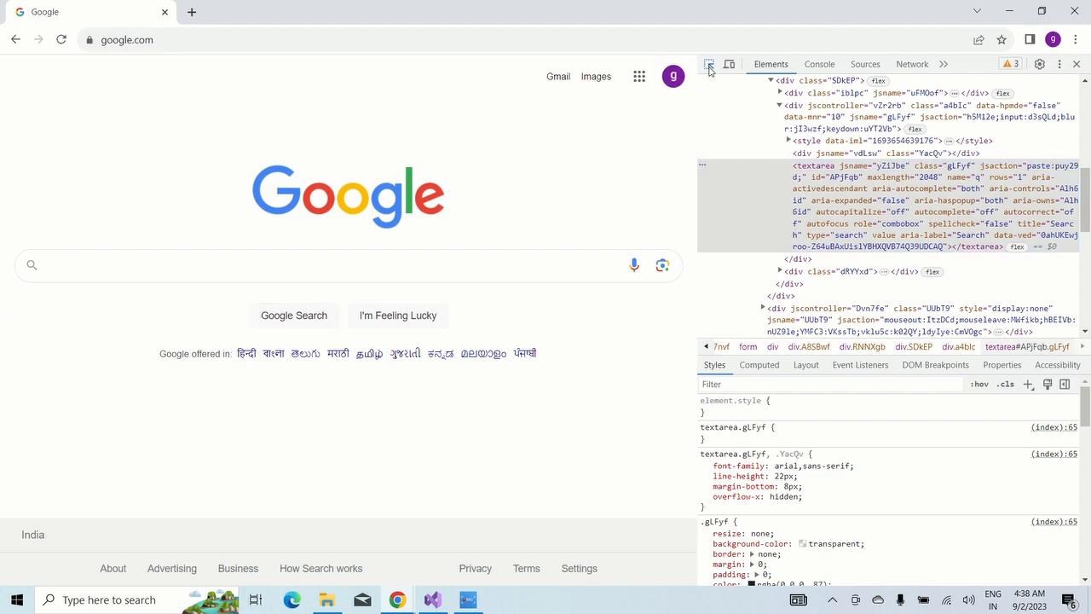
- Inspect the Google Search button's element in Chrome DevTools
{"action": "left_click", "coordinate": [293, 313]}
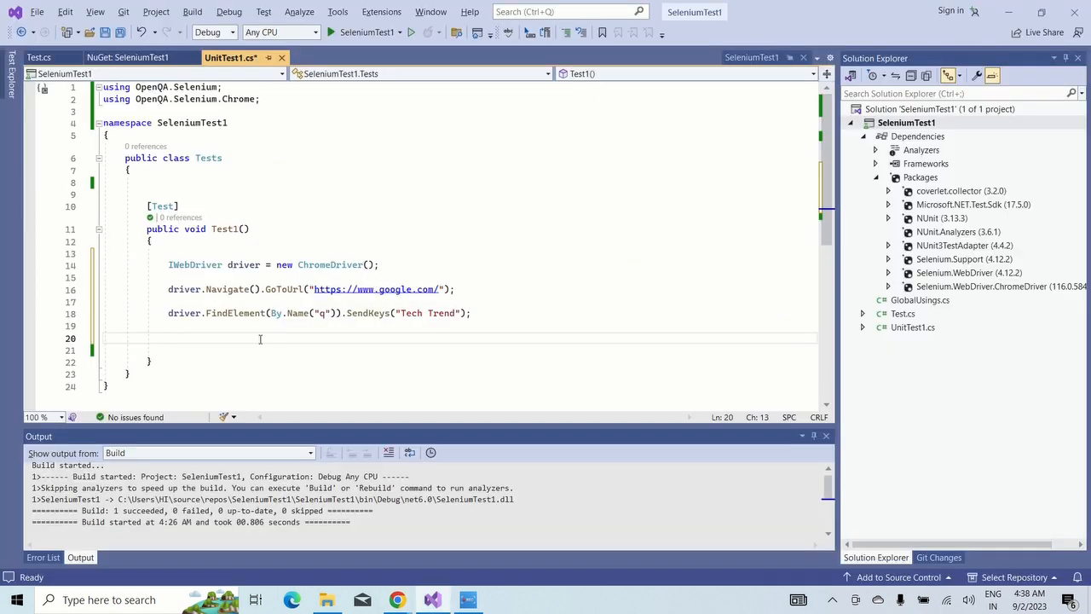
- Write driver.FindElement(By.Name("btnK")), correcting the misplaced ClassName suggestion
{"action": "type", "text": "driver"}
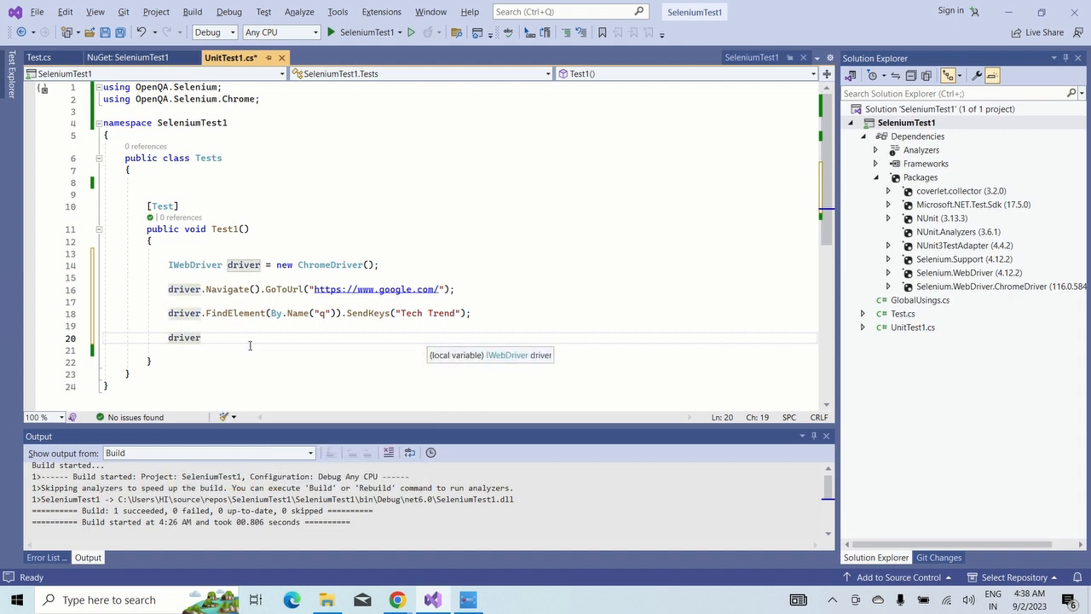
{"action": "type", "text": ".find"}
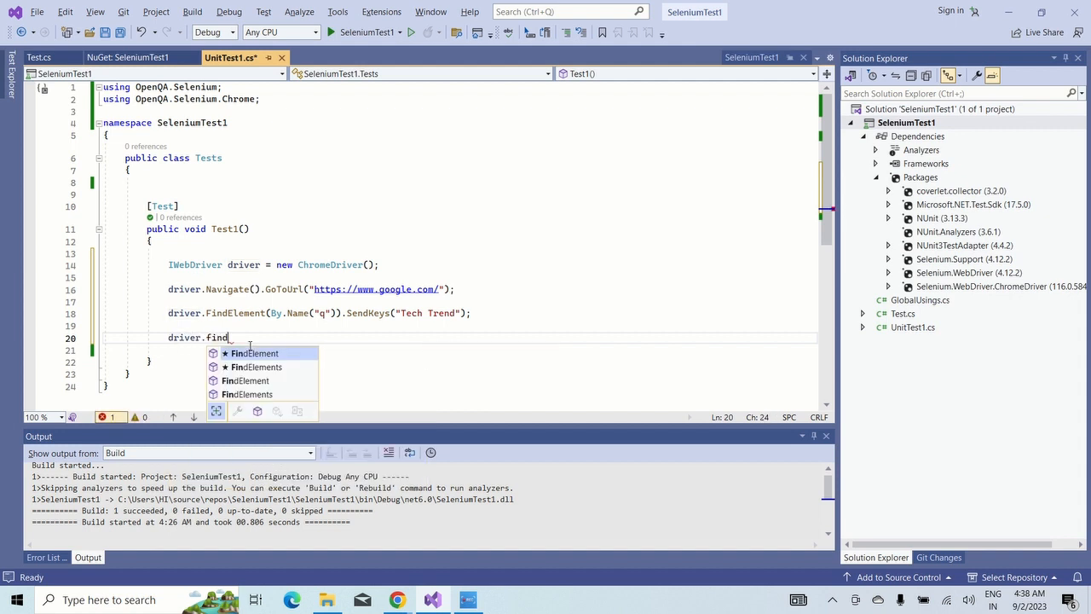
{"action": "type", "text": "ElementByClassName("}
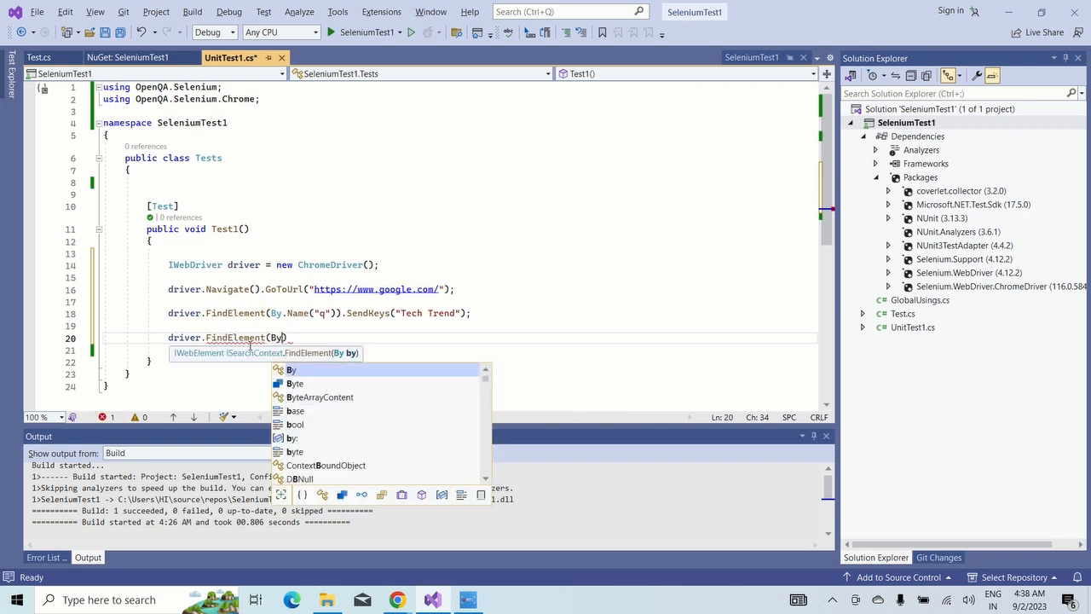
{"action": "type", "text": ".Nam"}
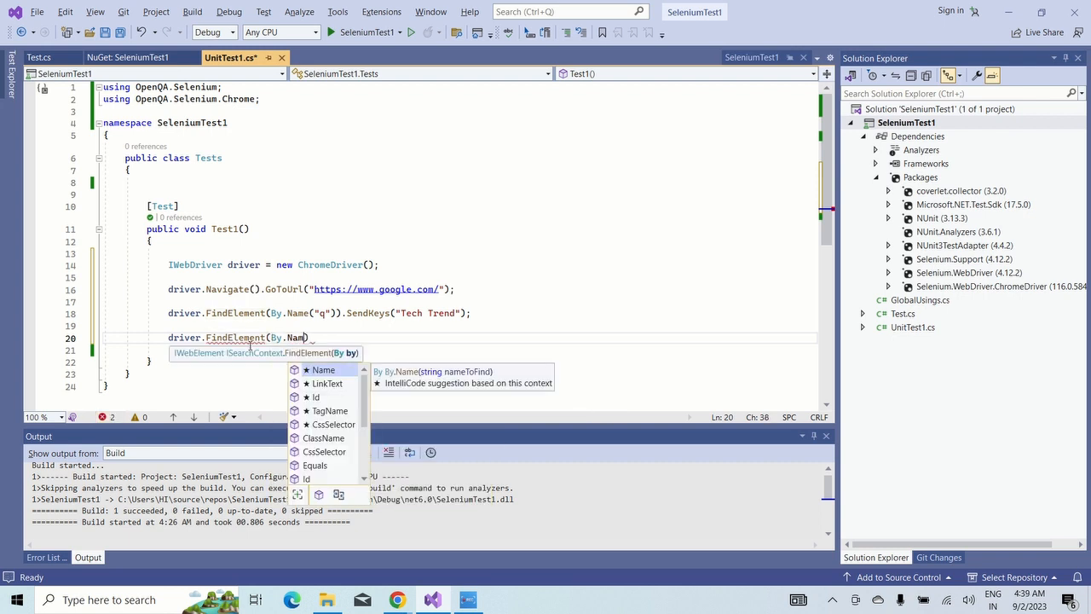
{"action": "type", "text": "e\""}
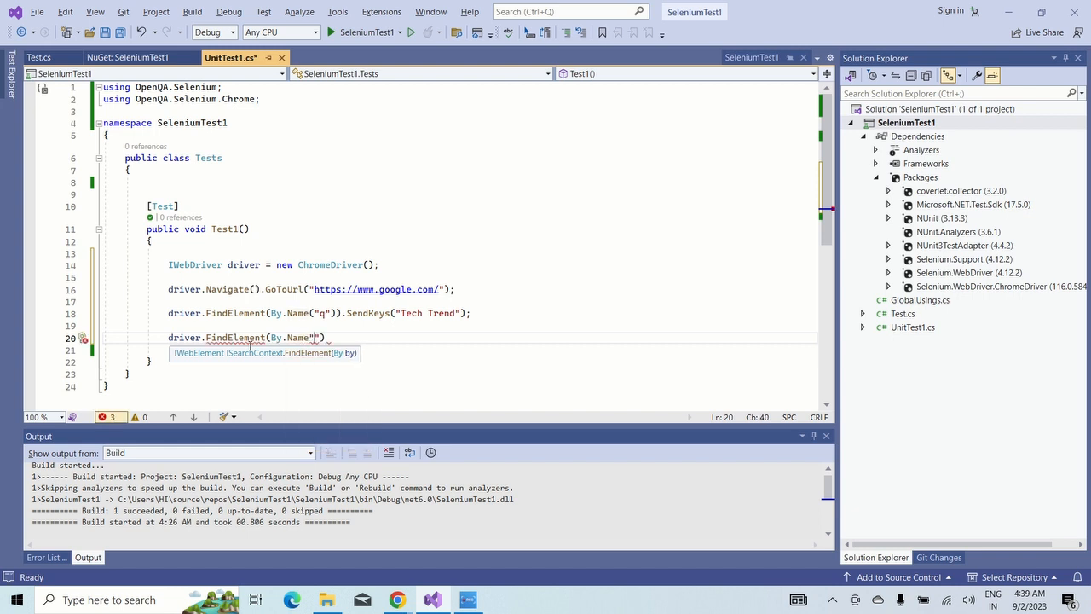
{"action": "key", "text": "Backspace"}
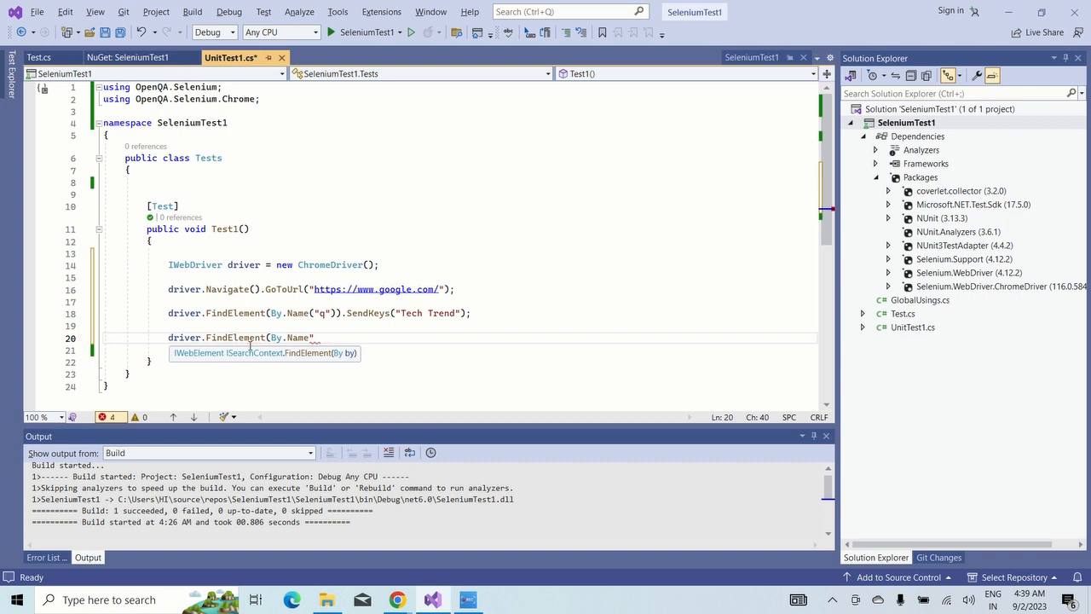
{"action": "type", "text": "("}
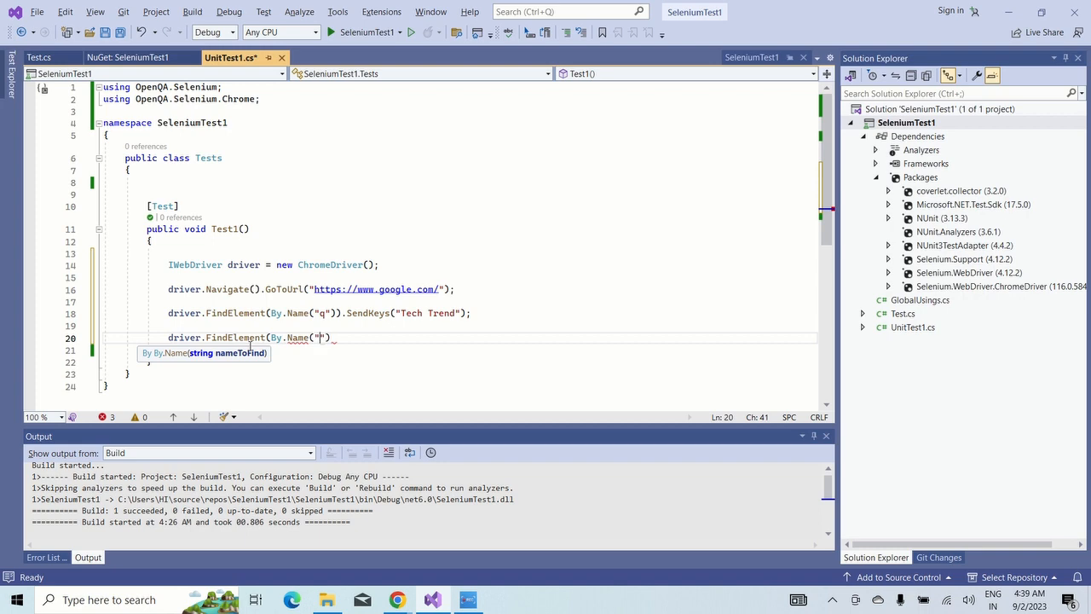
{"action": "type", "text": "btnK"}
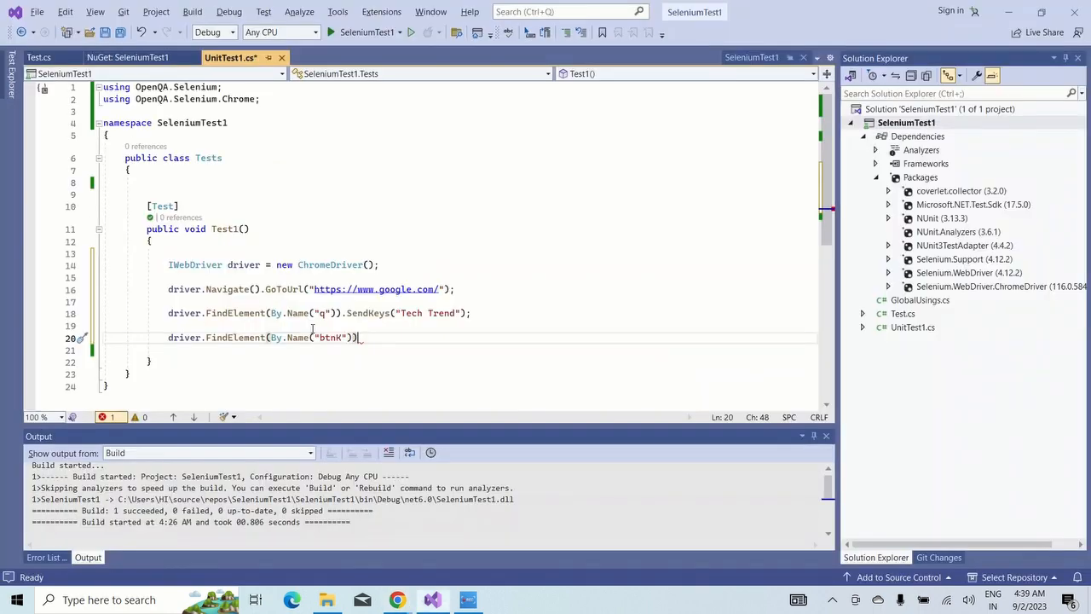
- Chain .Click(); onto the btnK element and start a new line
{"action": "type", "text": "."}
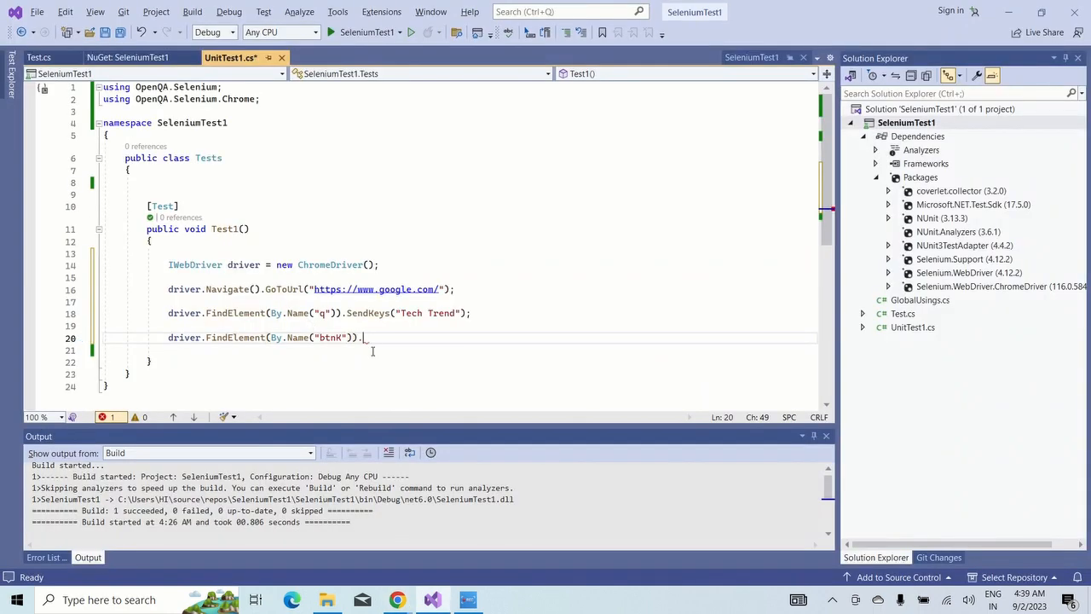
{"action": "type", "text": "Click"}
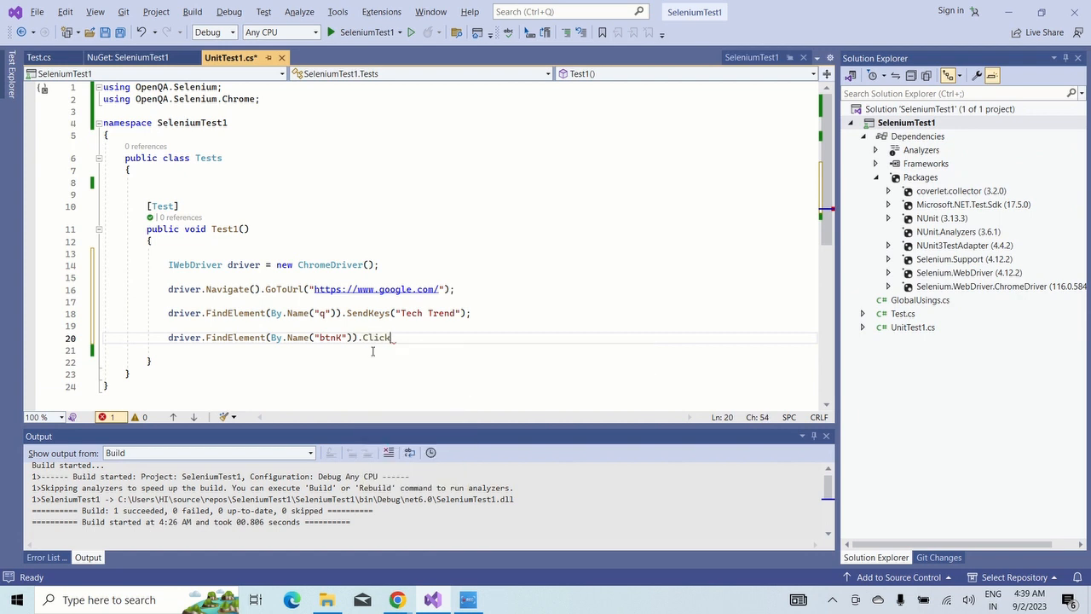
{"action": "type", "text": "()"}
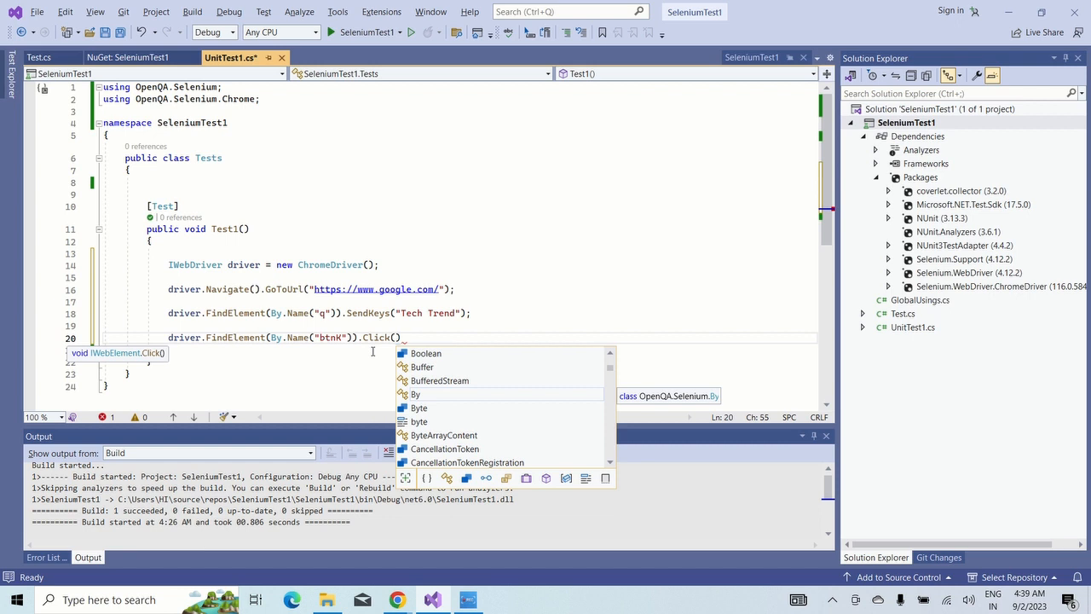
{"action": "type", "text": ";"}
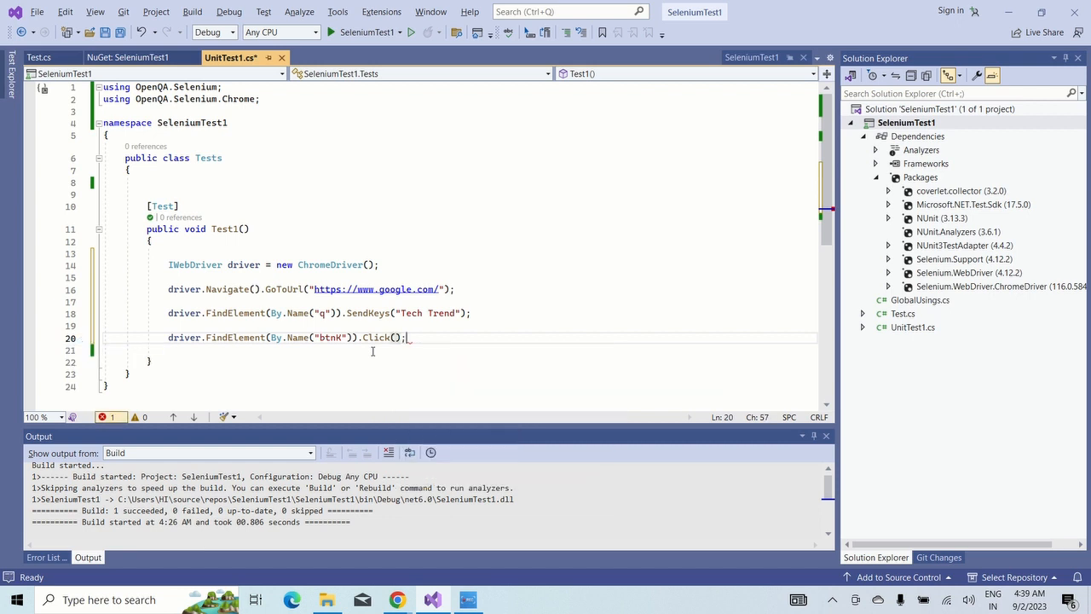
{"action": "key", "text": "enter"}
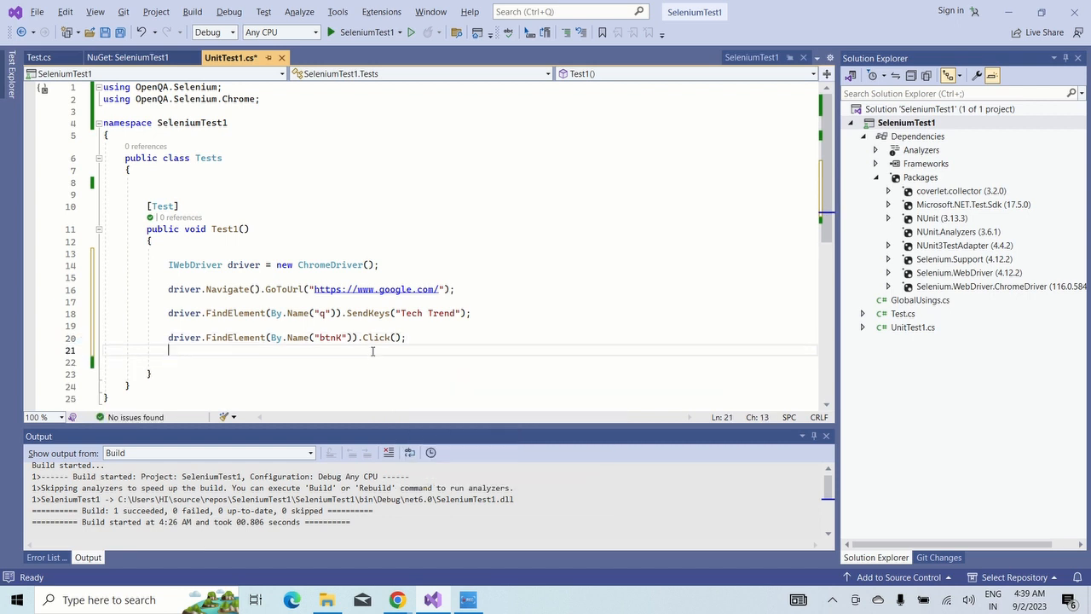
- Add Thread.Sleep(1000); before the click and Thread.Sleep(5000); after it
{"action": "type", "text": "d"}
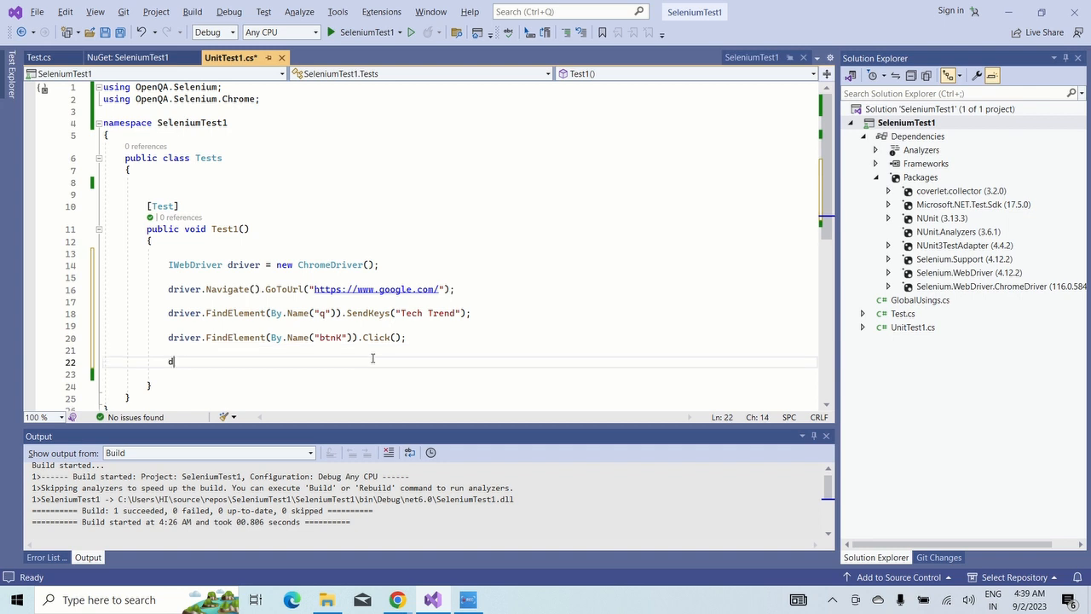
{"action": "type", "text": "river"}
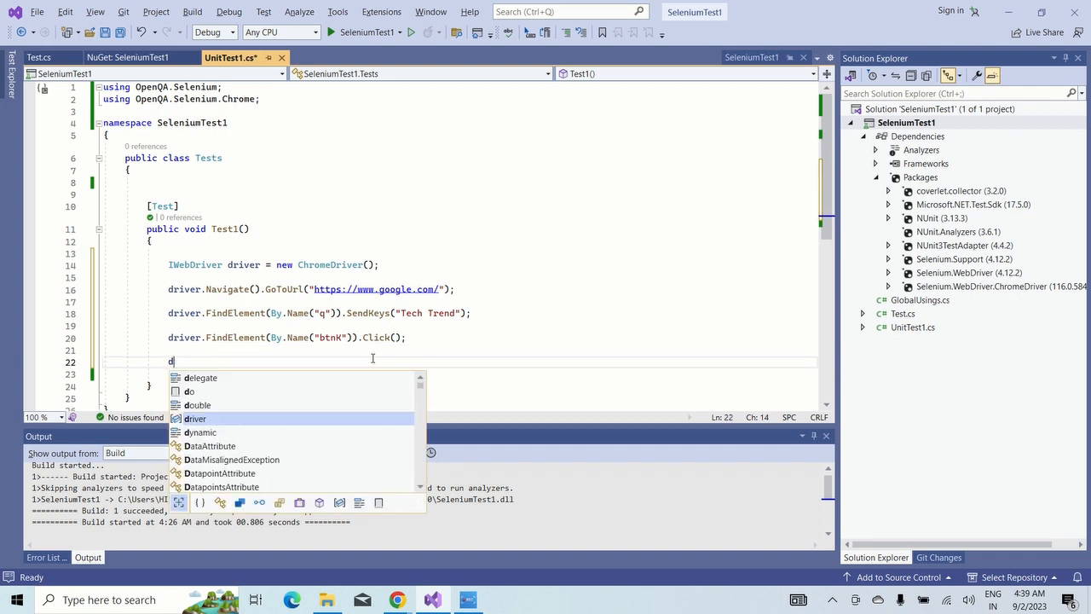
{"action": "type", "text": "Thread.S"}
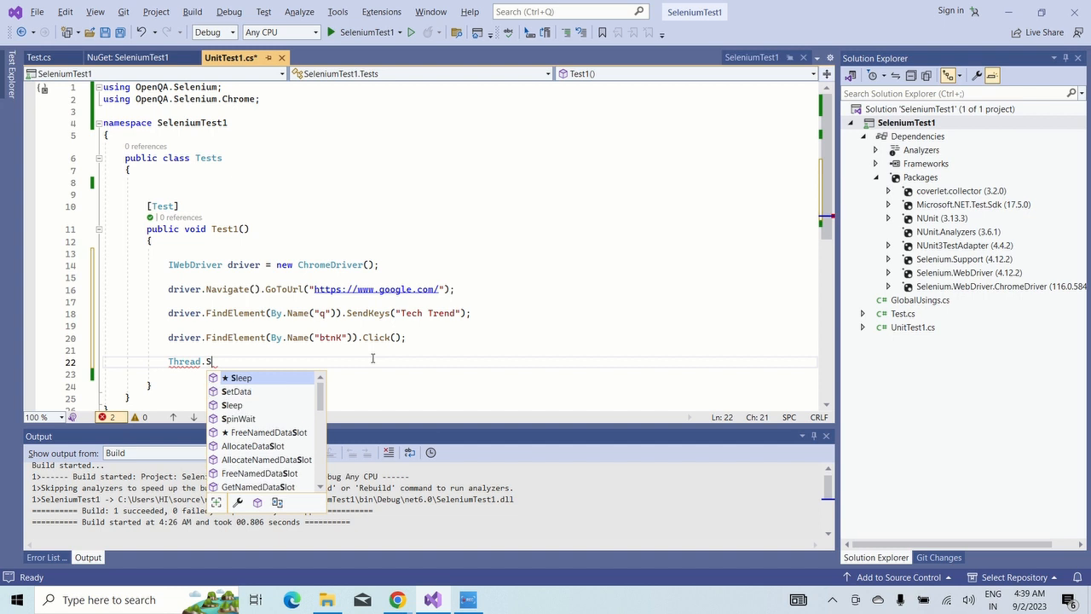
{"action": "type", "text": "leep(1000);"}
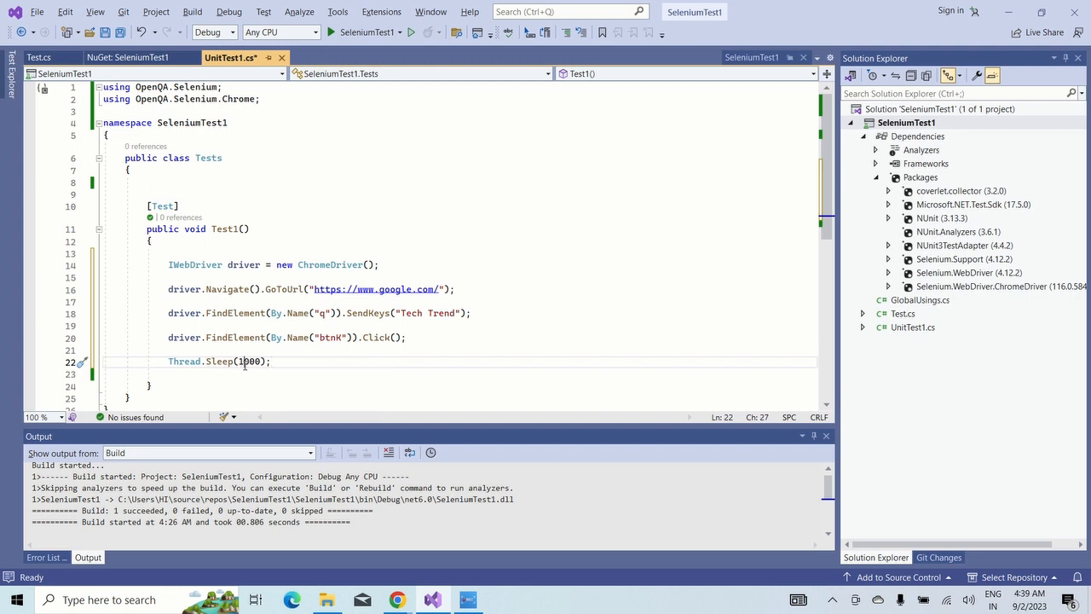
{"action": "type", "text": "5000"}
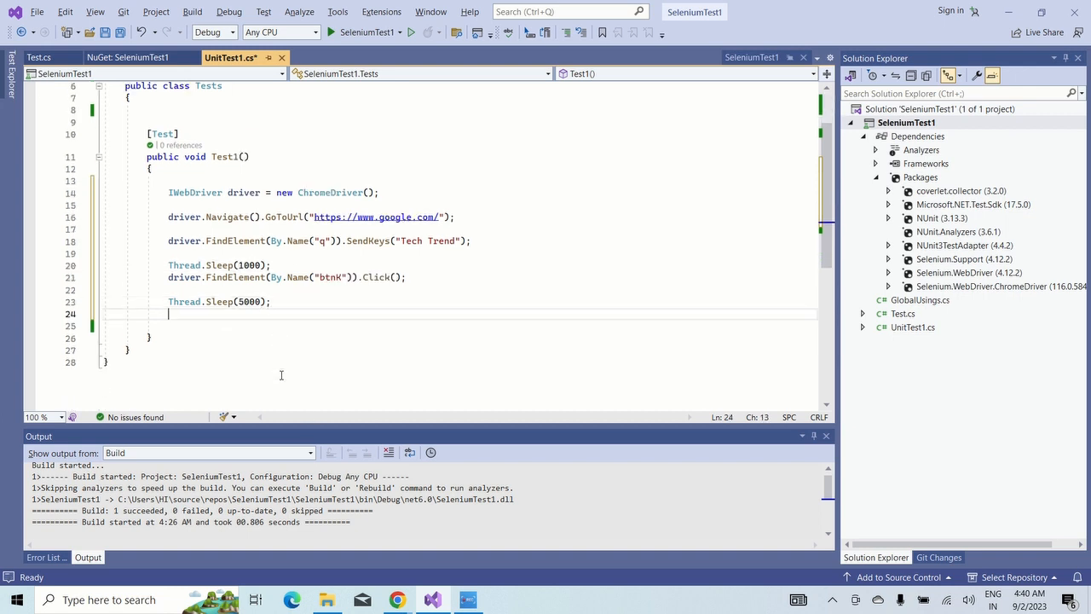
{"action": "key", "text": "enter"}
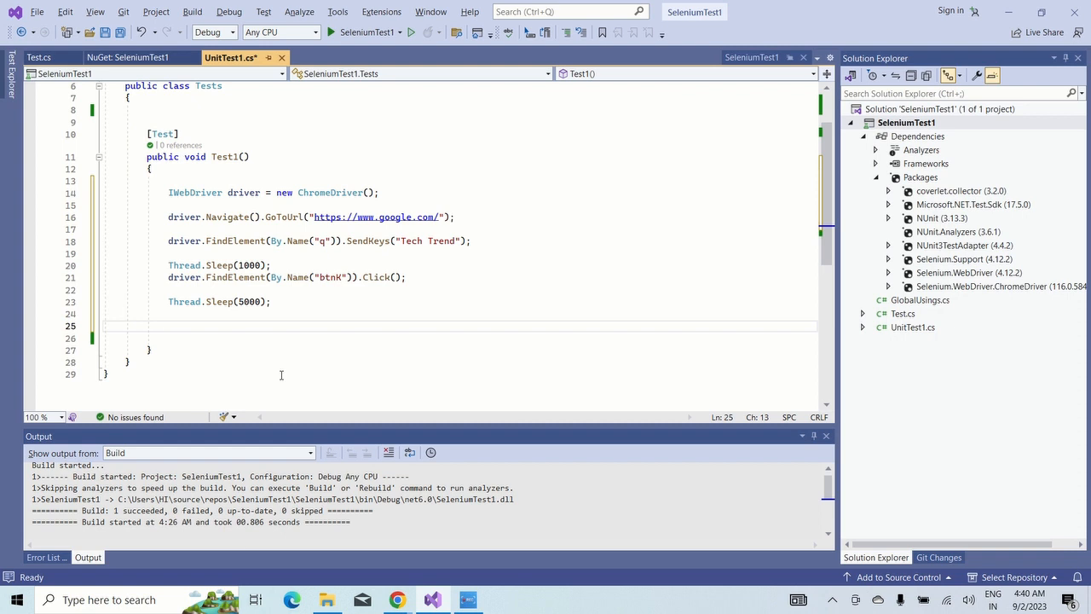
- Finish Test1 with driver.Quit(); to close the browser
{"action": "type", "text": "driver."}
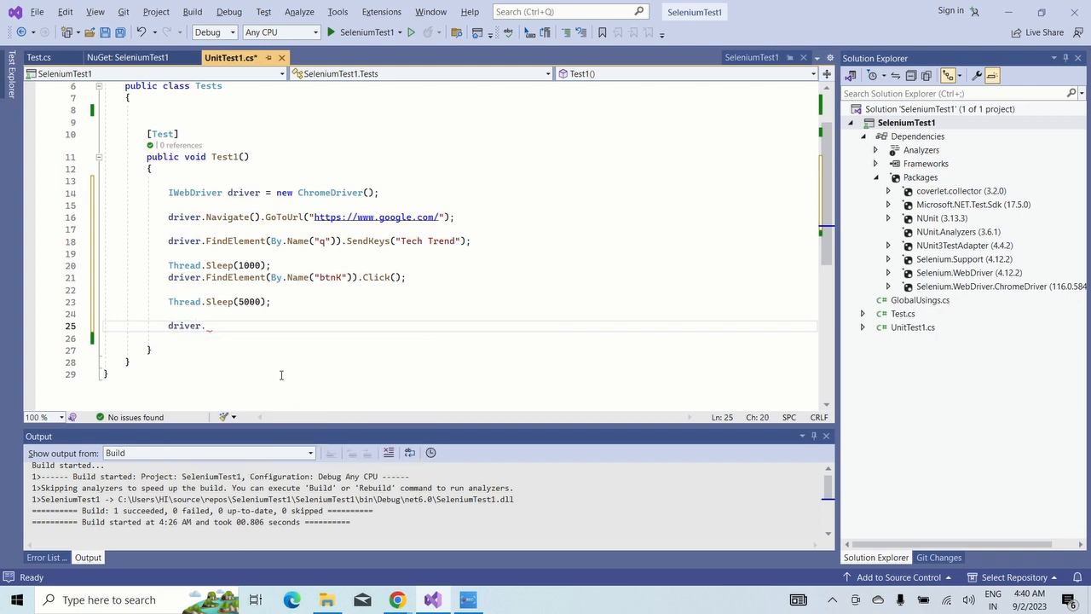
{"action": "type", "text": "Qu"}
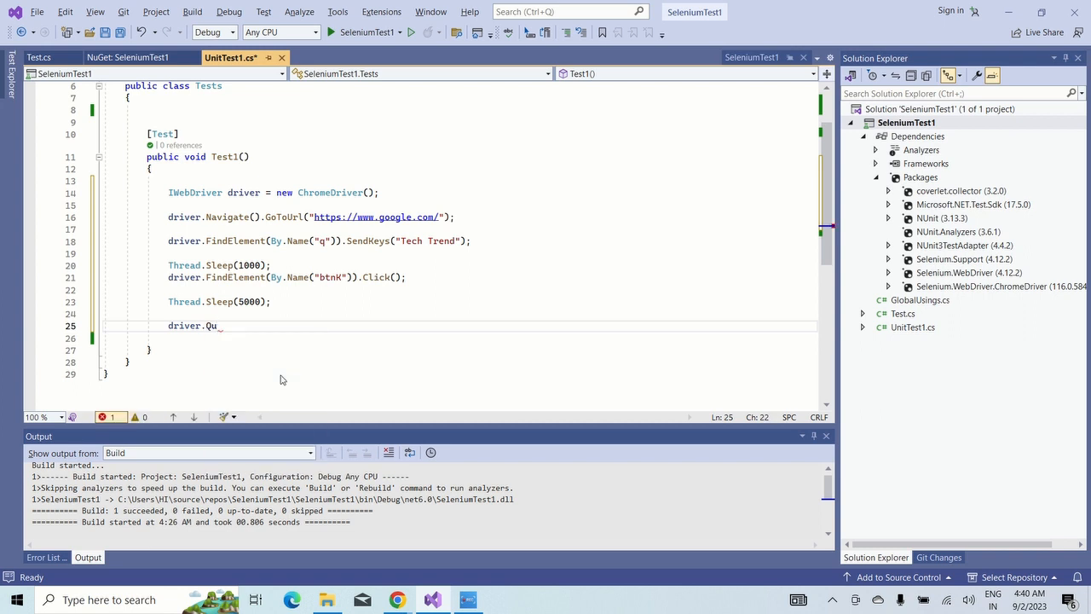
{"action": "type", "text": "it();"}
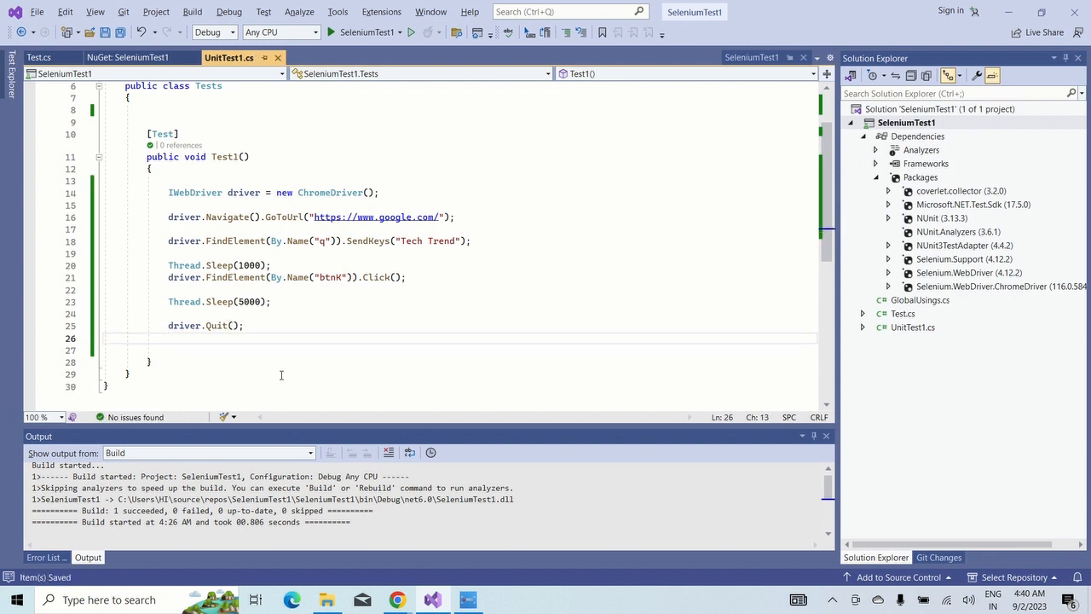
{"action": "left_click", "coordinate": [167, 338]}
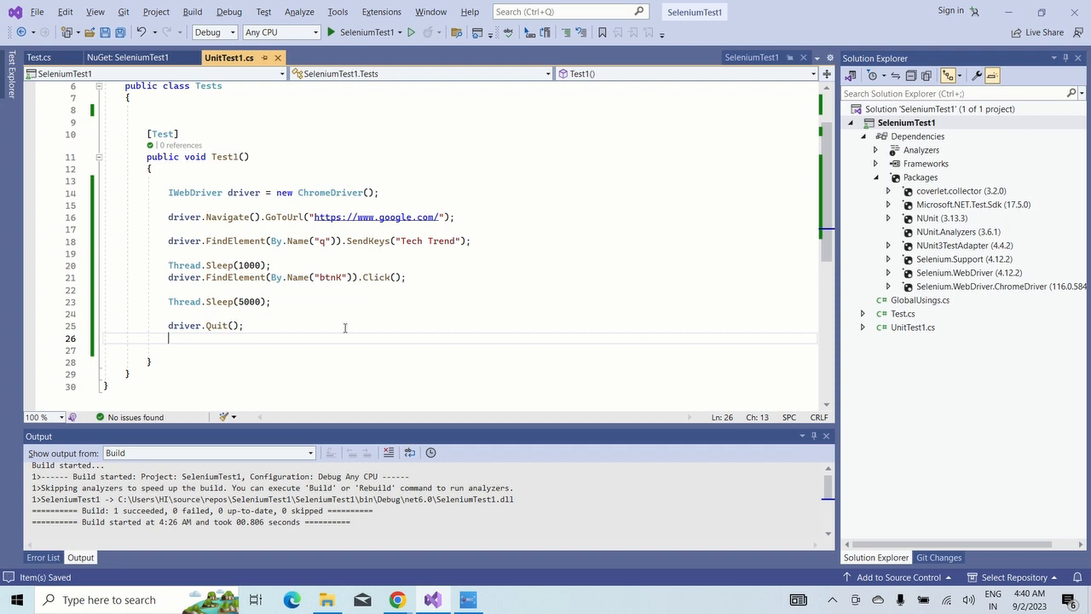
{"action": "mouse_move", "coordinate": [148, 222]}
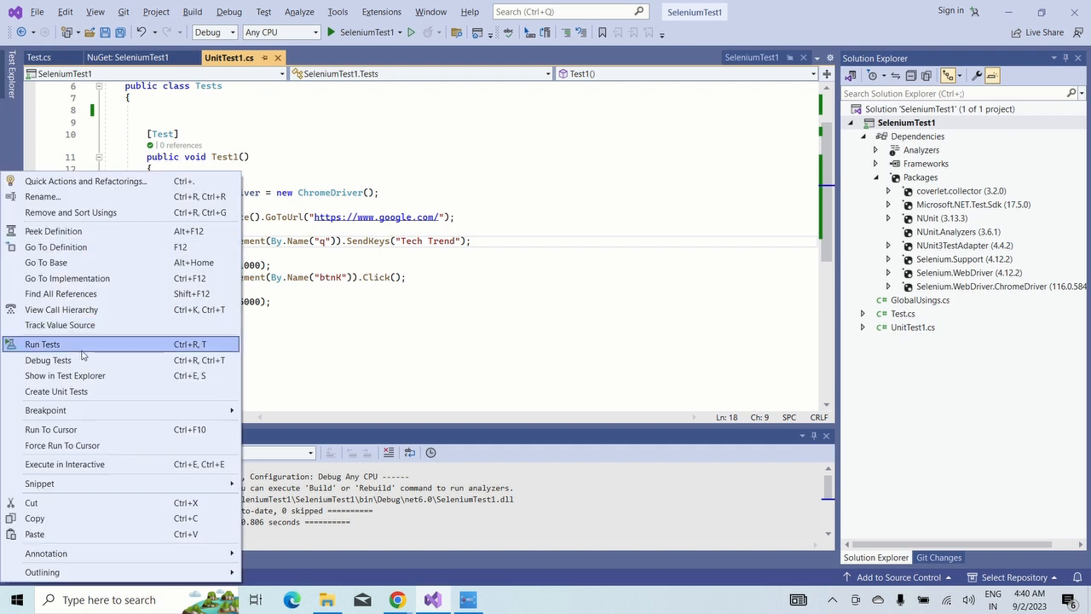
{"action": "mouse_move", "coordinate": [60, 348]}
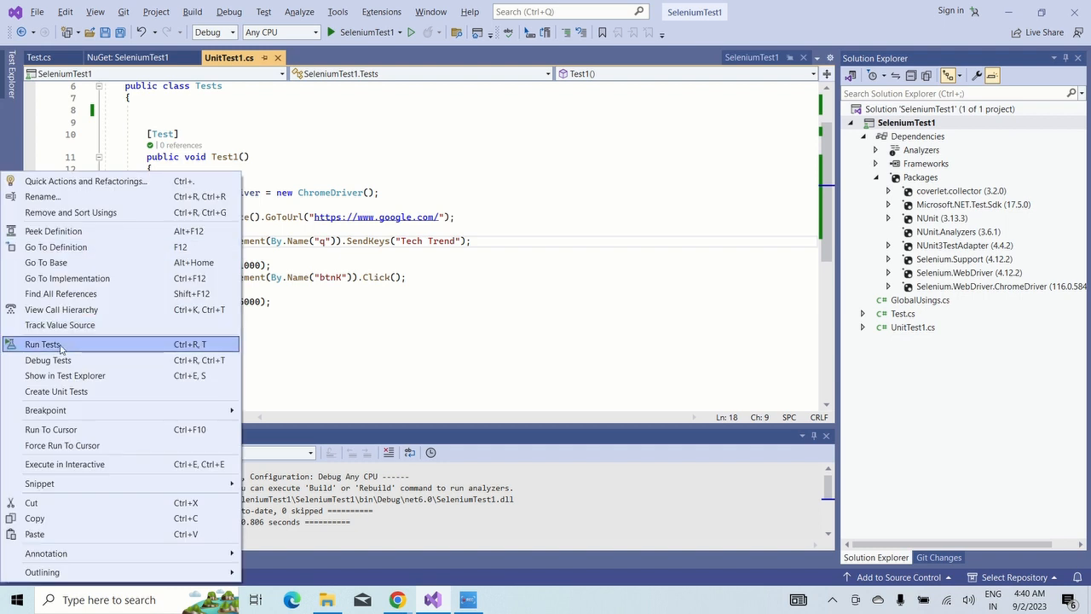
- Run the unit tests from the editor, starting a build of SeleniumTest1
{"action": "left_click", "coordinate": [42, 345]}
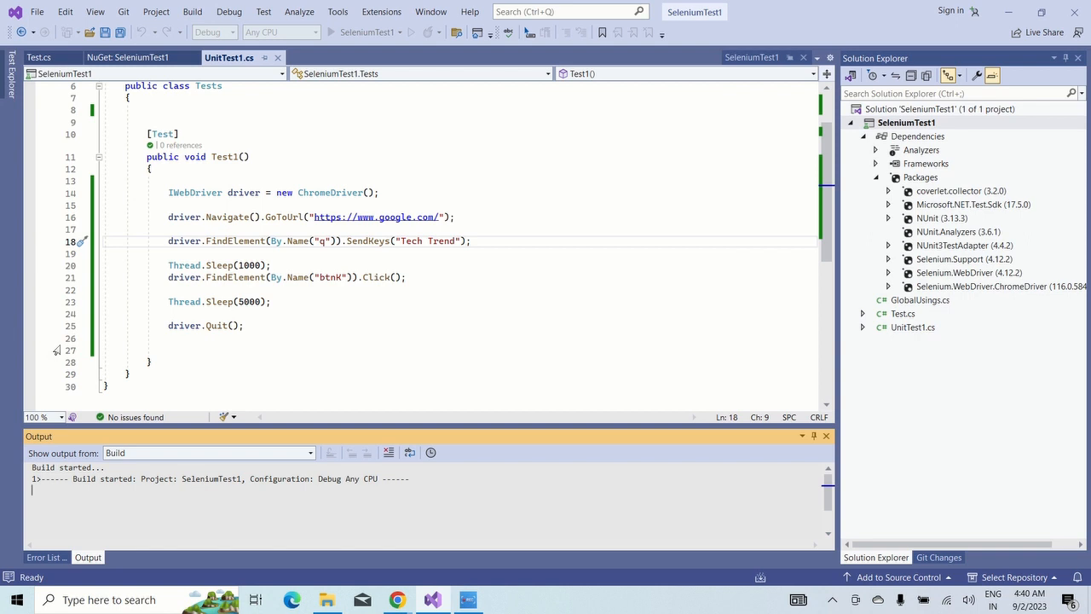